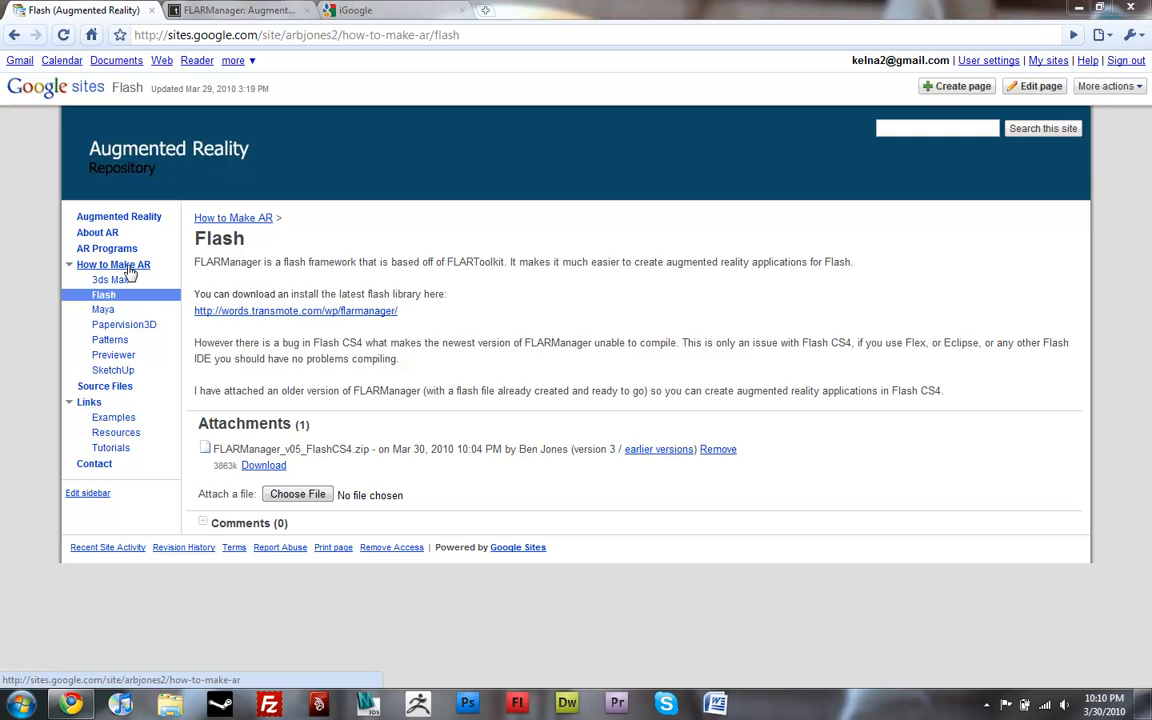
# Step: Show the How to Make AR overview with its seven subpage tiles from 3ds Max to Flash
pyautogui.click(112, 264)
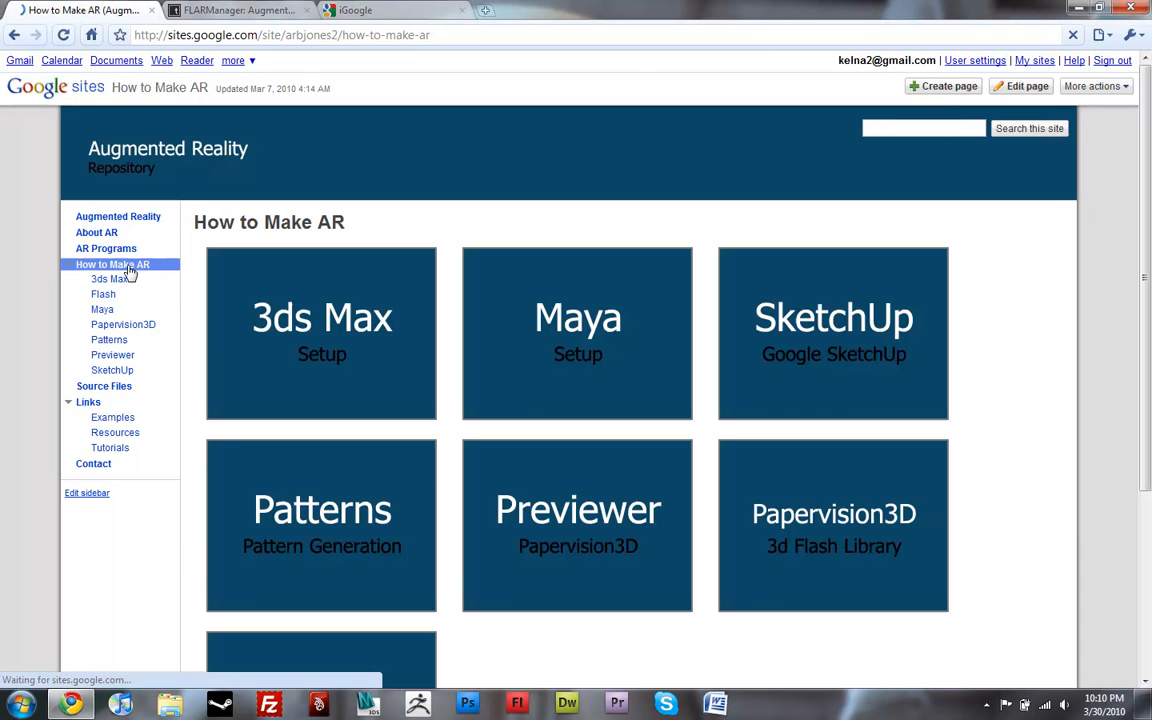
pyautogui.moveTo(512, 378)
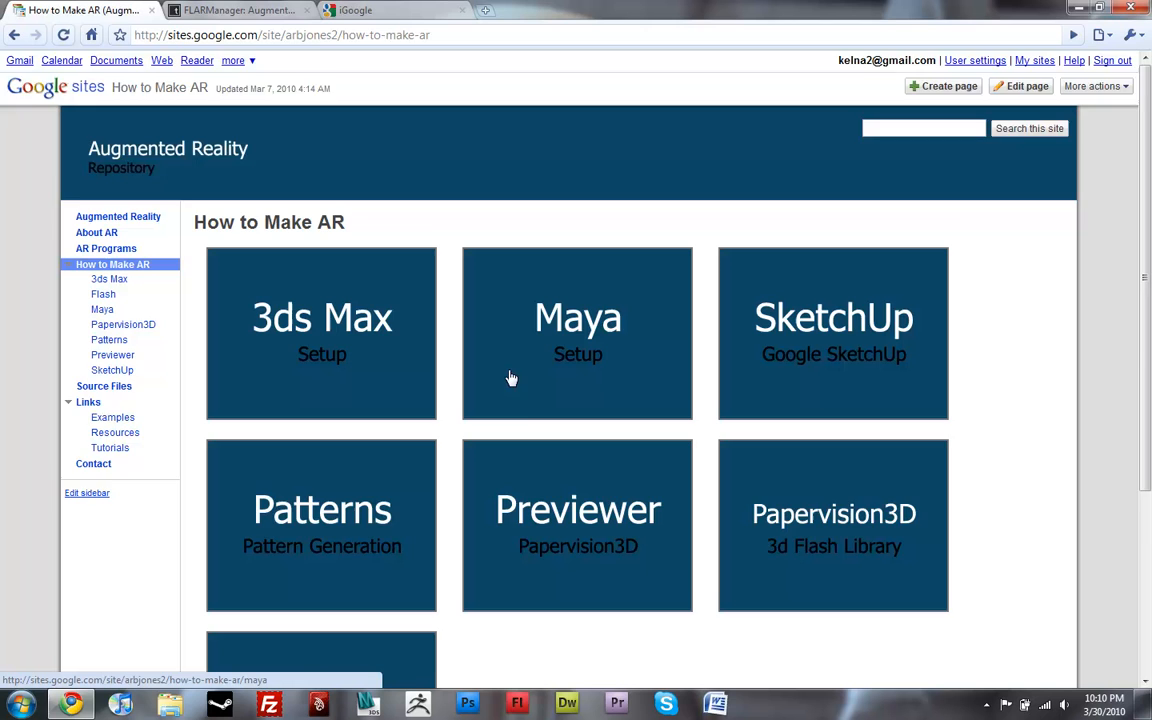
pyautogui.scroll(-3)
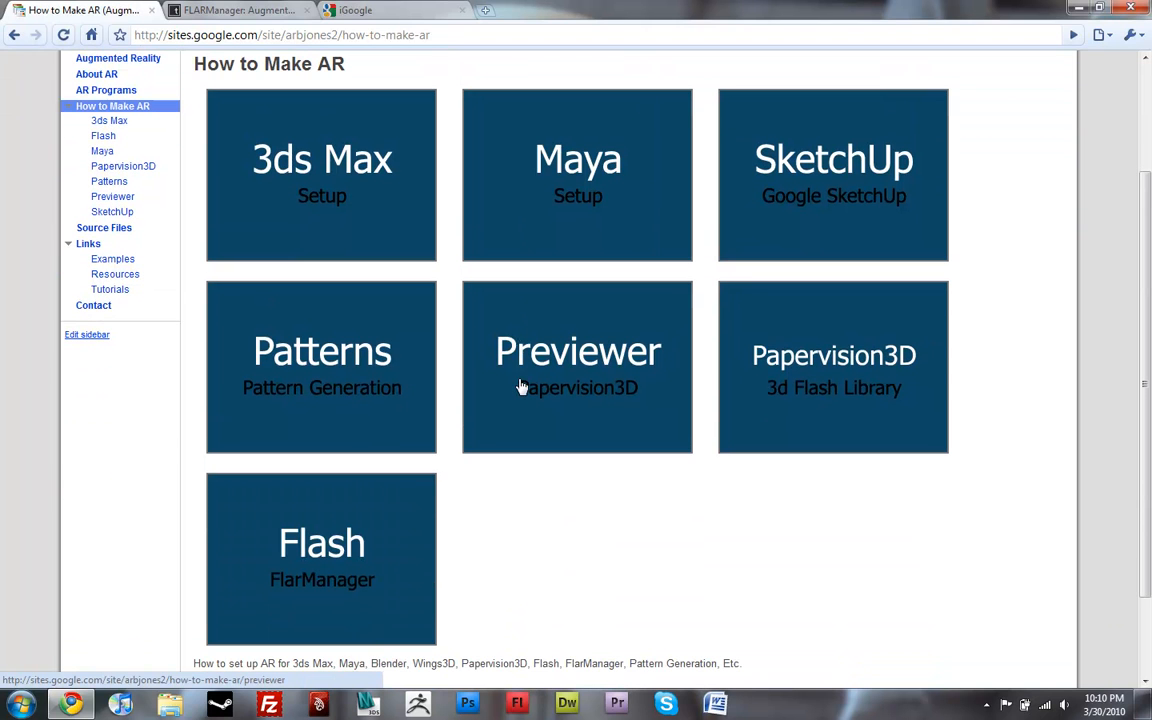
pyautogui.moveTo(416, 540)
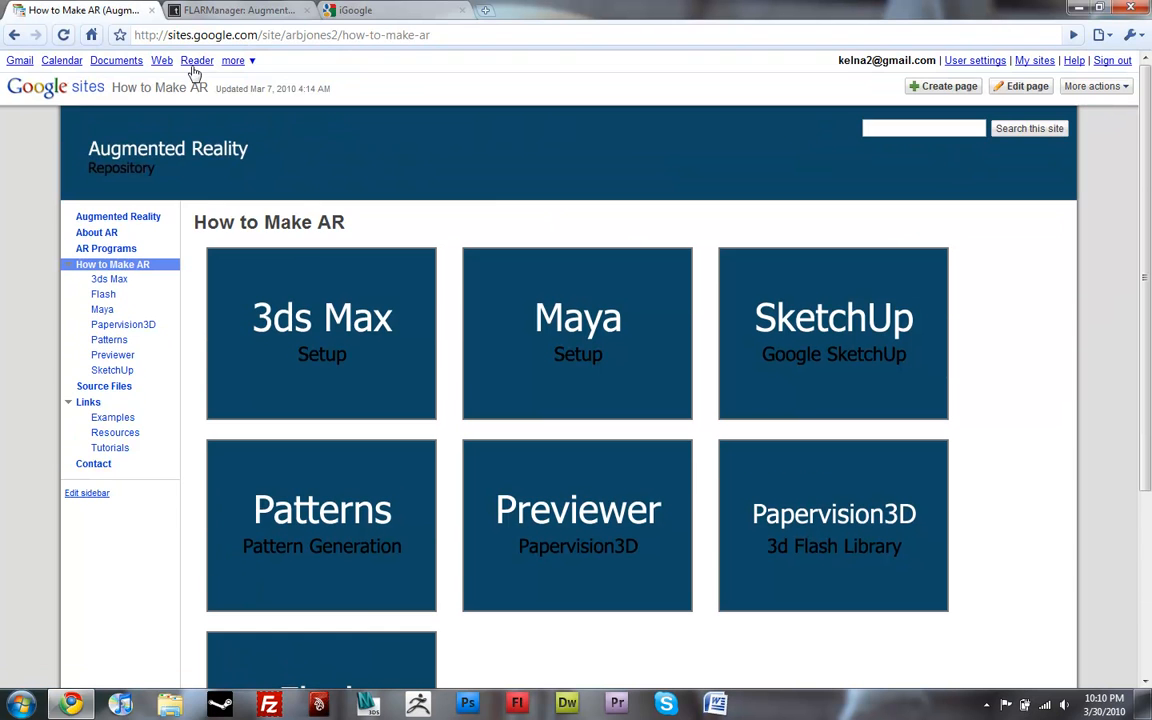
pyautogui.moveTo(180, 370)
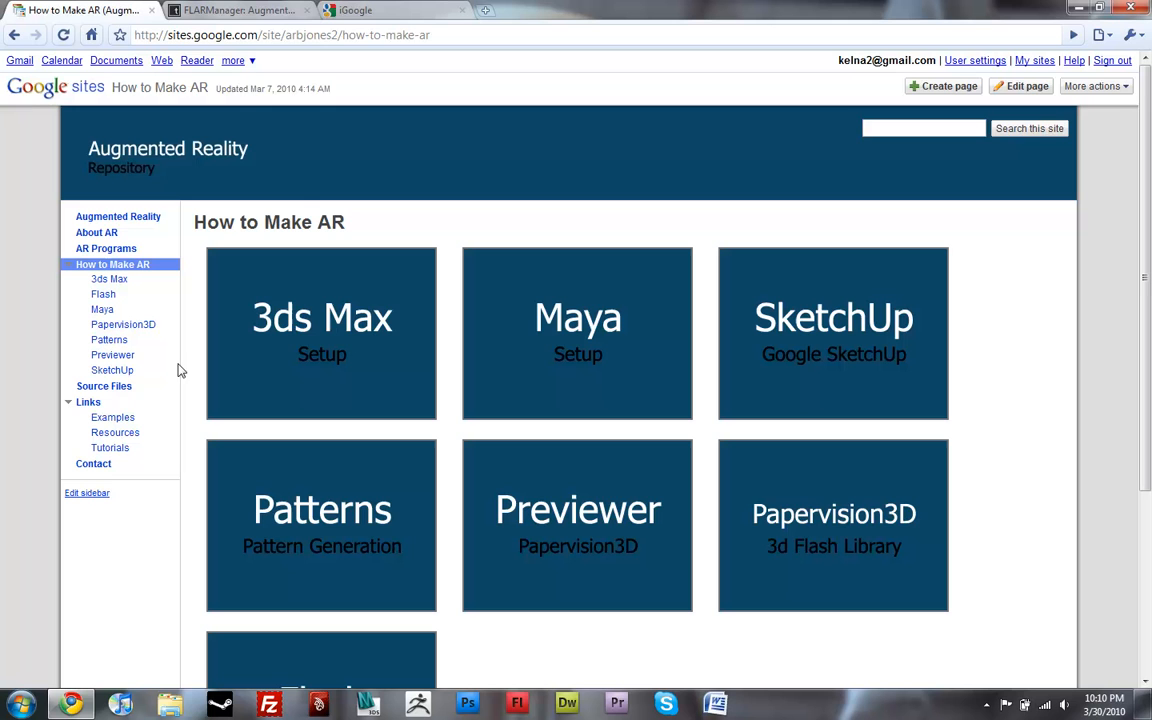
pyautogui.scroll(-3)
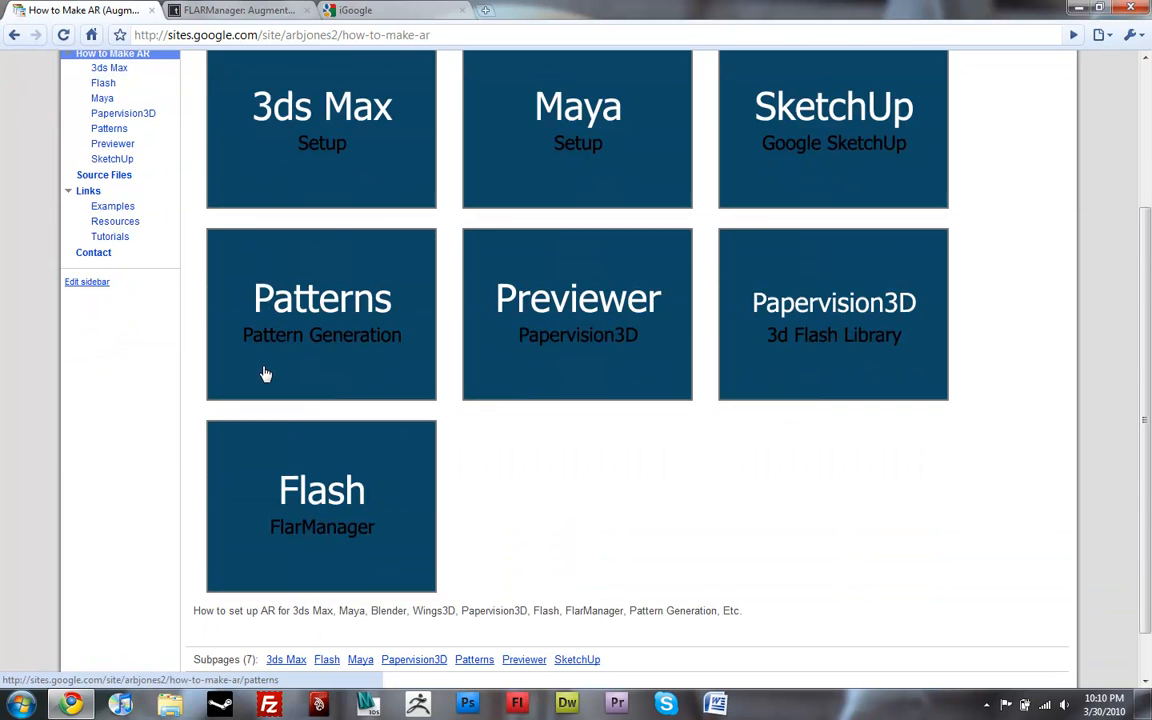
# Step: Show the Flash subpage describing FLARManager and its FLARManager_v05_FlashCS4.zip attachment
pyautogui.click(320, 504)
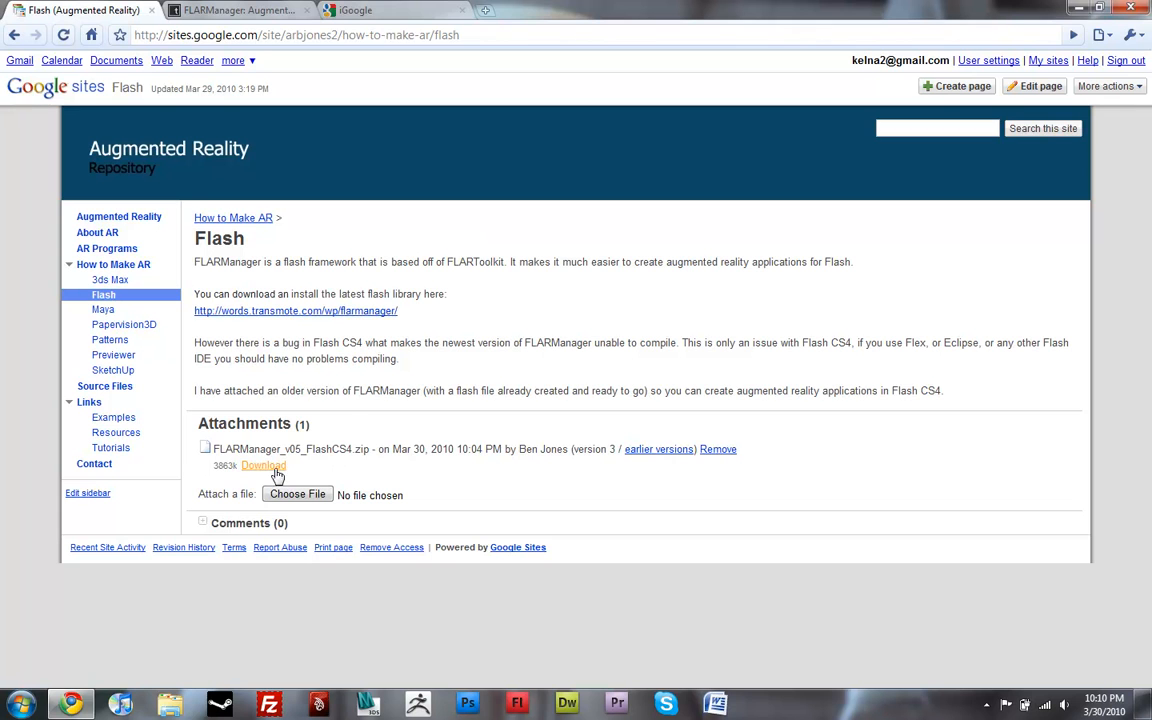
pyautogui.moveTo(454, 472)
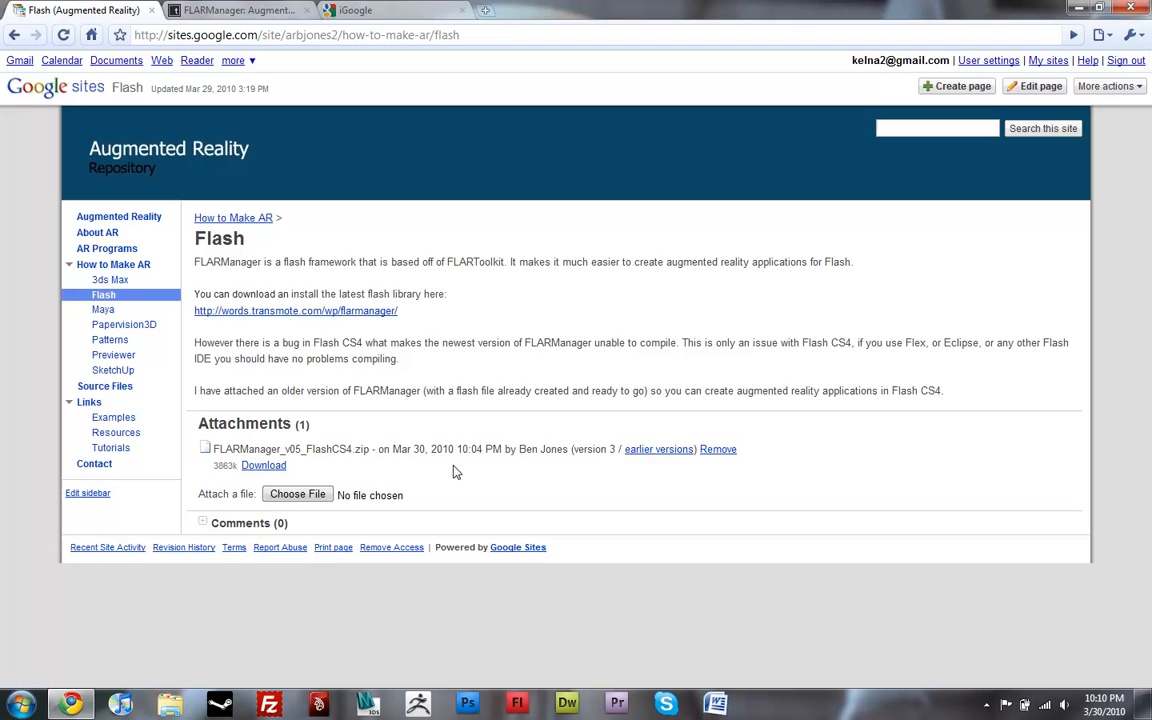
pyautogui.moveTo(258, 328)
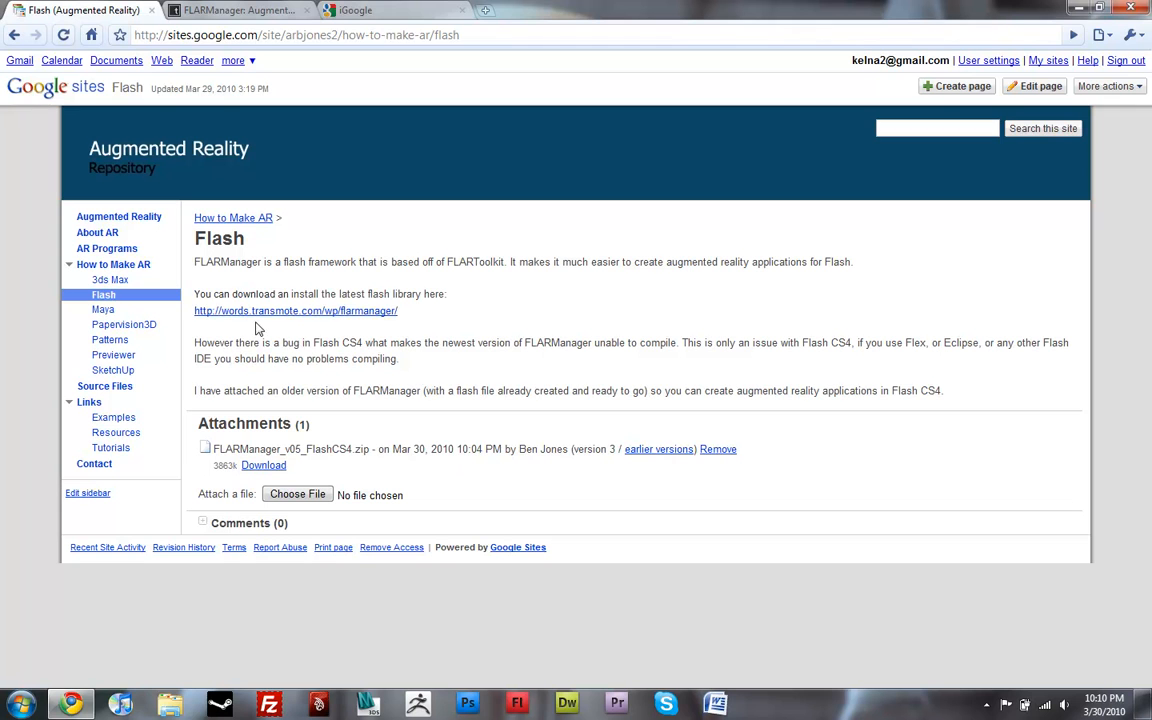
pyautogui.moveTo(264, 254)
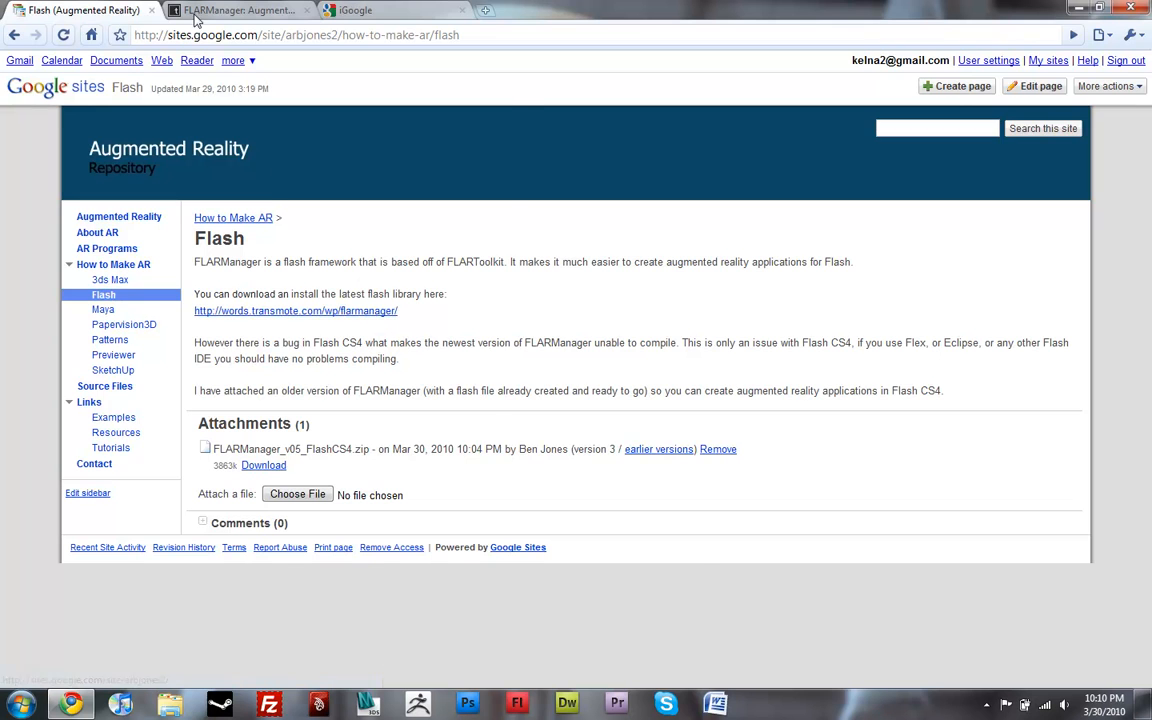
# Step: Reach the 'where can i get it?' section and start the FLARManager download
pyautogui.click(296, 310)
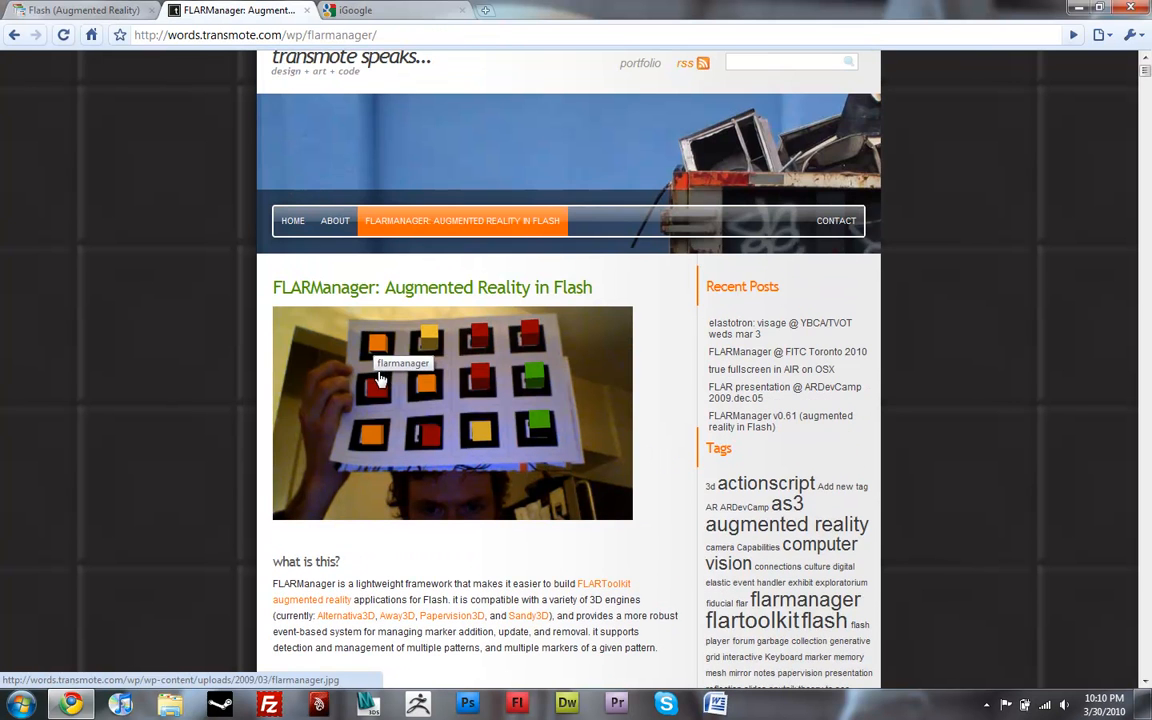
pyautogui.scroll(-3)
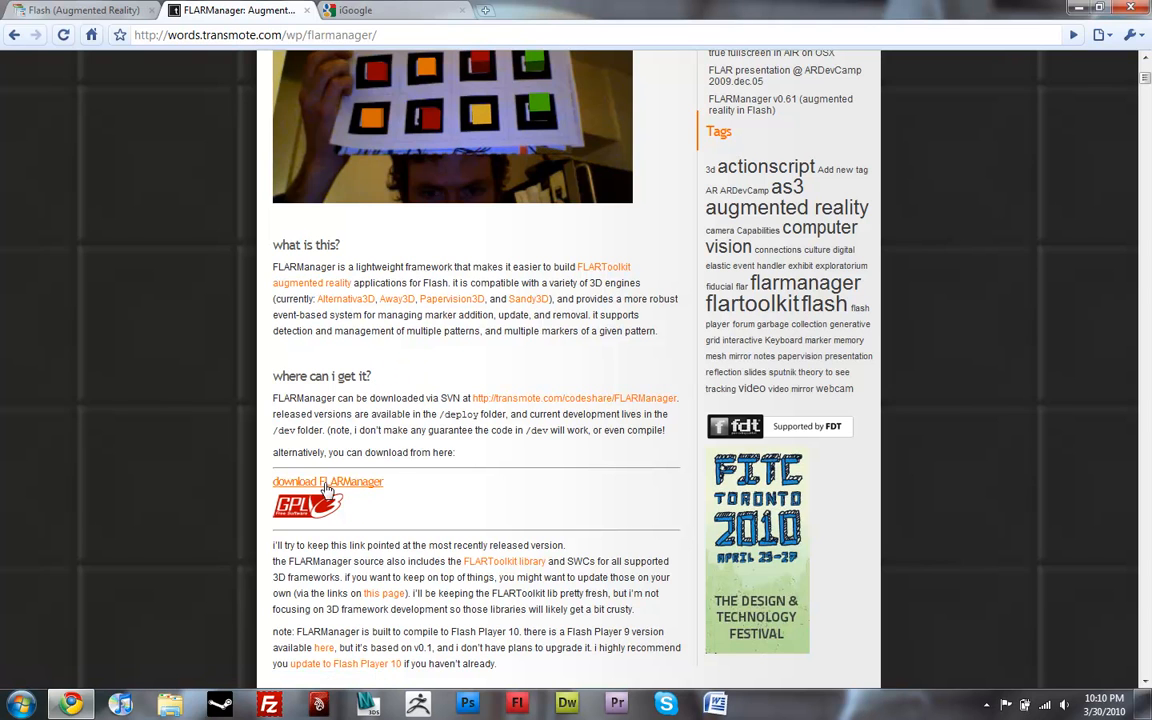
pyautogui.click(328, 482)
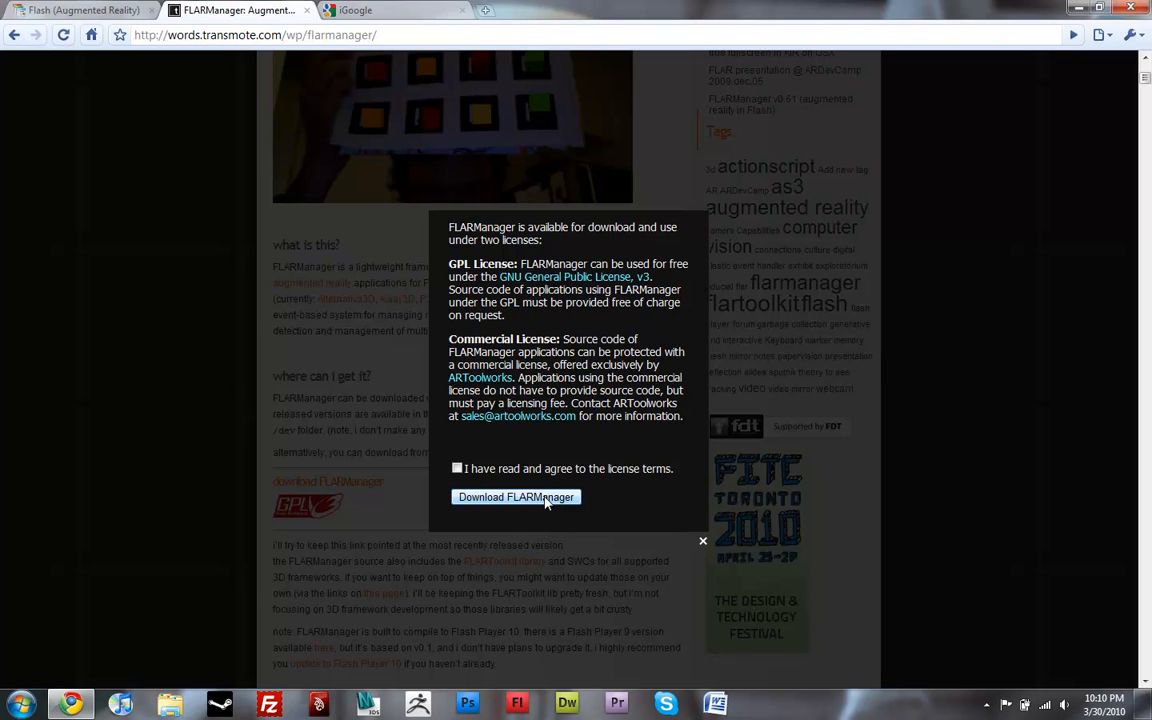
pyautogui.moveTo(524, 328)
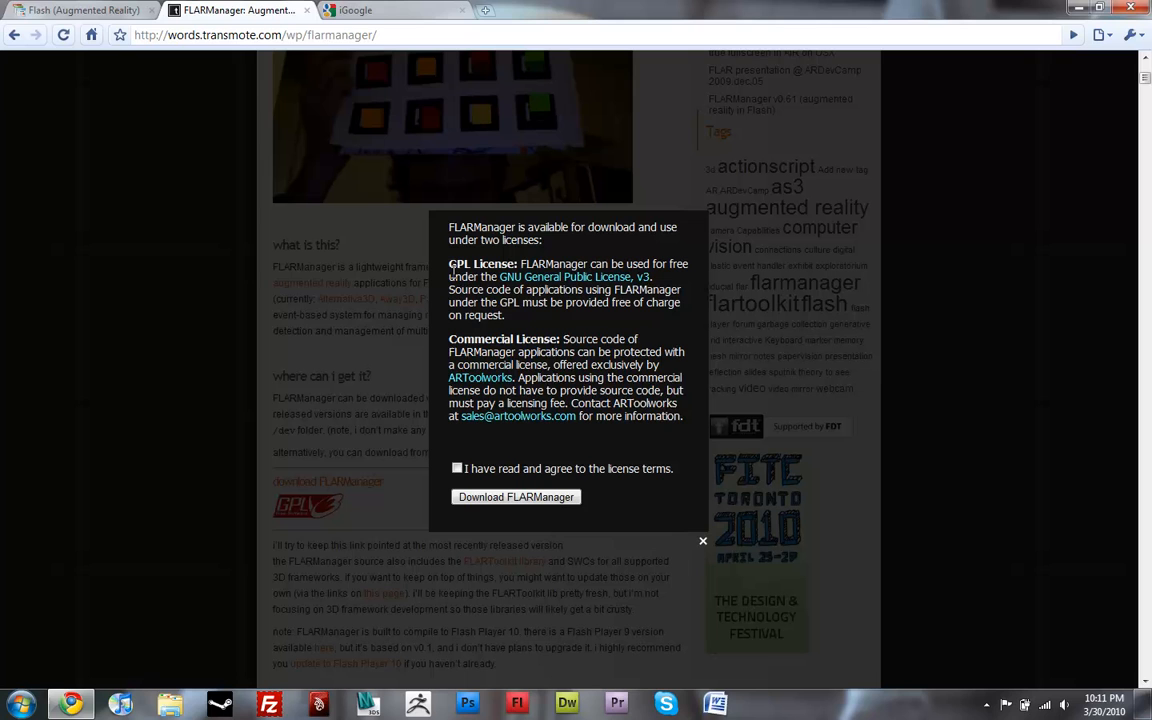
# Step: Toggle the license-terms checkbox on and off, then dismiss the license notice
pyautogui.click(456, 468)
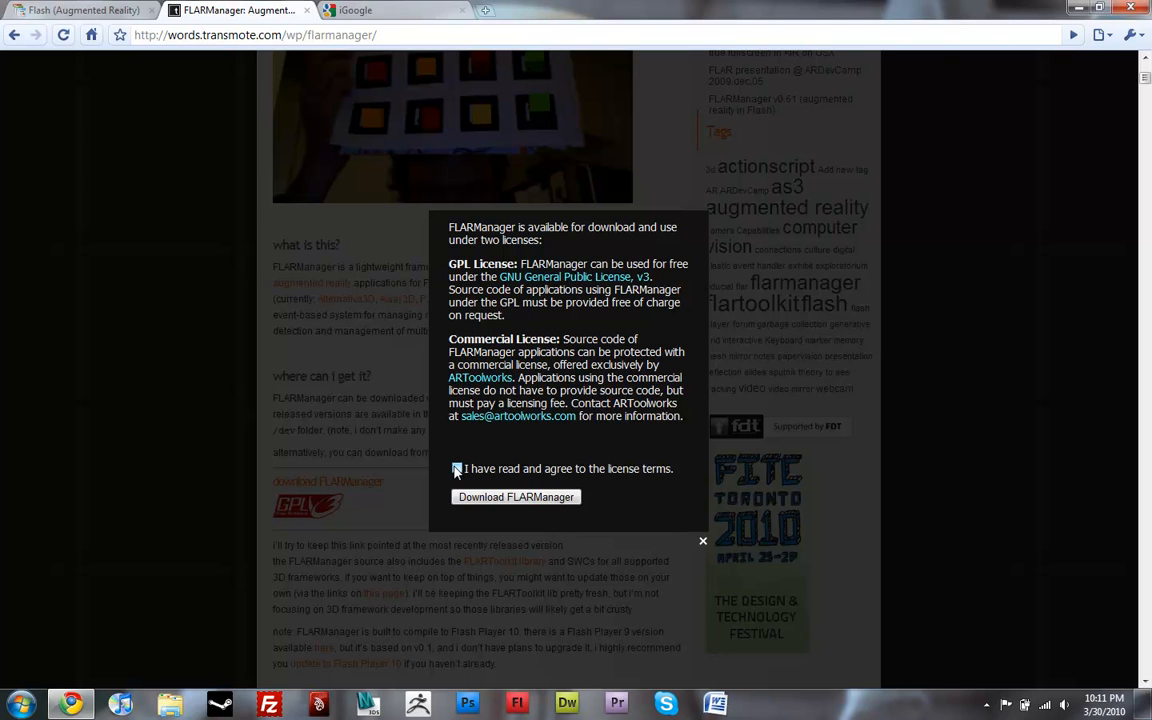
pyautogui.click(456, 468)
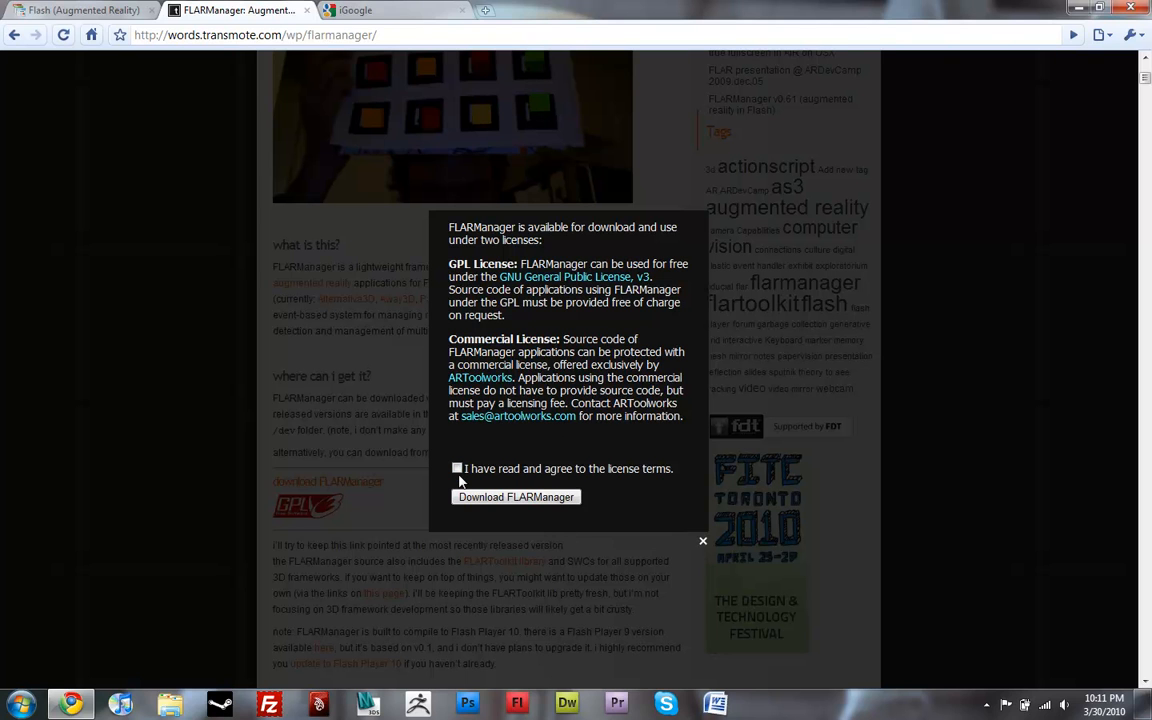
pyautogui.click(456, 468)
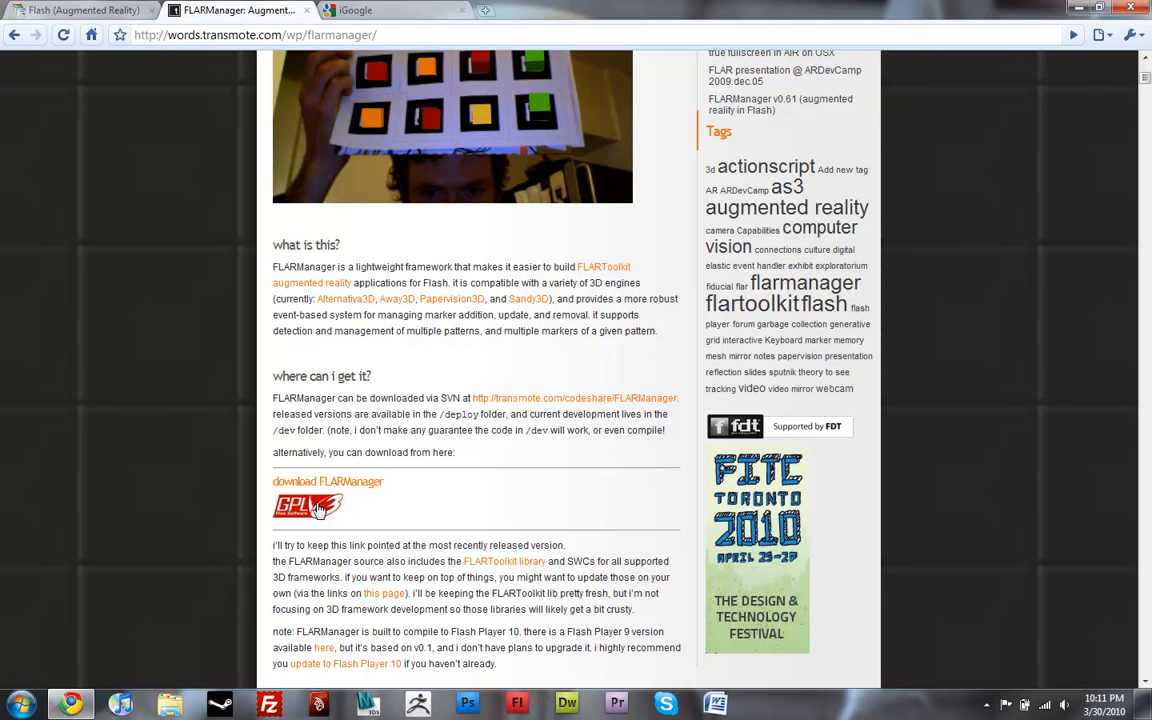
pyautogui.click(80, 12)
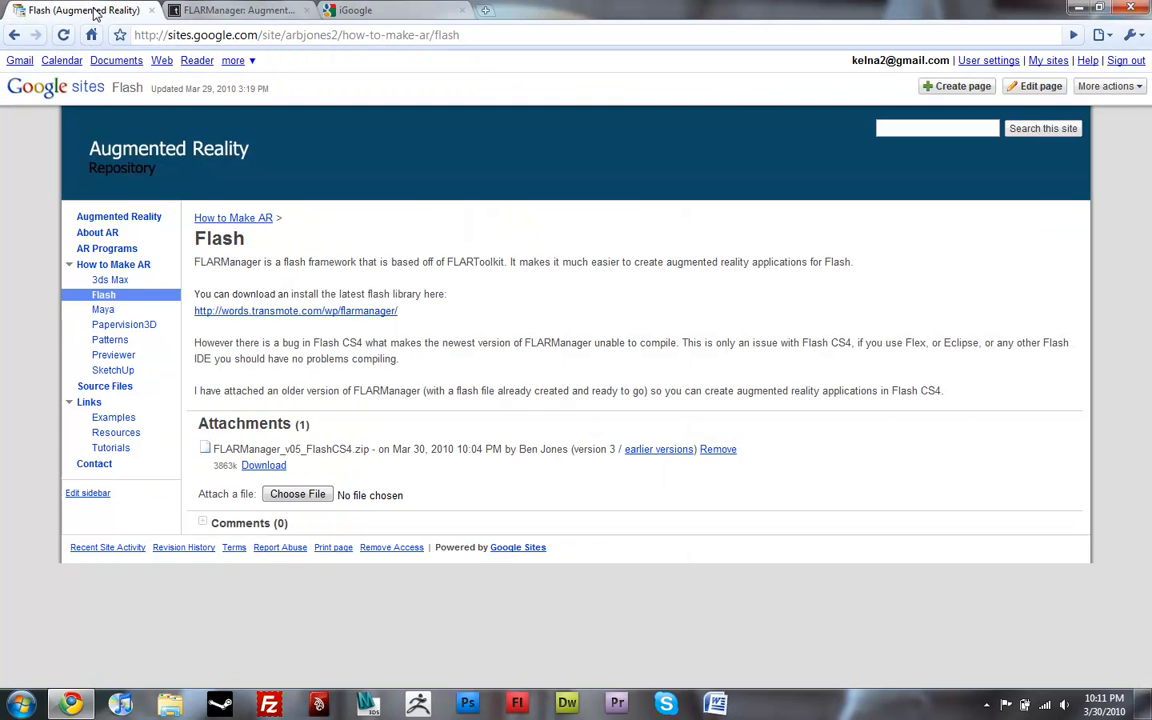
pyautogui.moveTo(476, 360)
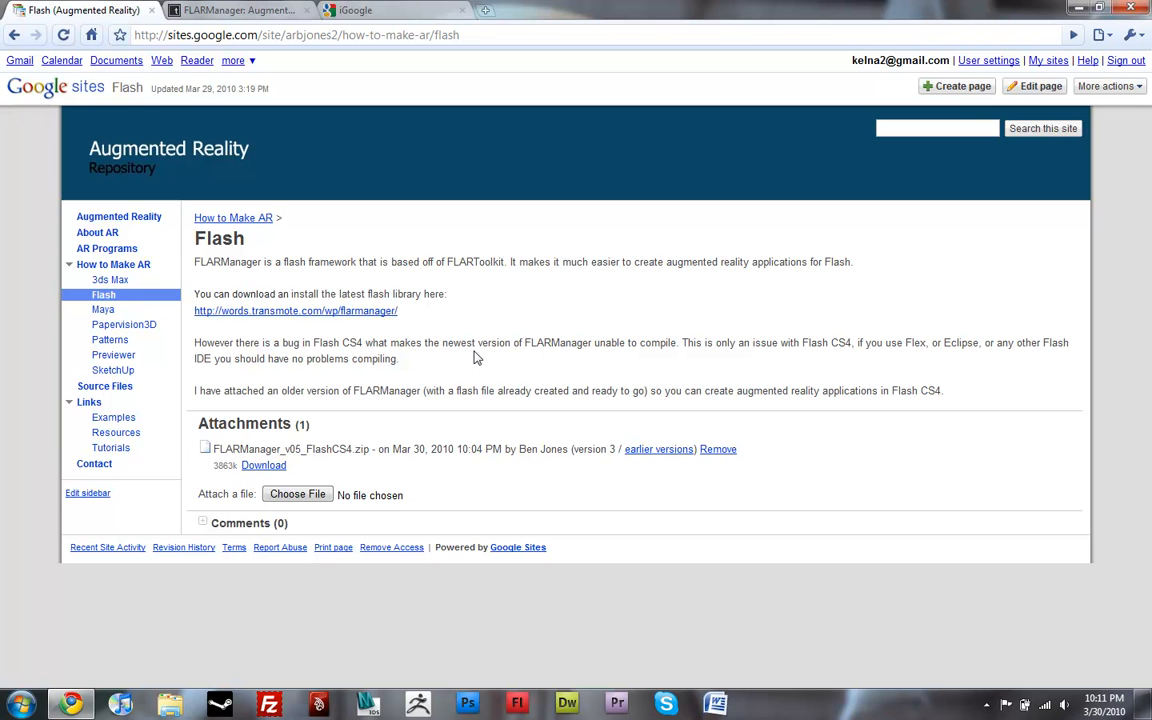
pyautogui.moveTo(460, 364)
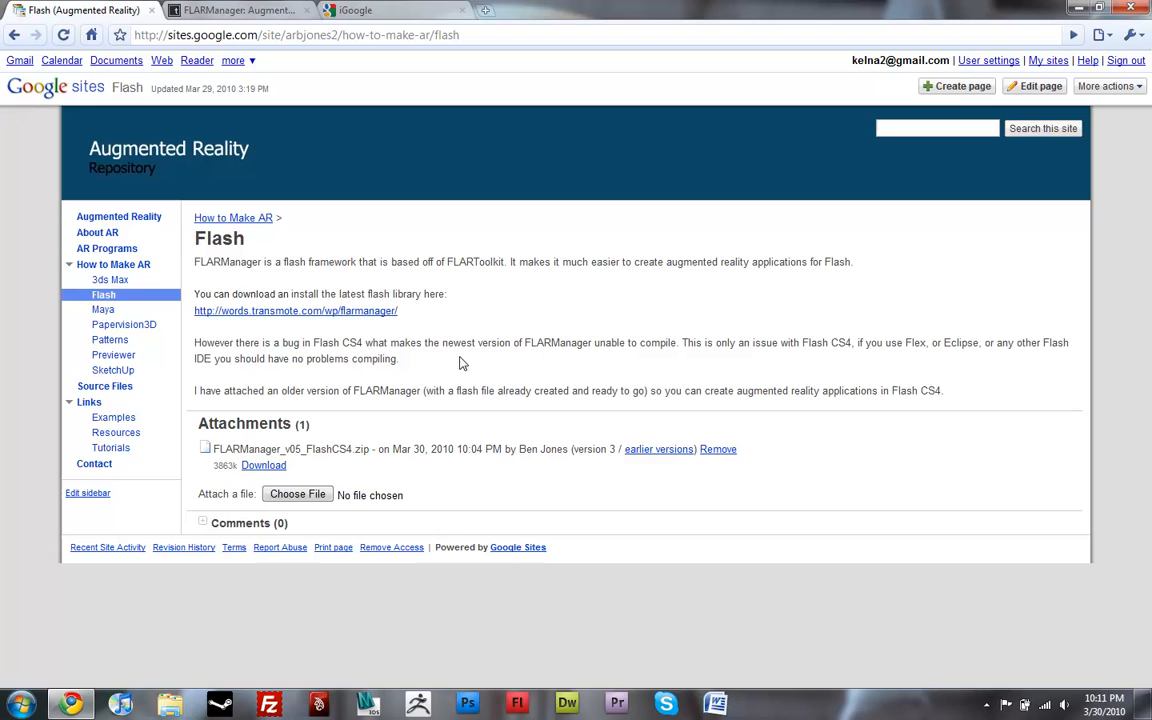
pyautogui.moveTo(440, 382)
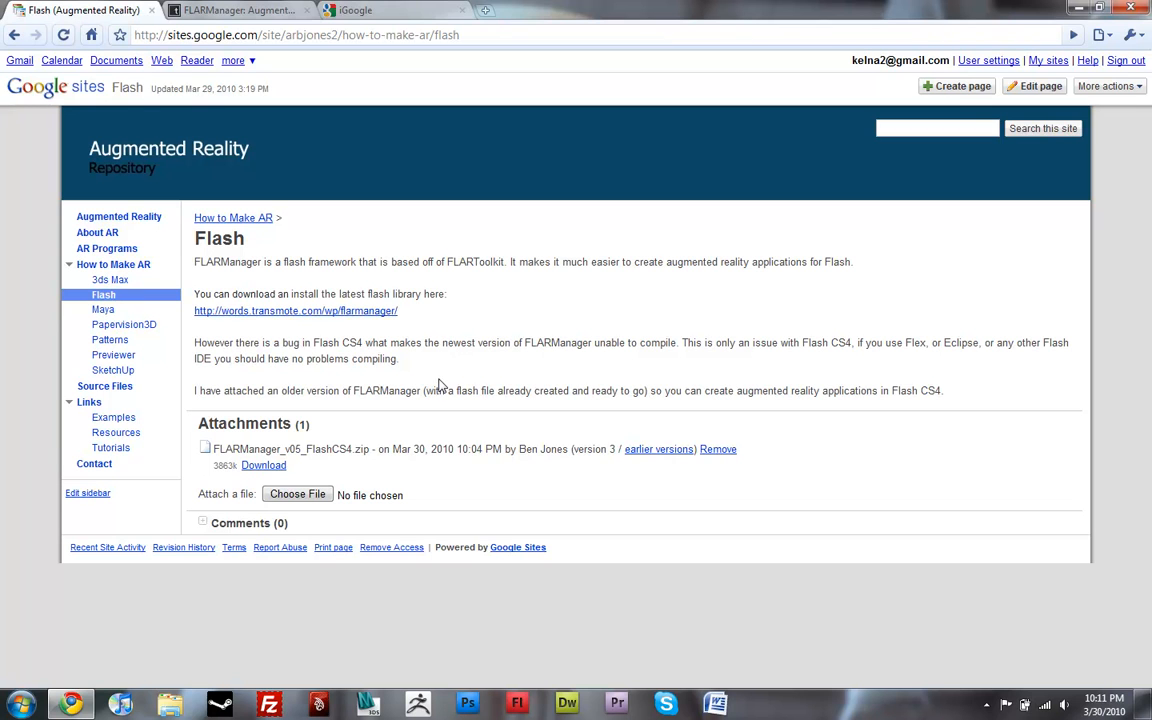
pyautogui.moveTo(434, 382)
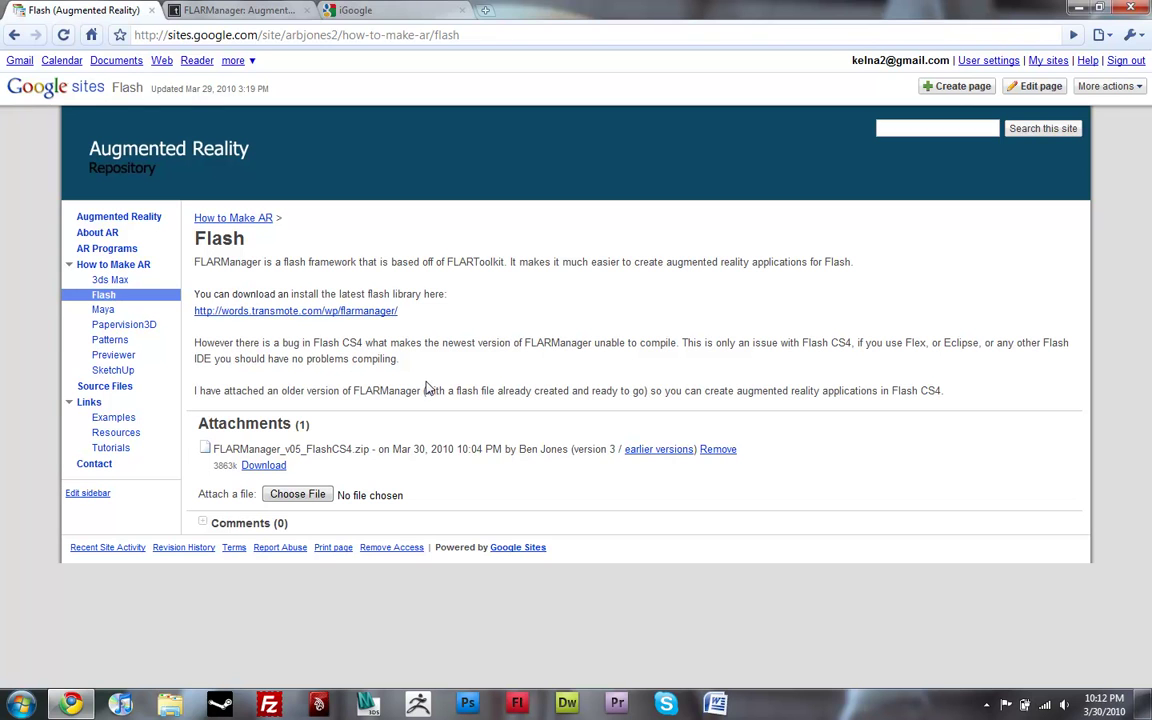
pyautogui.moveTo(330, 362)
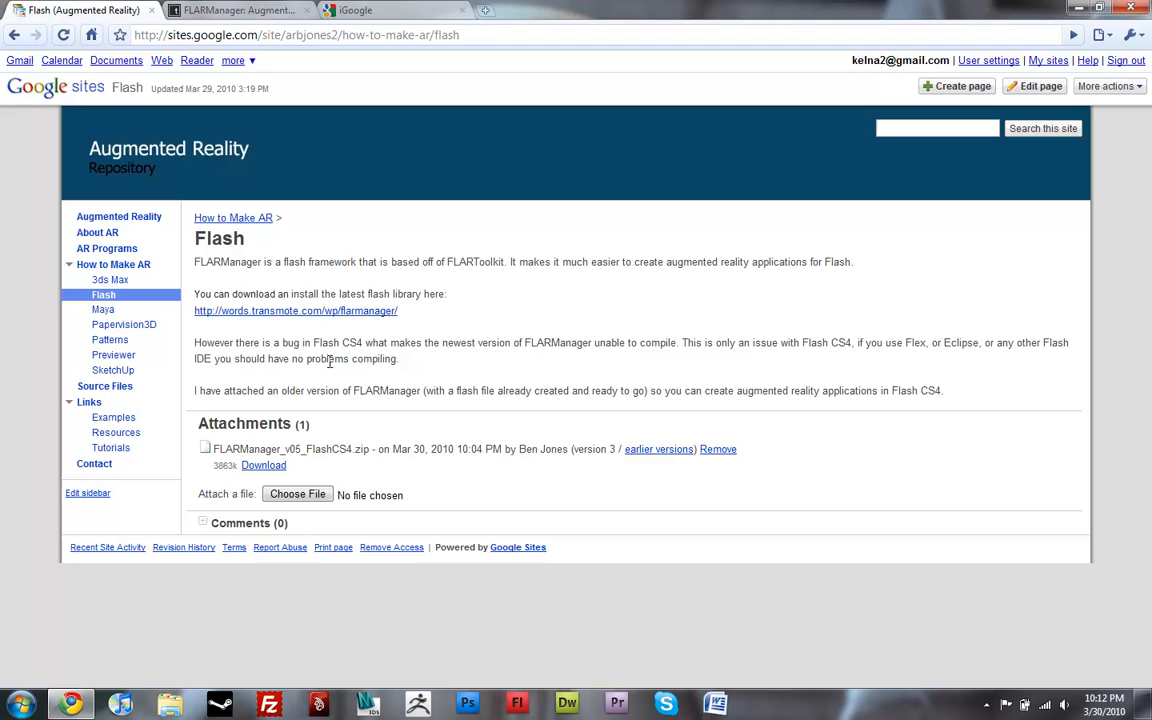
pyautogui.moveTo(244, 292)
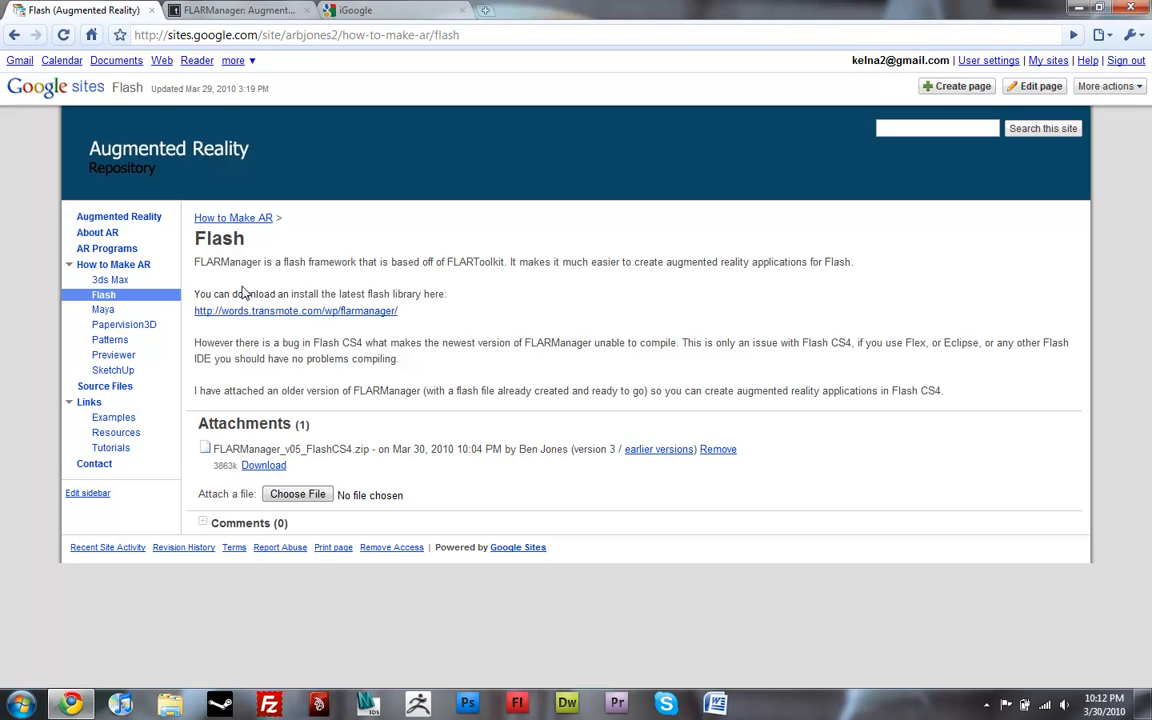
pyautogui.moveTo(194, 292); pyautogui.dragTo(344, 292)
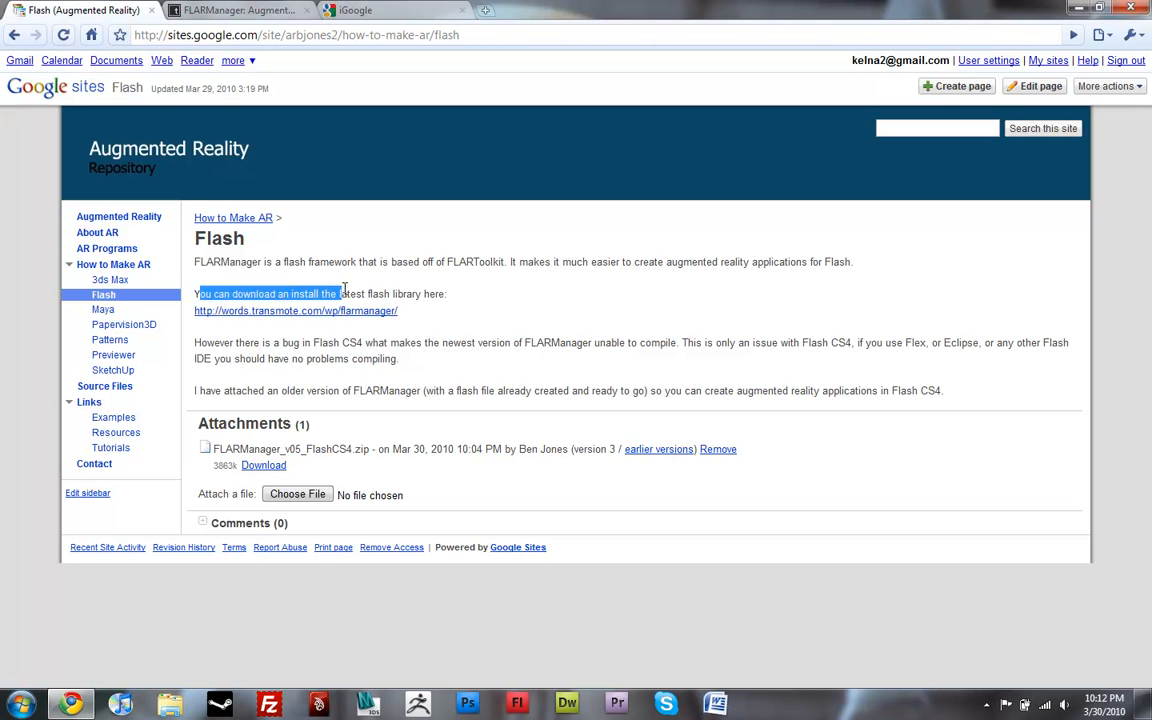
pyautogui.click(352, 292)
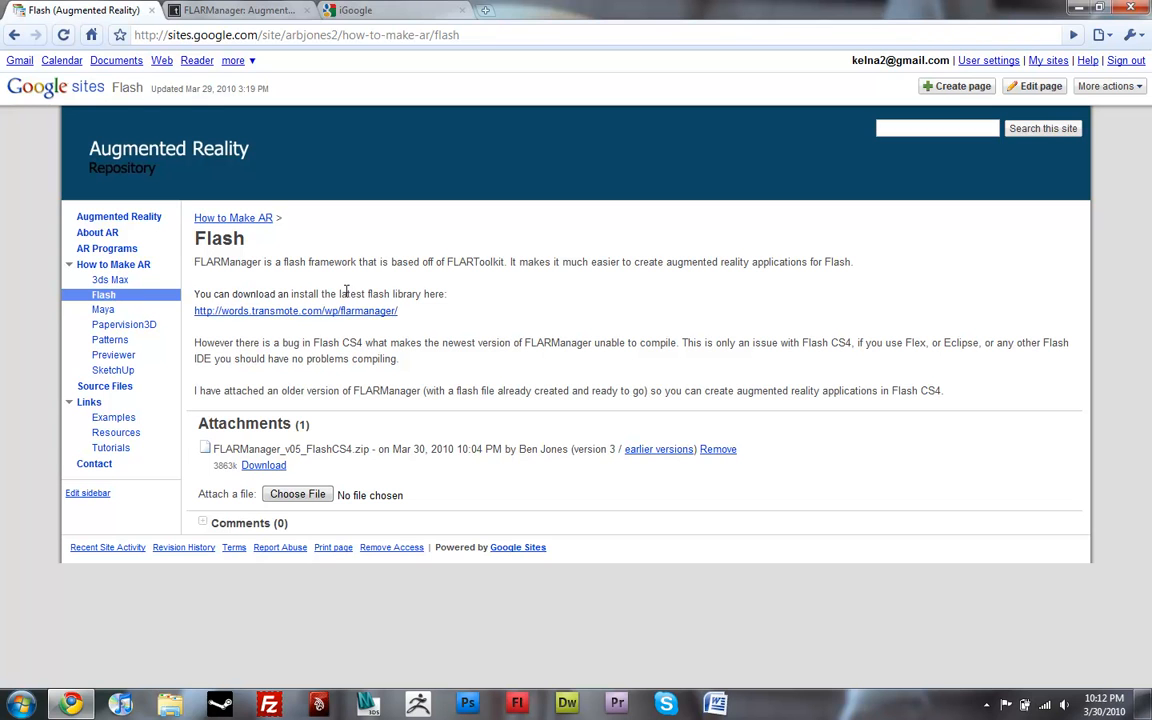
pyautogui.moveTo(292, 292)
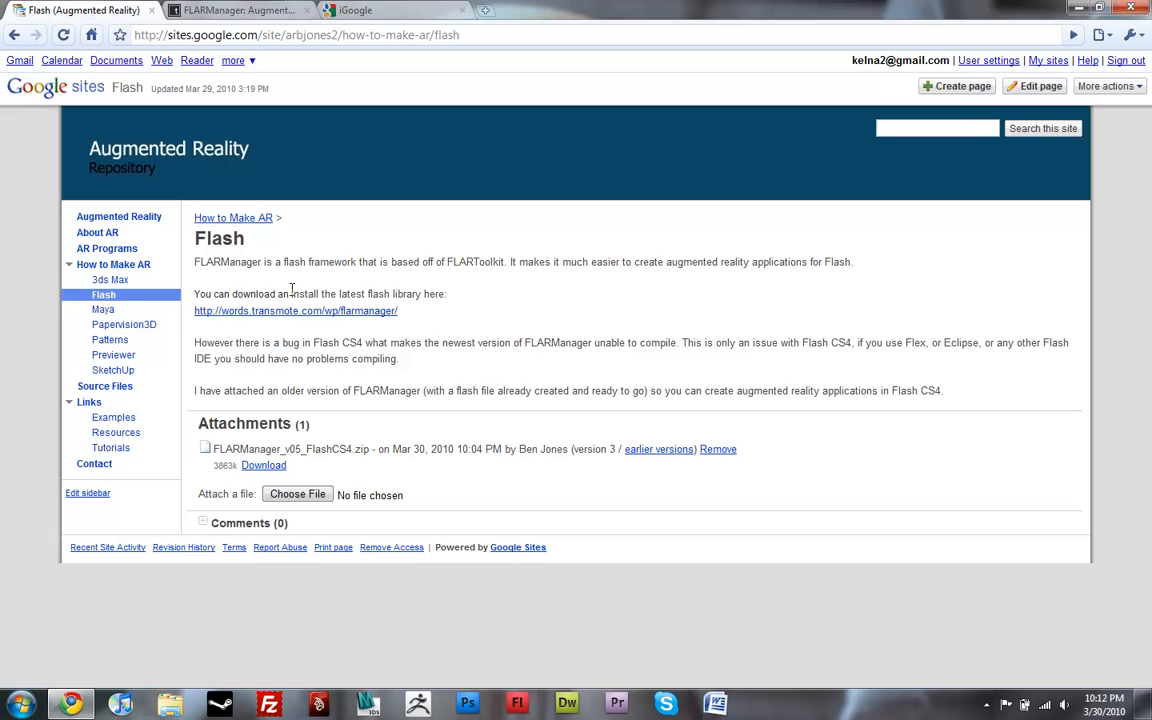
pyautogui.moveTo(312, 470)
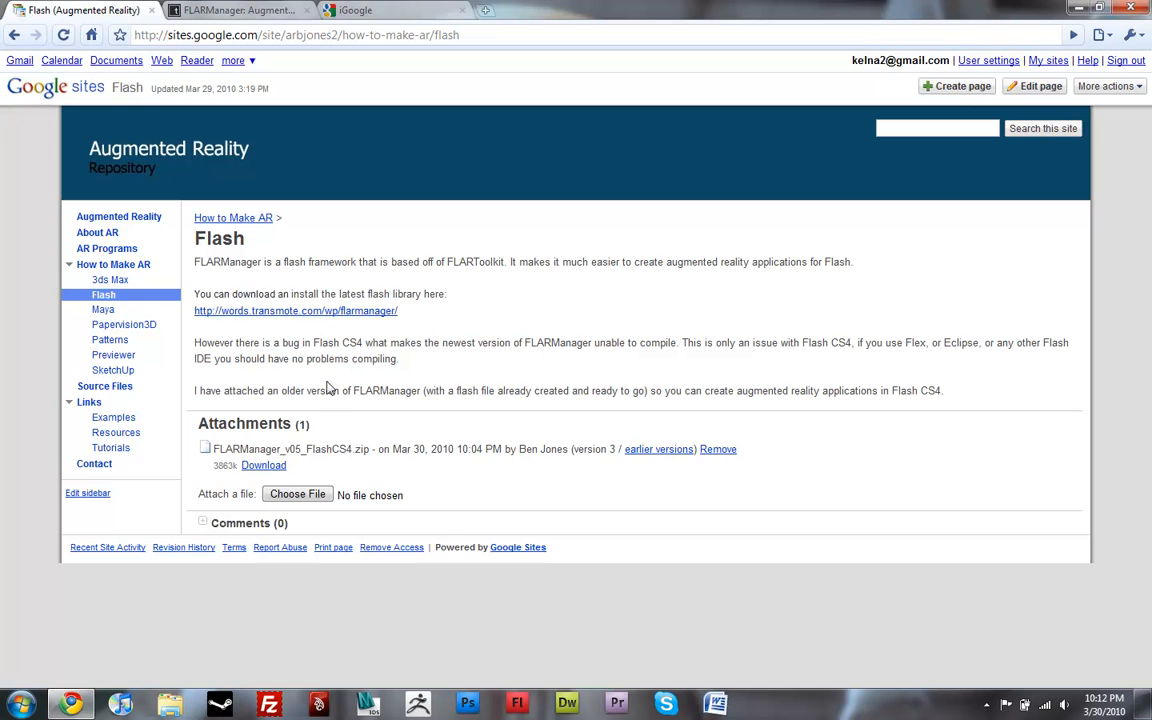
pyautogui.moveTo(336, 452)
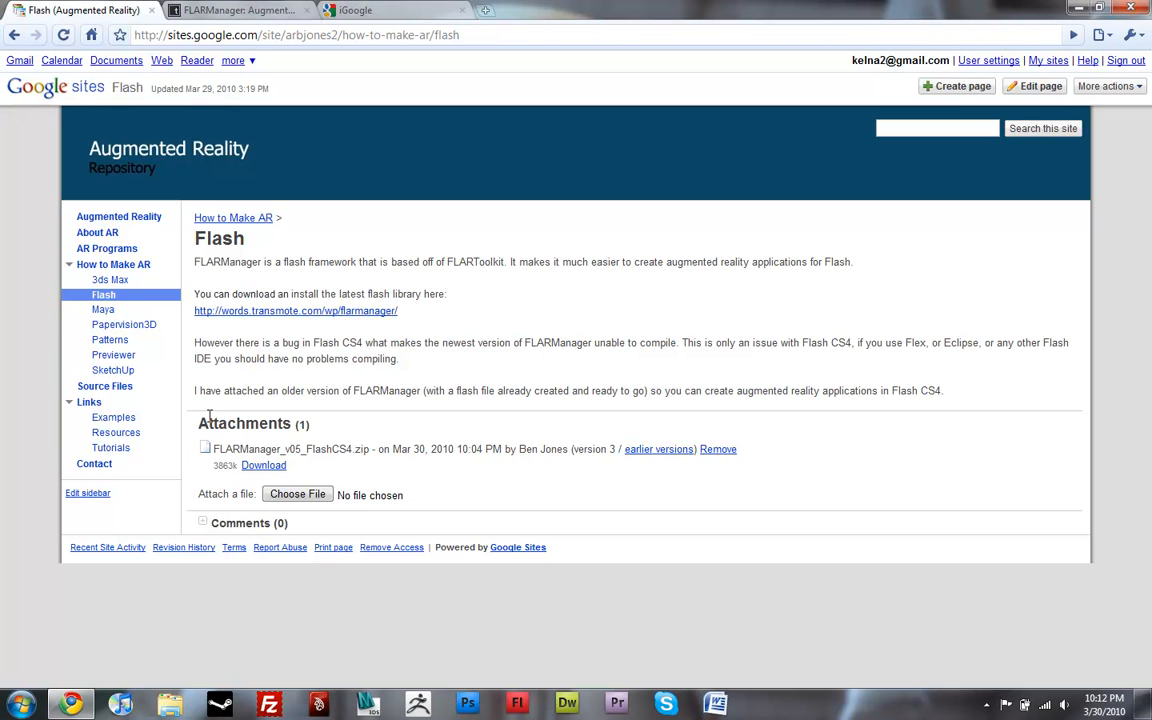
pyautogui.moveTo(410, 452)
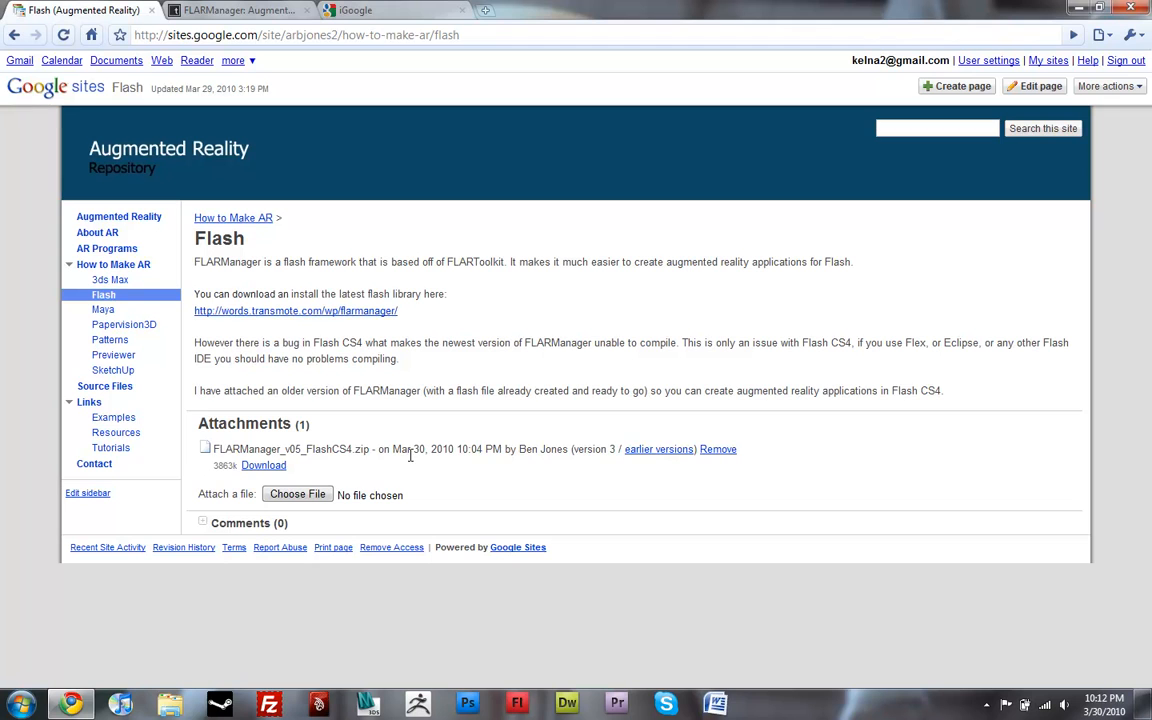
pyautogui.moveTo(244, 448)
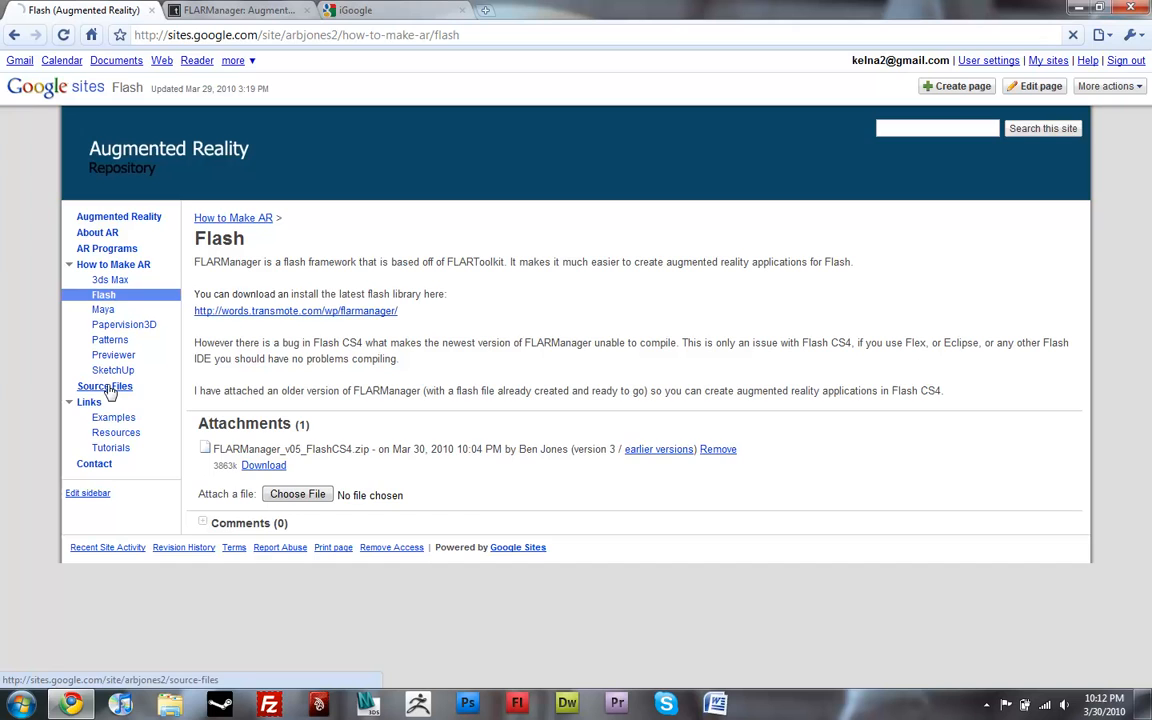
# Step: View the Source Files page, then reveal the desktop and select the FLARManager zip
pyautogui.click(104, 386)
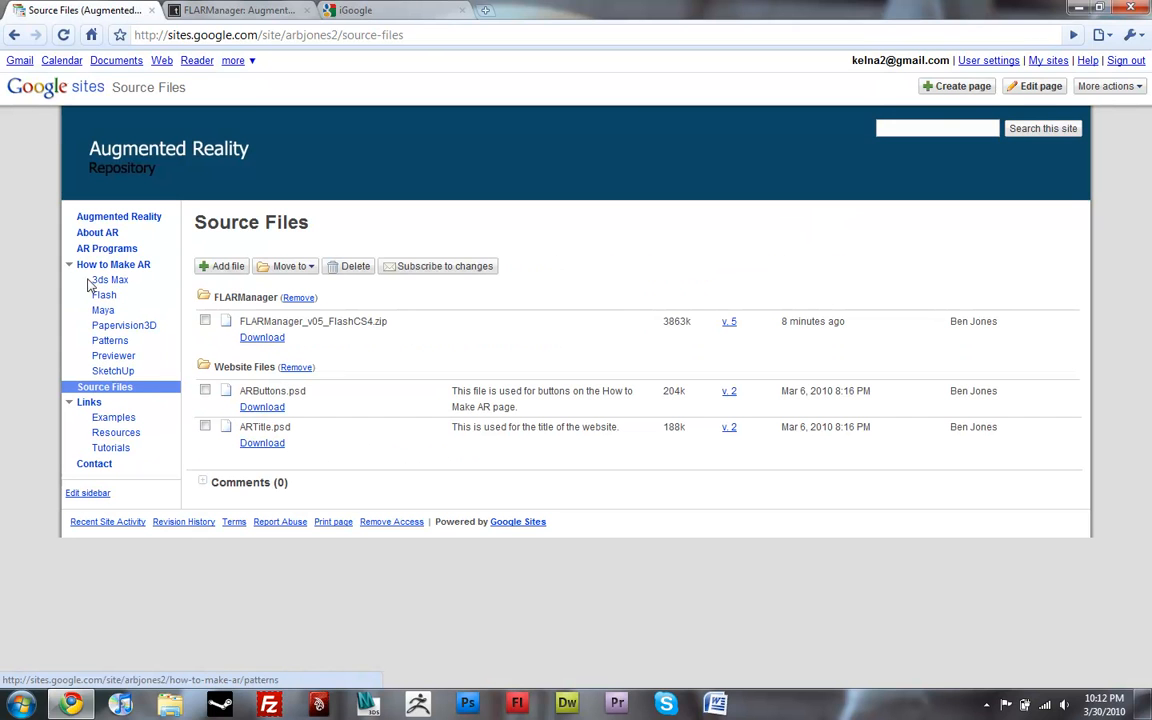
pyautogui.click(104, 294)
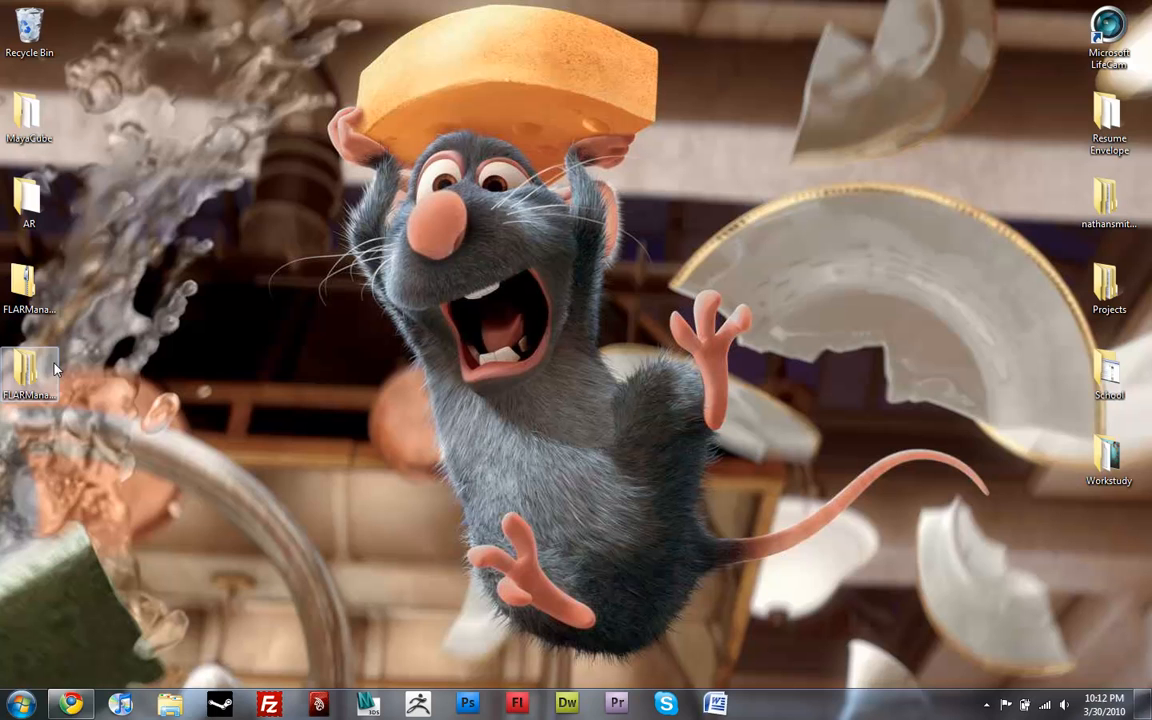
pyautogui.click(28, 376)
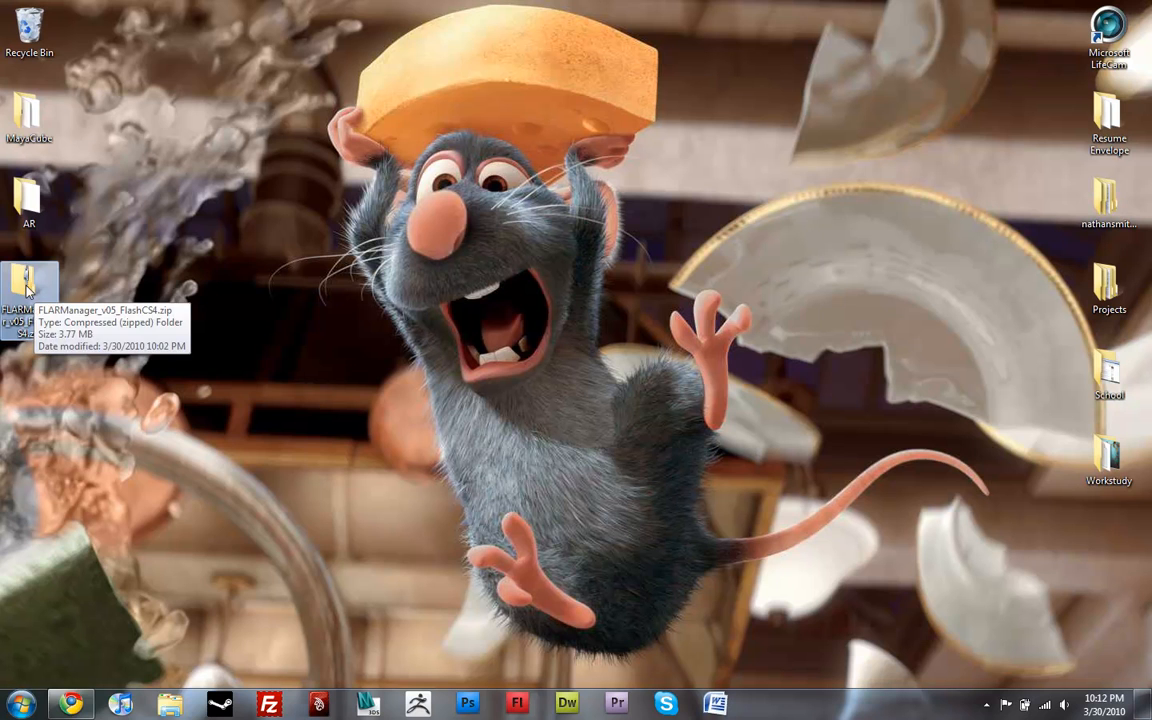
# Step: Extract all 331 items of FLARManager_v05_FlashCS4.zip into its own desktop folder
pyautogui.rightClick(24, 280)
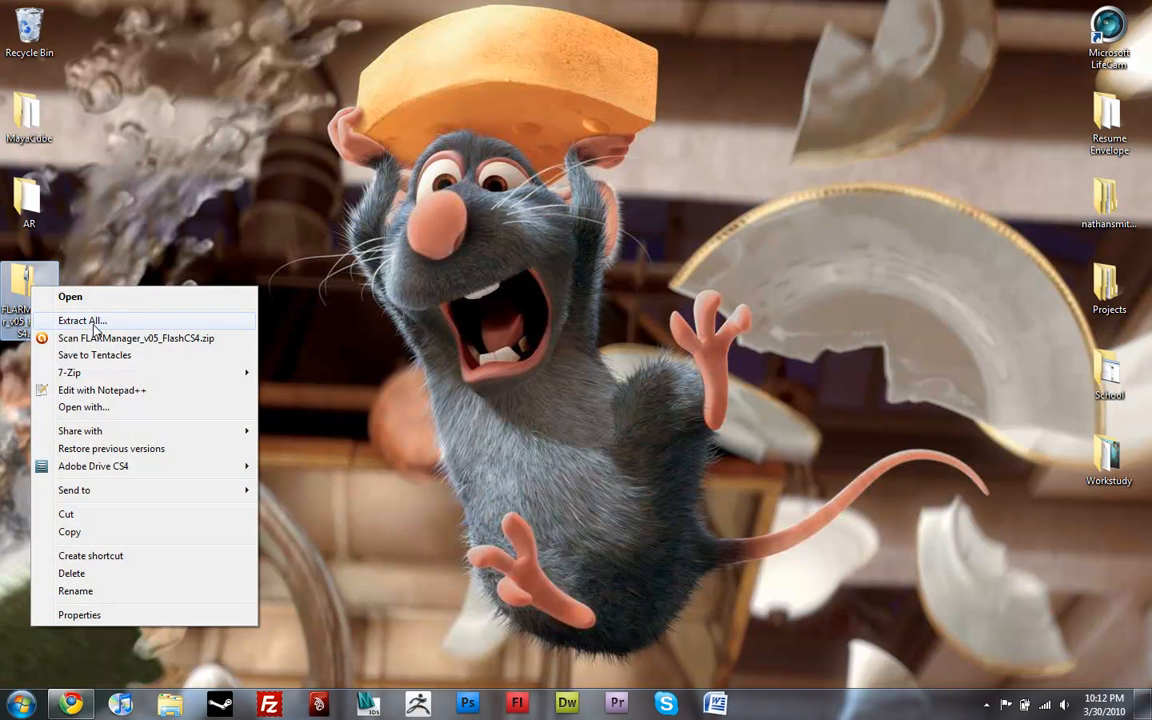
pyautogui.click(82, 320)
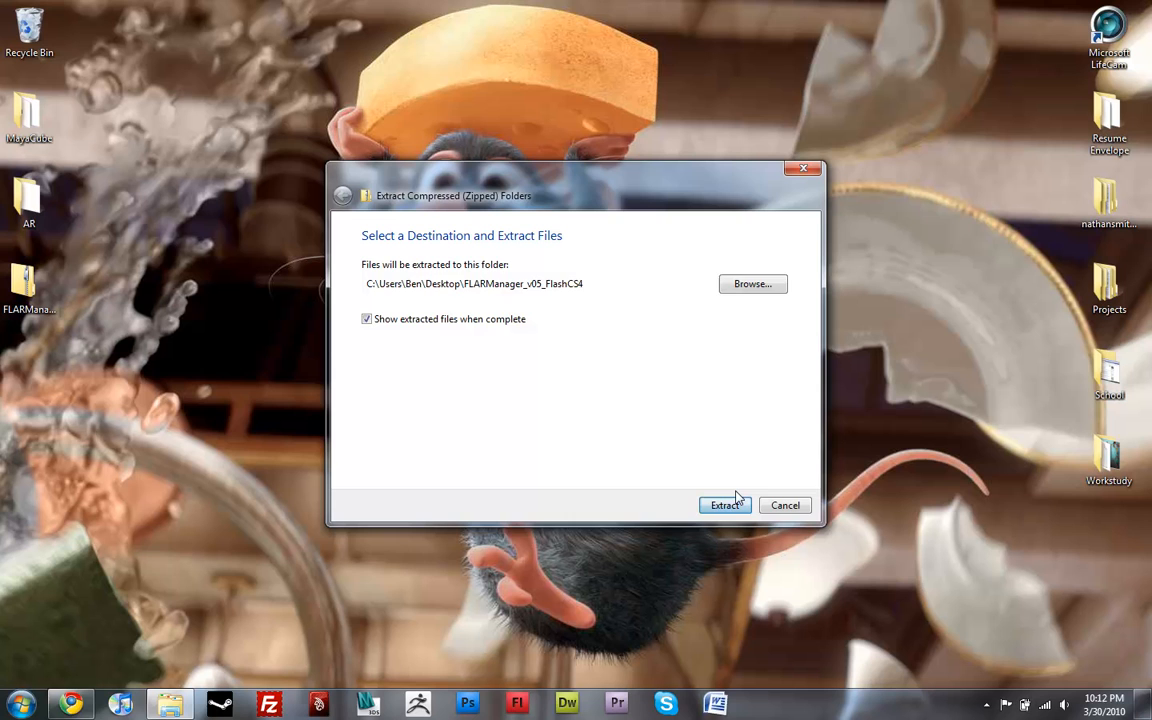
pyautogui.click(724, 504)
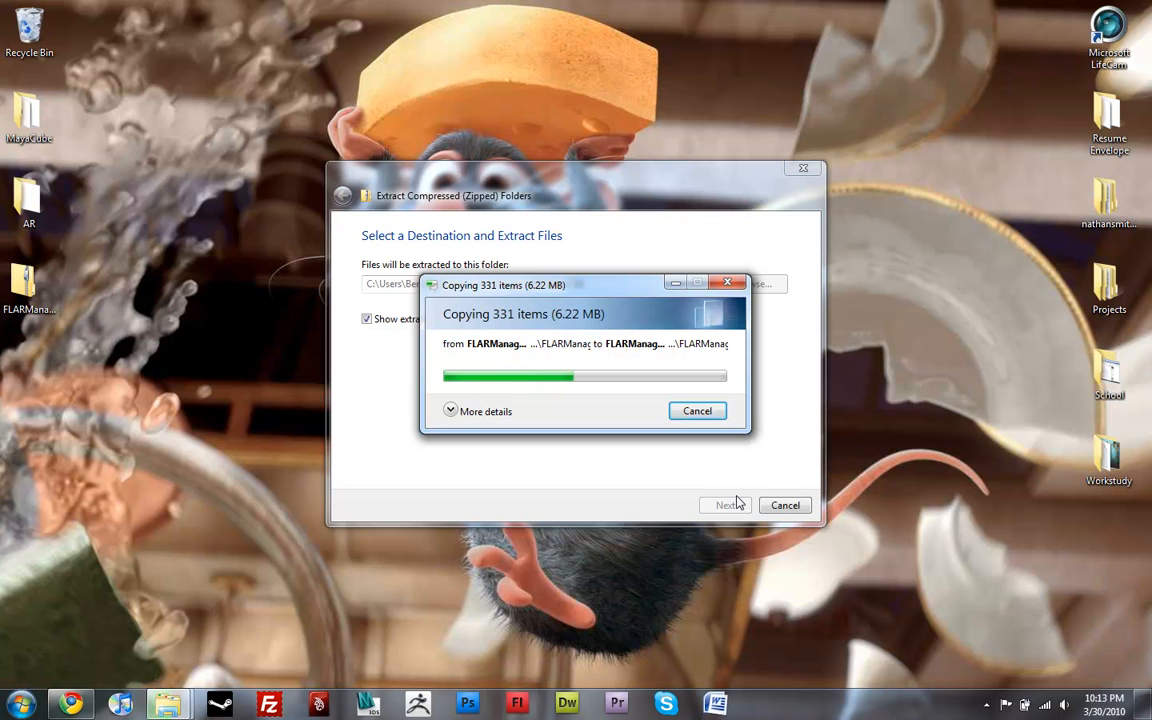
pyautogui.moveTo(720, 504)
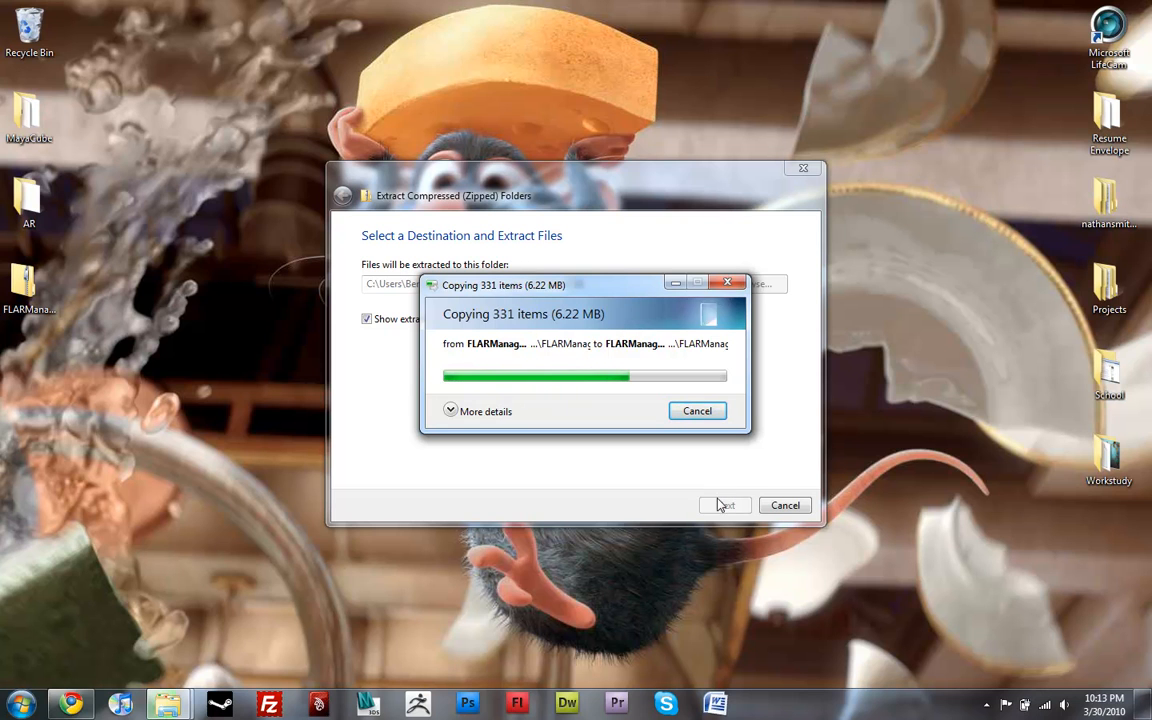
pyautogui.moveTo(696, 494)
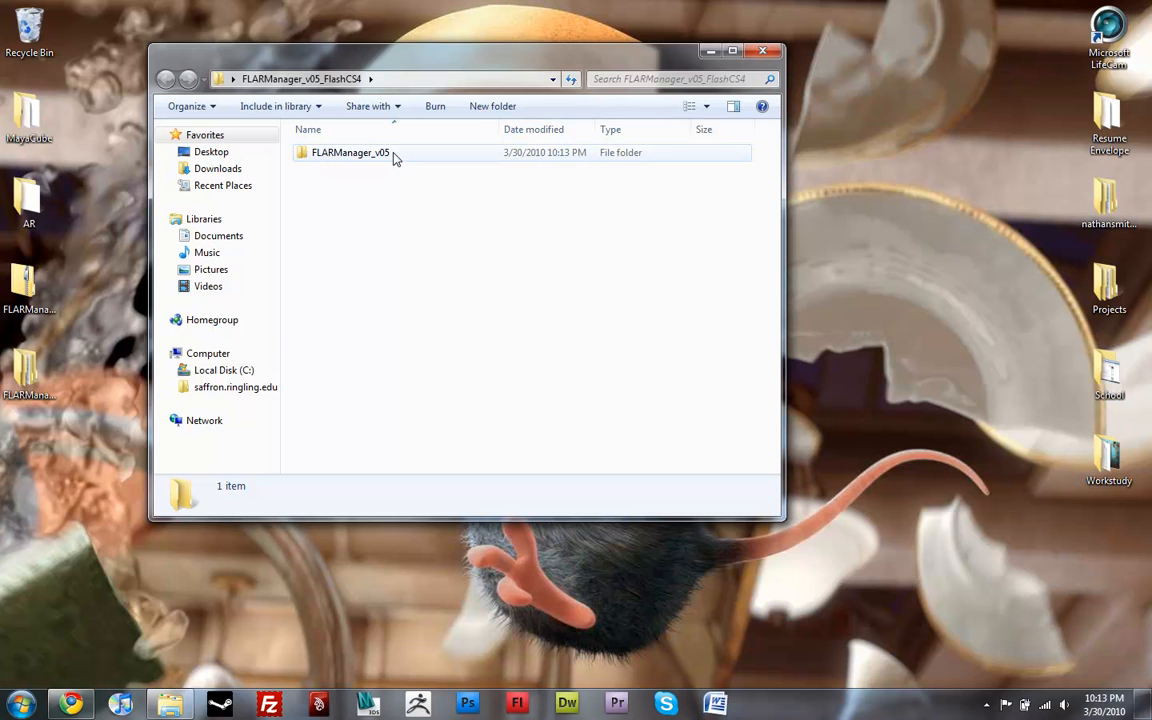
# Step: Enter the FLARManager_v05 folder listing .settings, html_docs, libs, resources and src
pyautogui.doubleClick(350, 152)
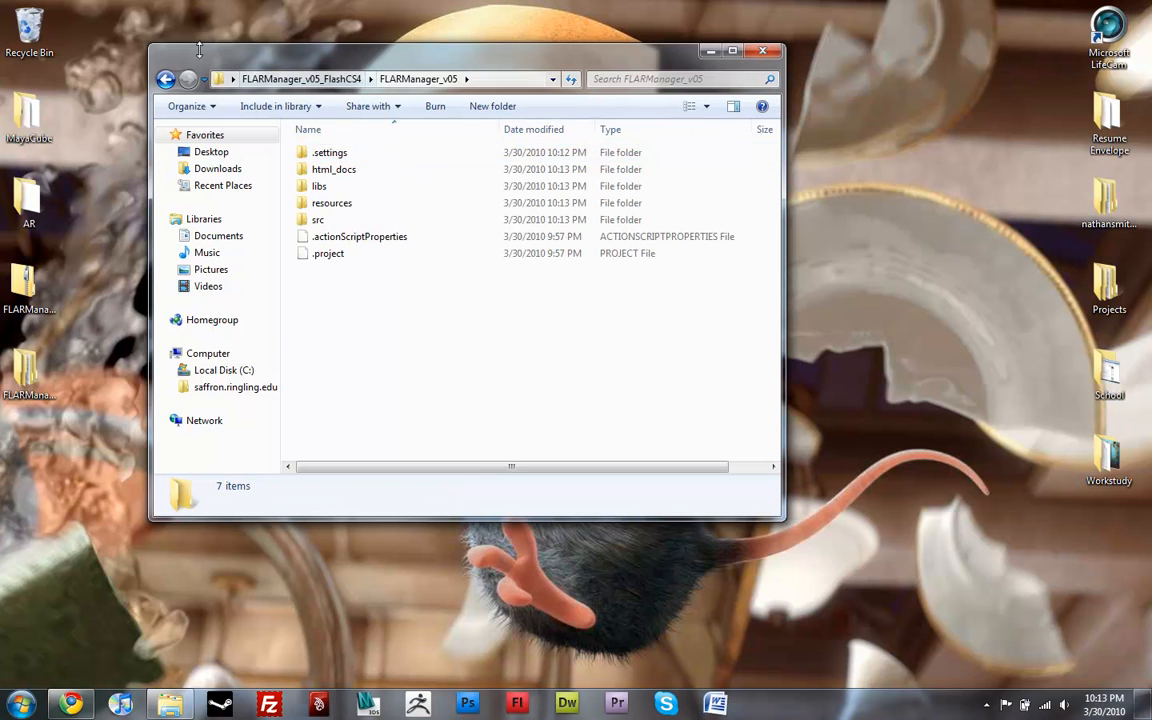
pyautogui.click(168, 78)
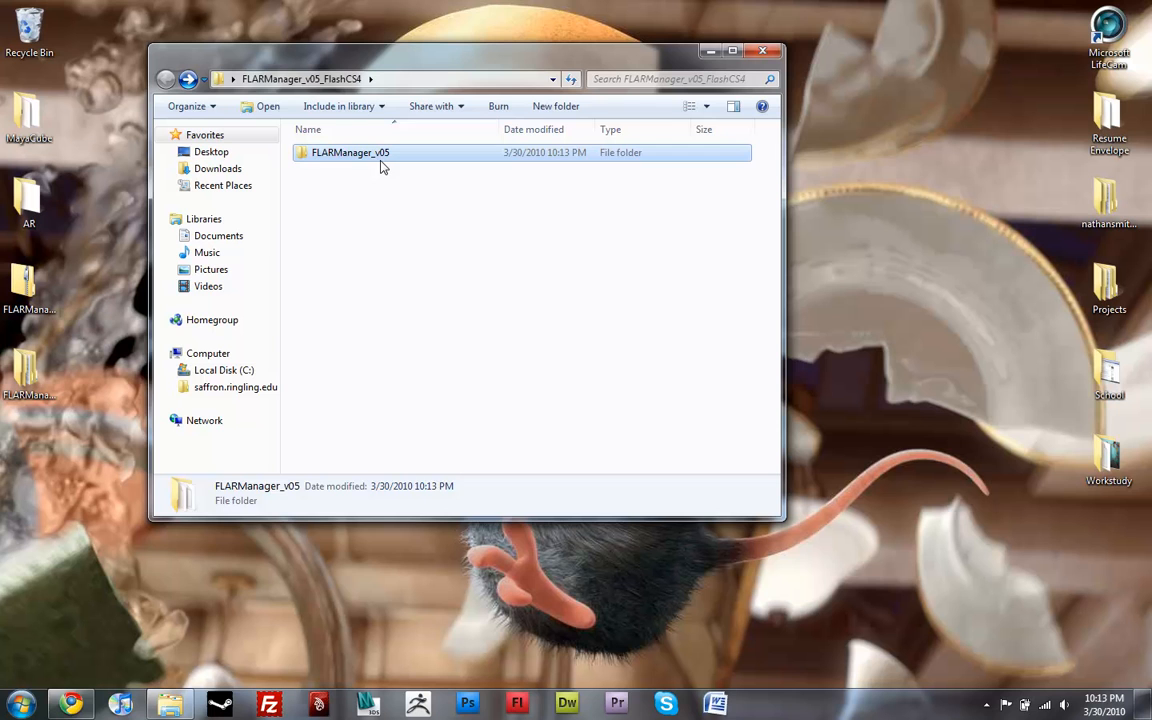
pyautogui.doubleClick(350, 152)
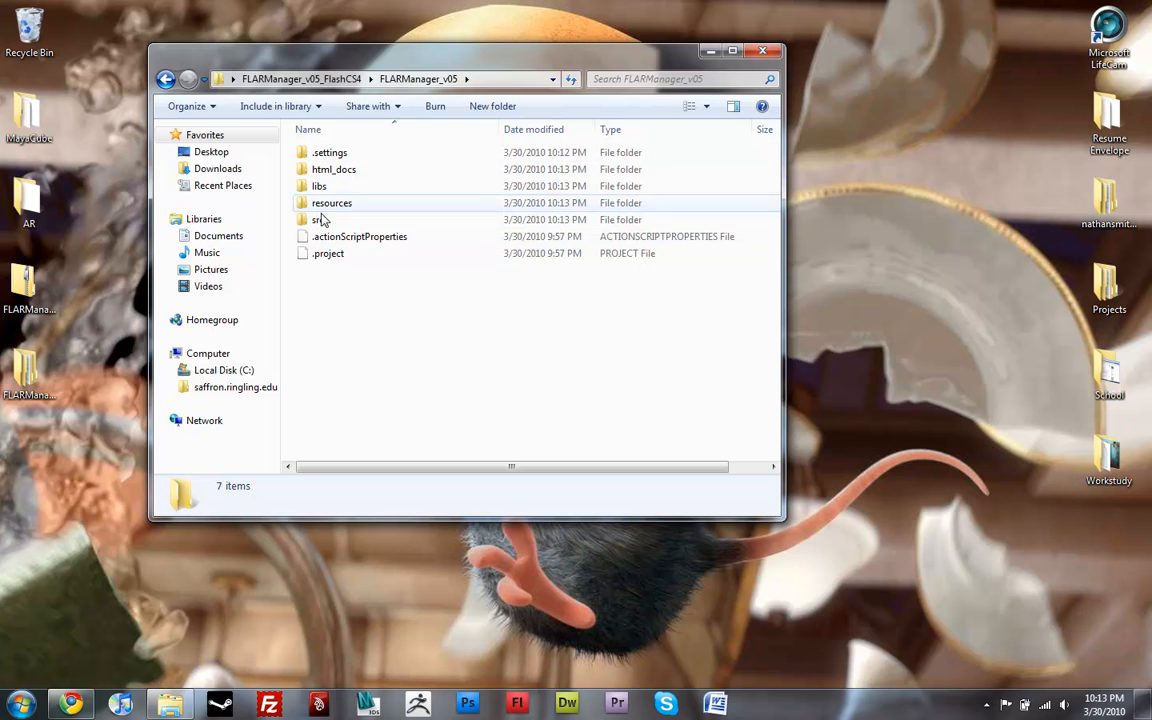
pyautogui.moveTo(330, 246)
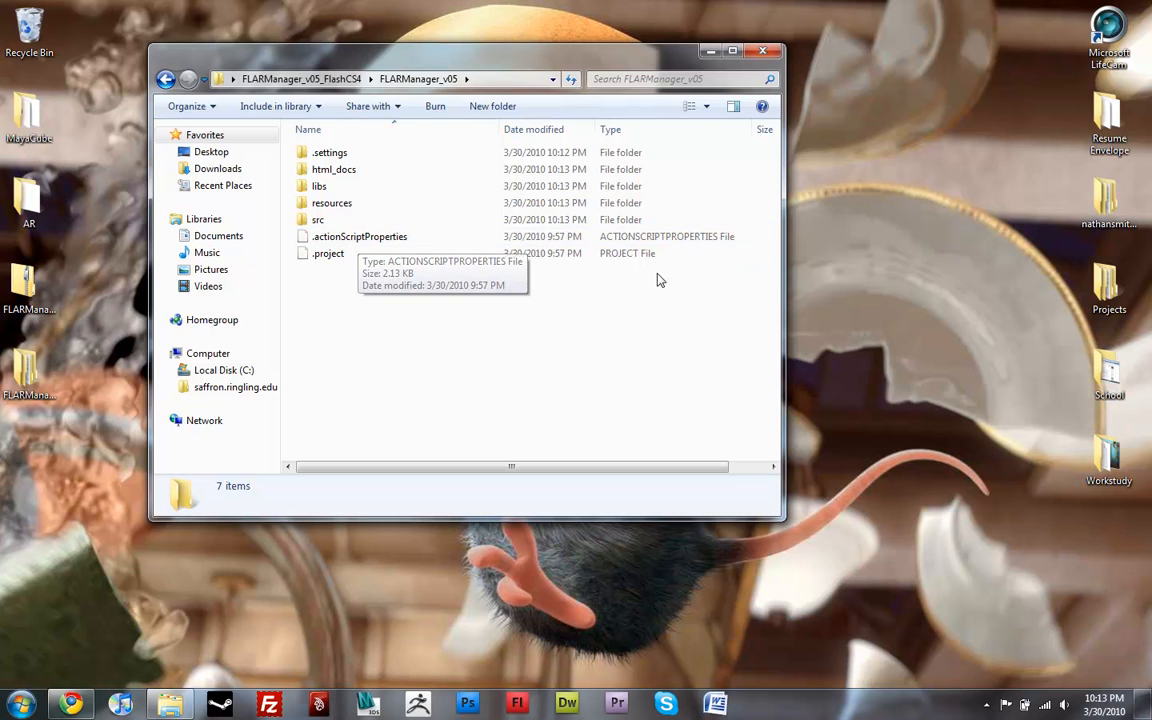
# Step: Look inside the .settings folder and leave it selected
pyautogui.click(328, 152)
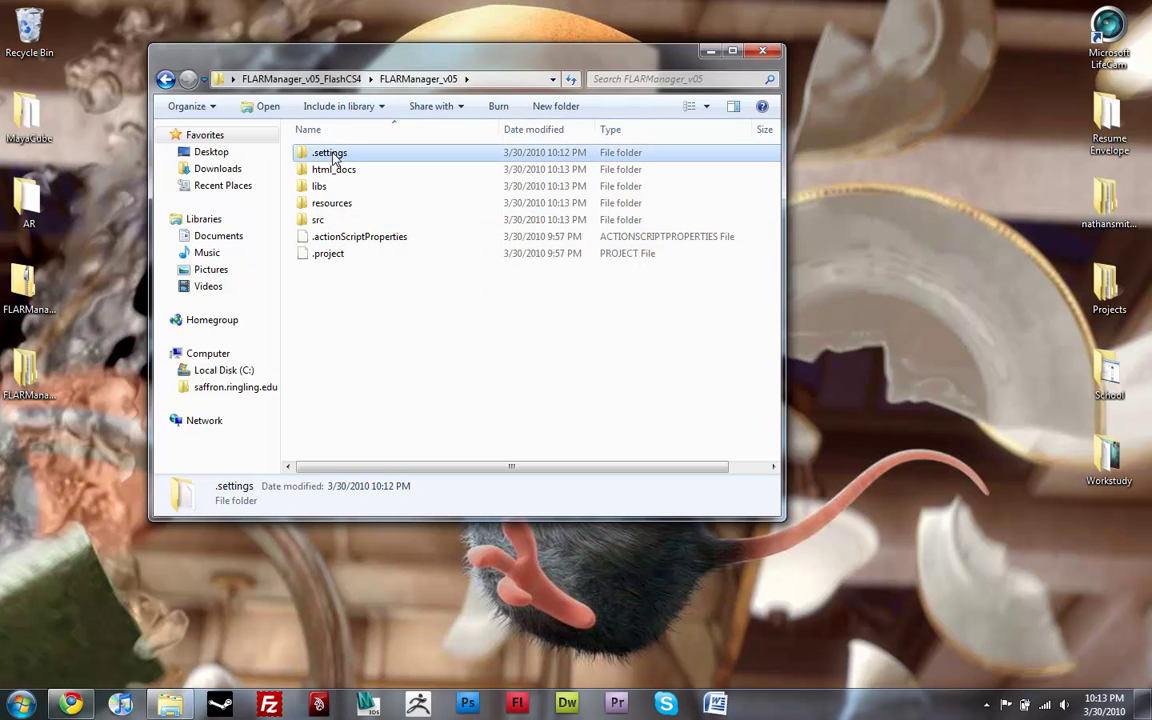
pyautogui.doubleClick(328, 152)
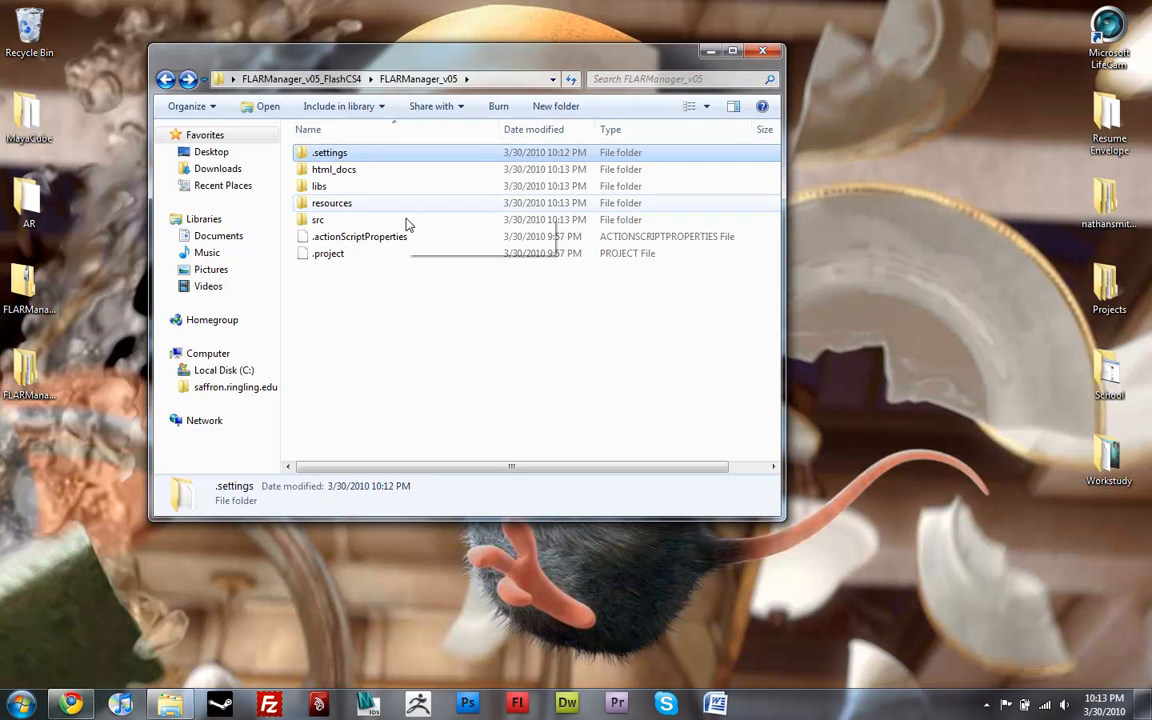
pyautogui.click(336, 152)
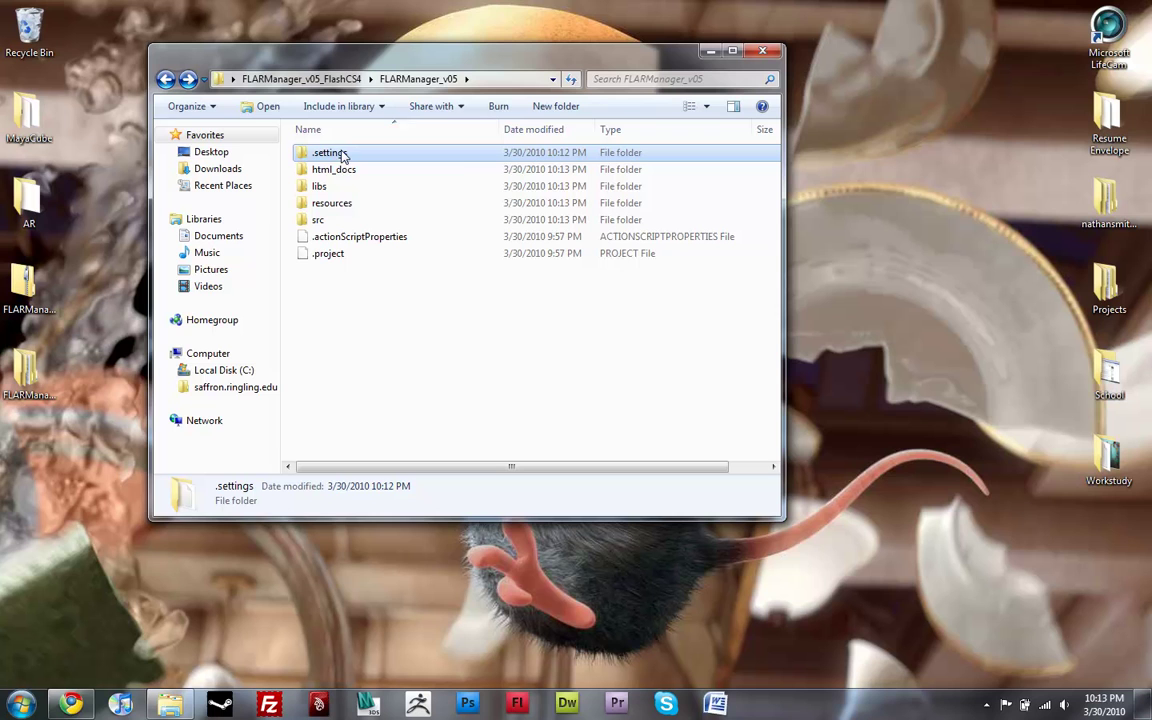
pyautogui.moveTo(328, 152)
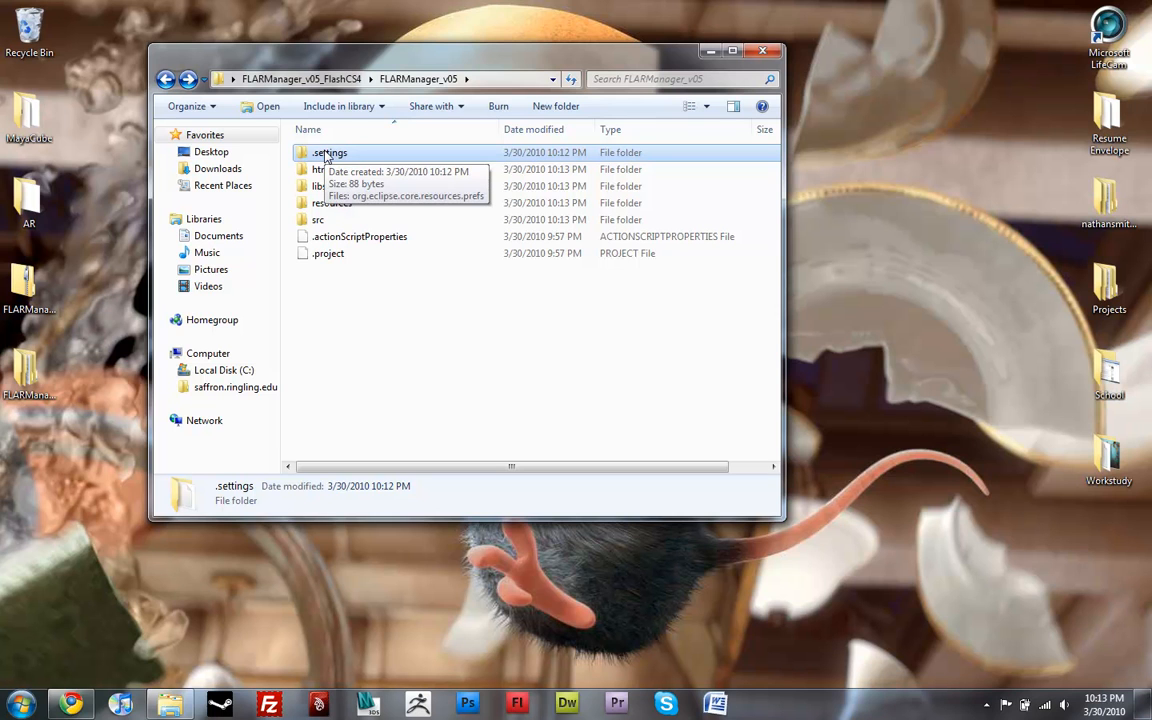
pyautogui.moveTo(336, 162)
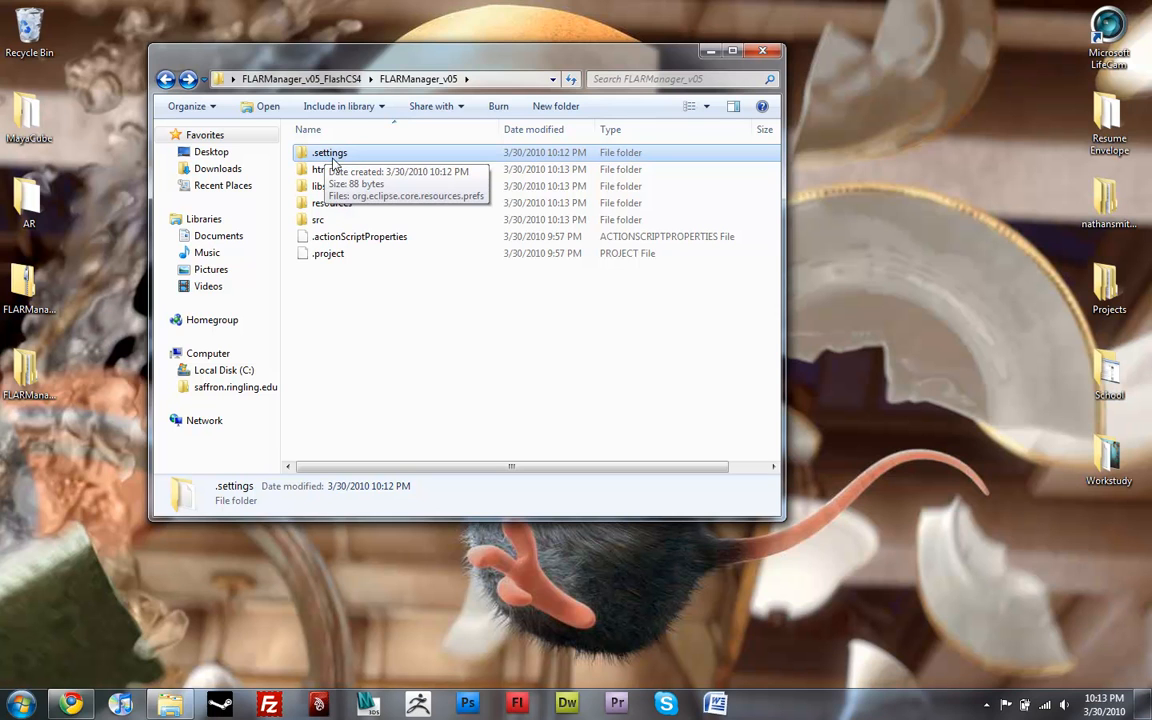
pyautogui.moveTo(340, 252)
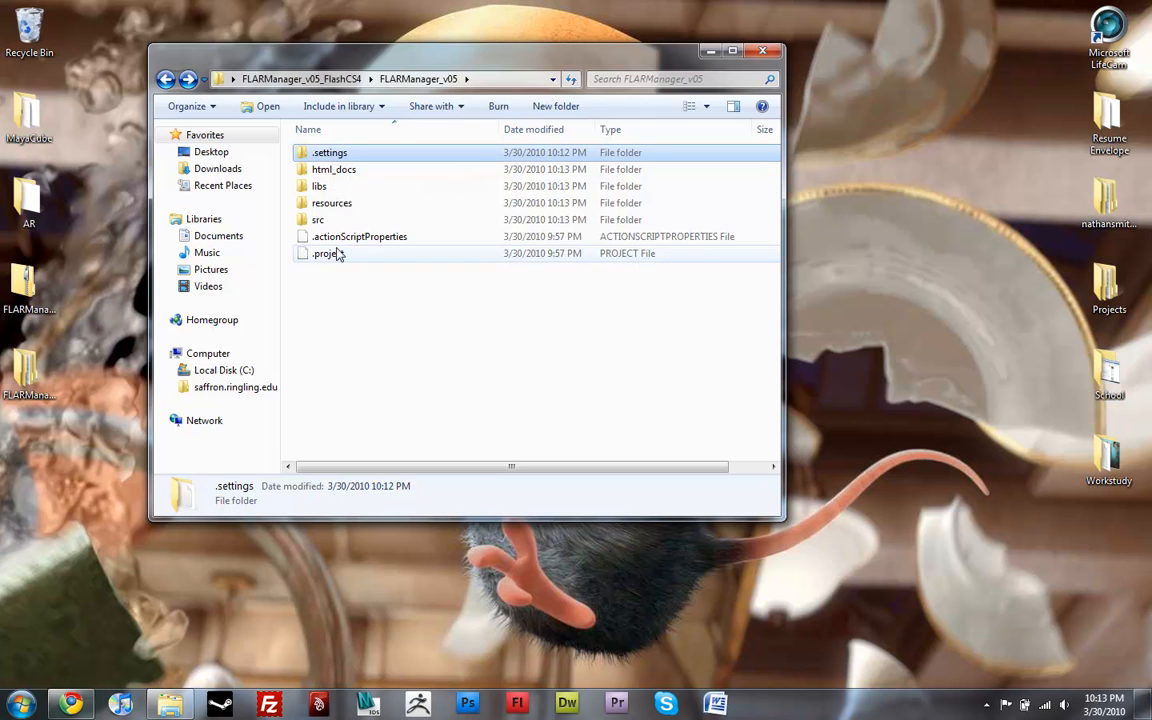
# Step: Send .settings, .actionScriptProperties and .project to the Recycle Bin, leaving four folders
pyautogui.click(358, 236)
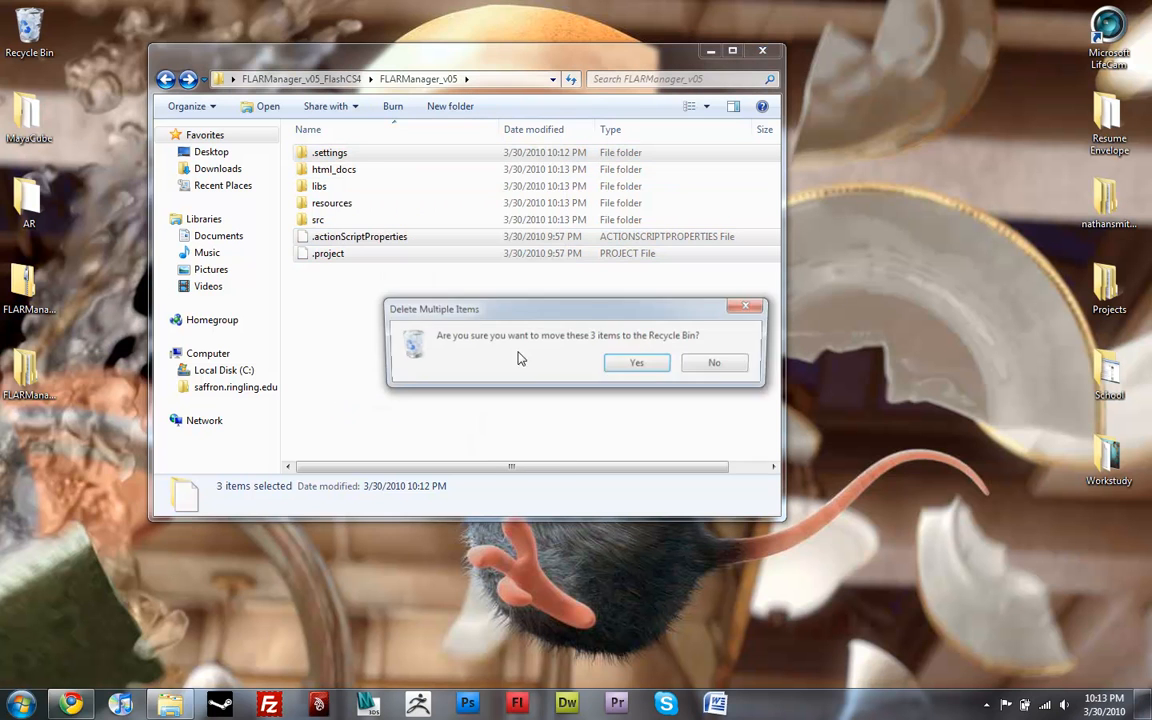
pyautogui.click(636, 362)
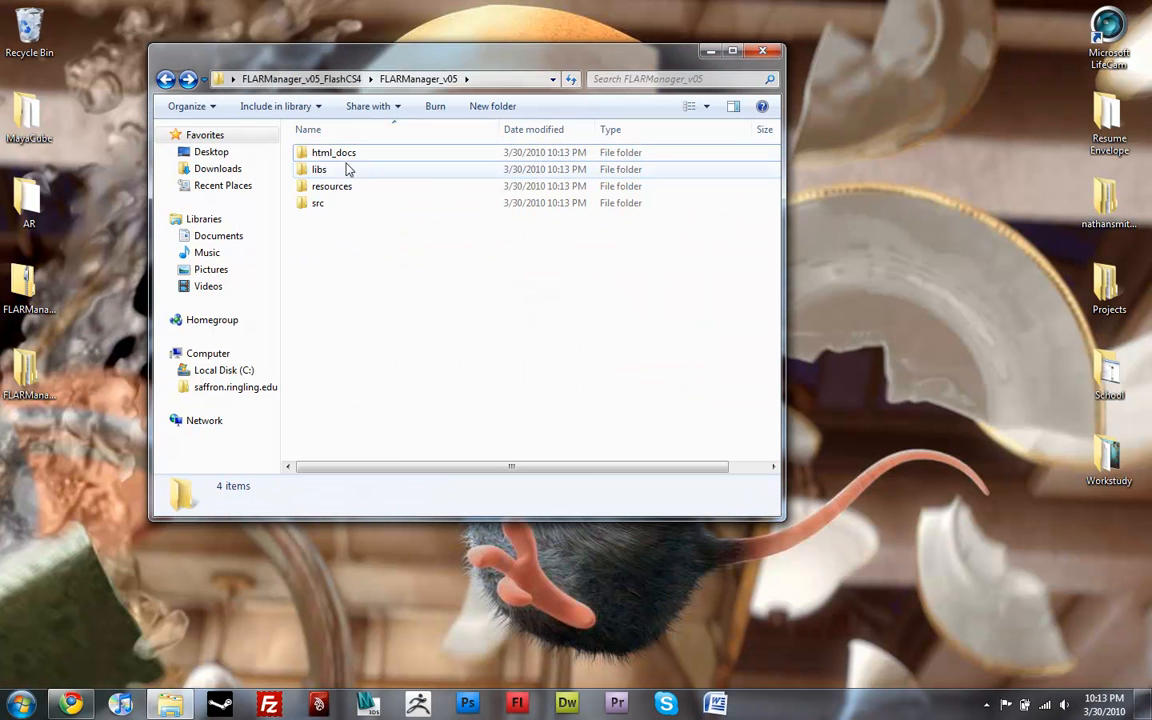
pyautogui.click(332, 152)
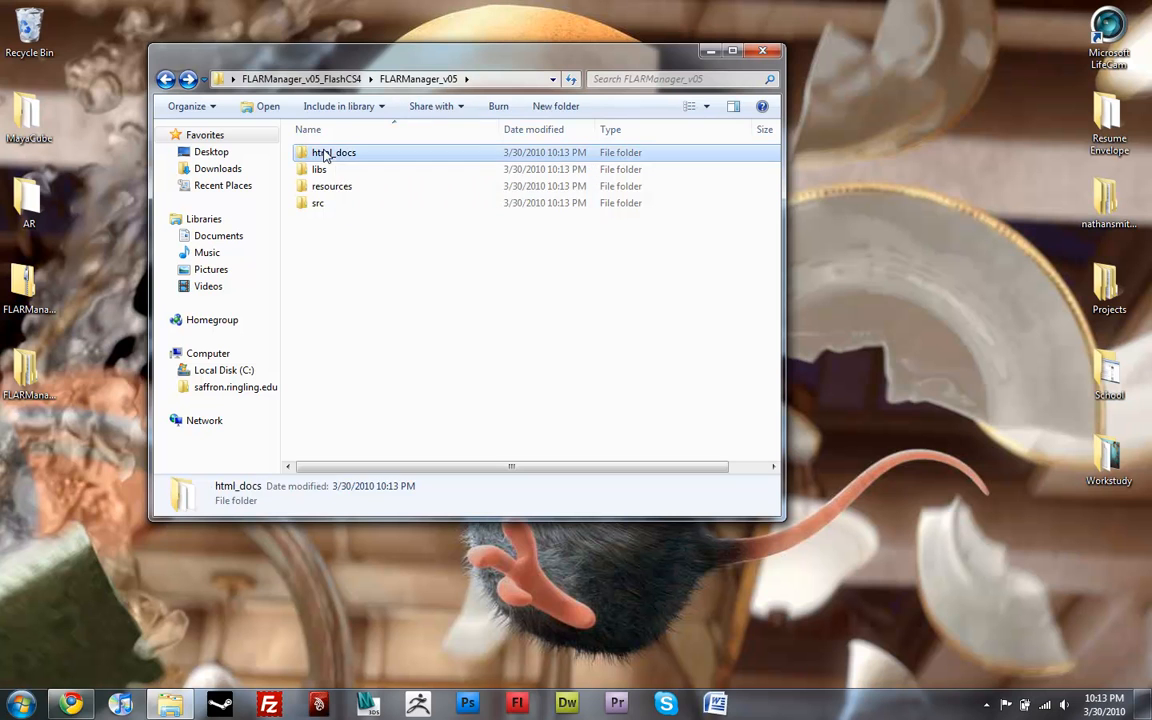
pyautogui.doubleClick(334, 152)
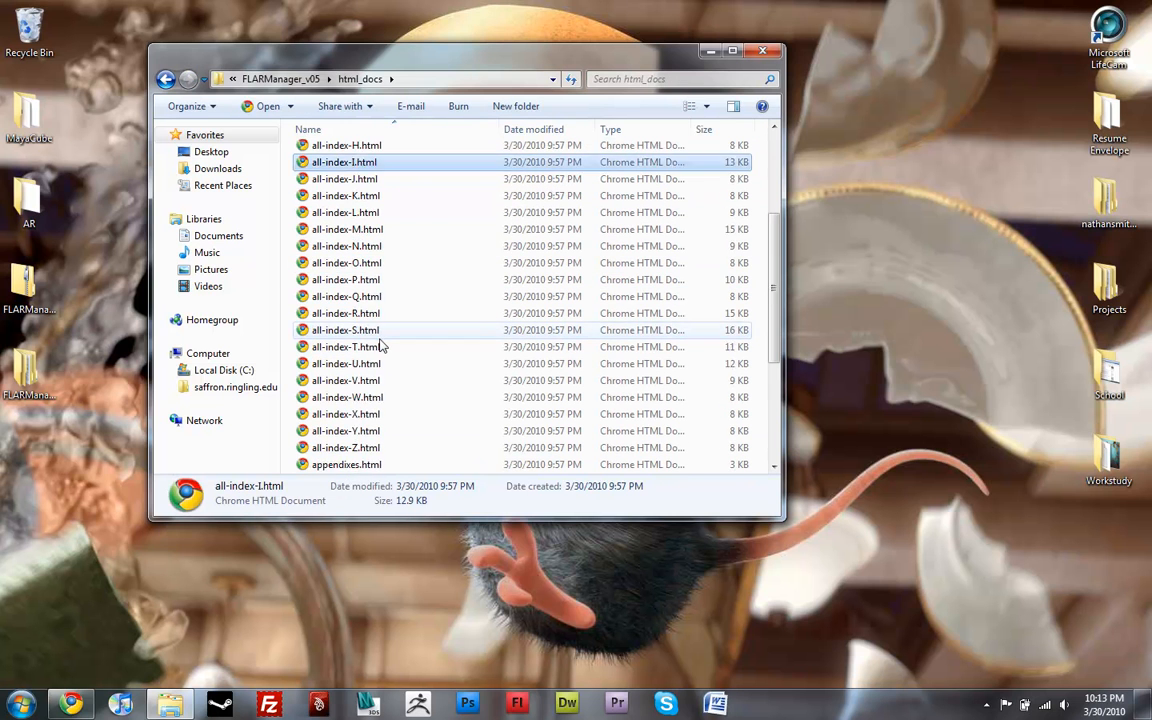
pyautogui.scroll(-3)
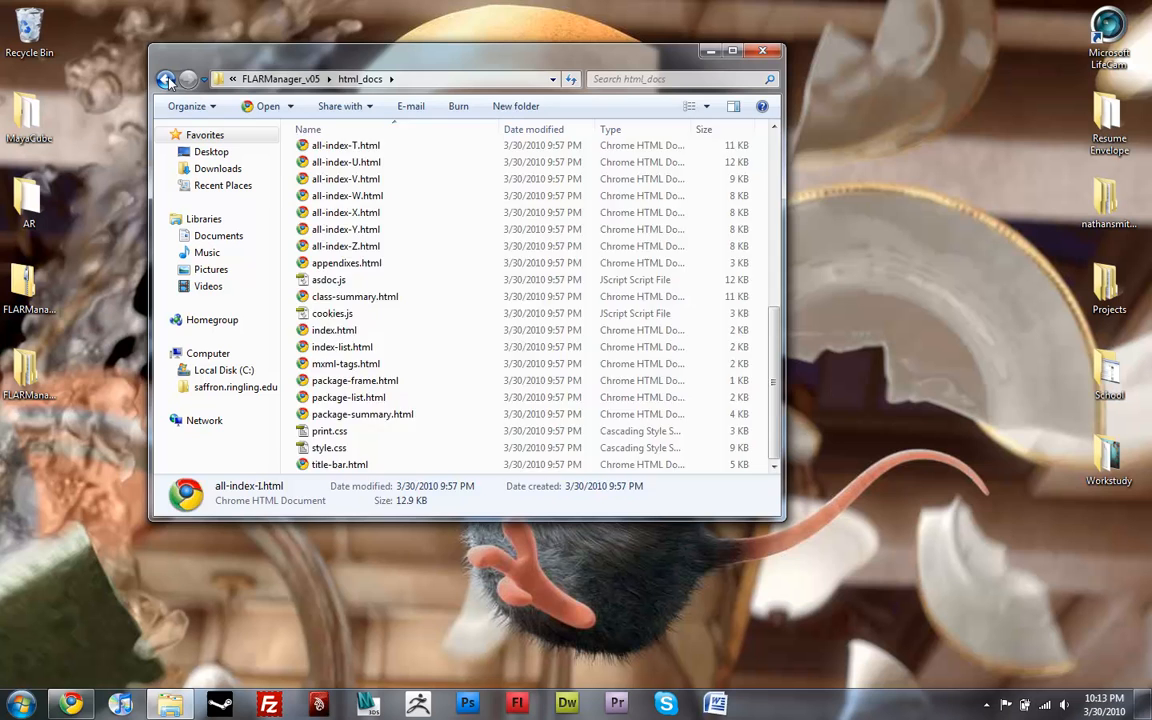
pyautogui.click(166, 80)
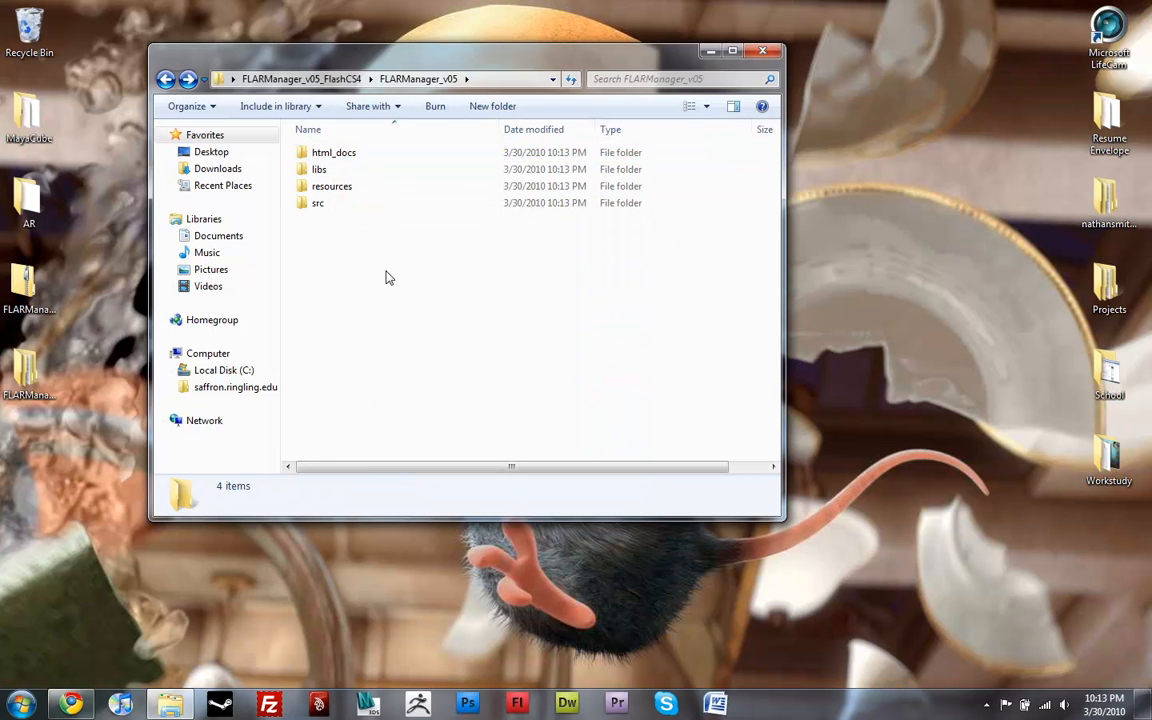
pyautogui.moveTo(336, 160)
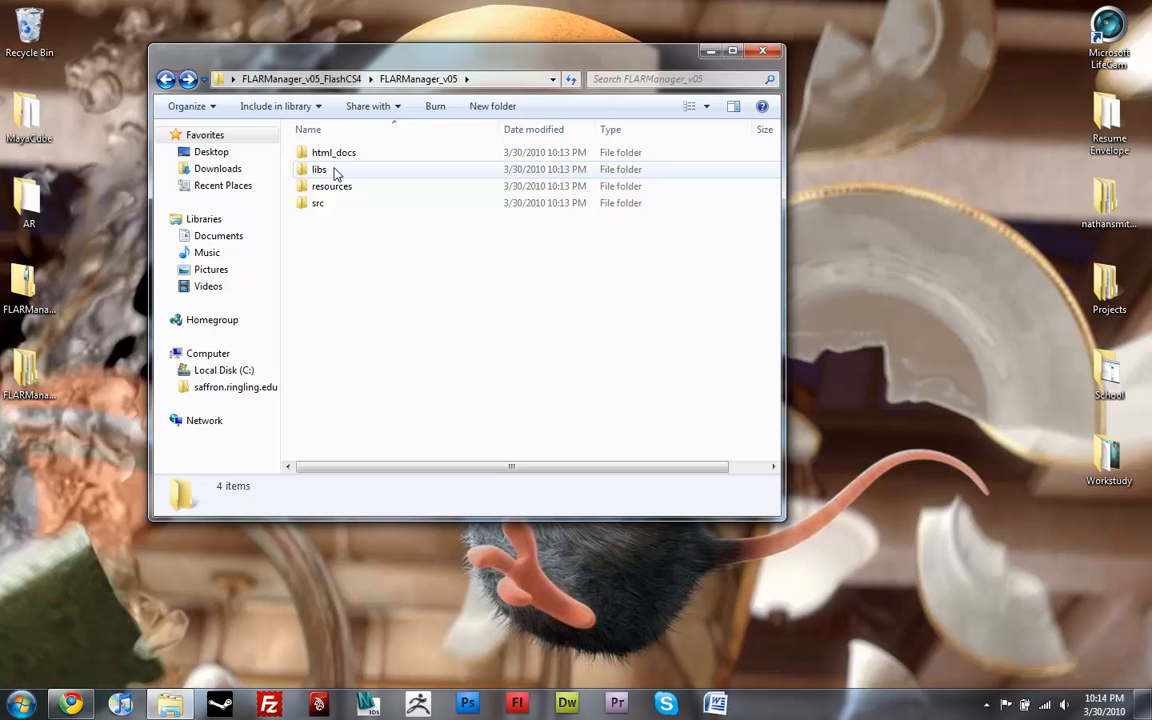
pyautogui.doubleClick(318, 168)
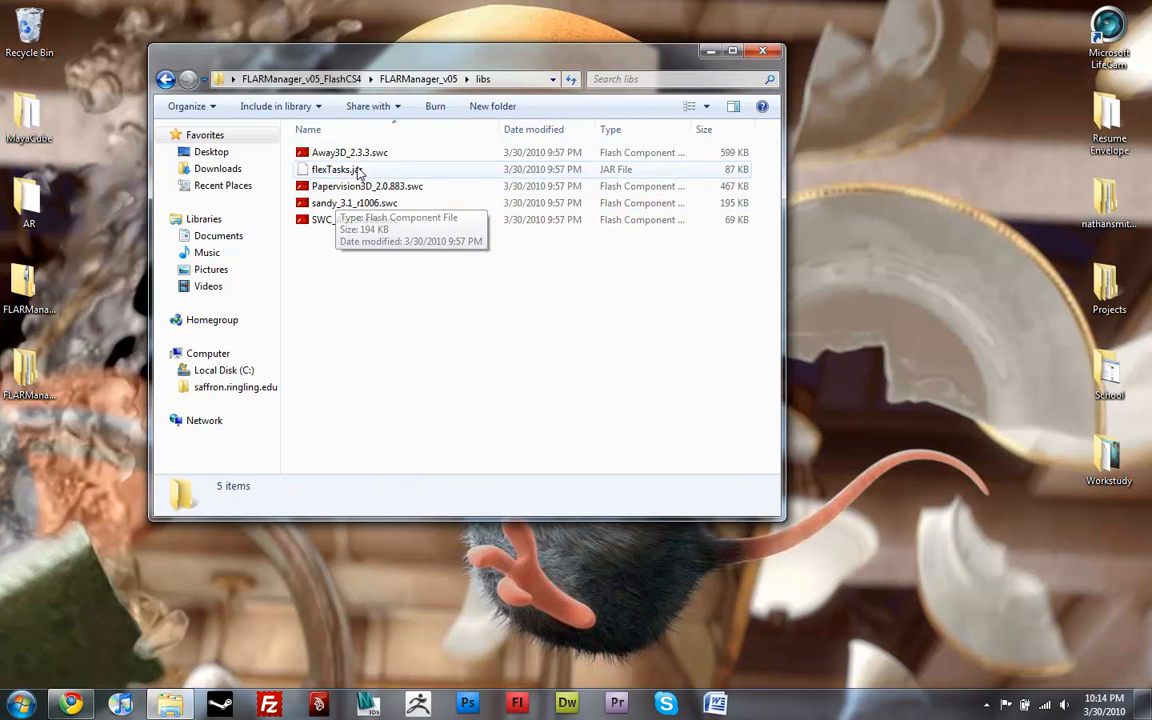
pyautogui.moveTo(476, 284)
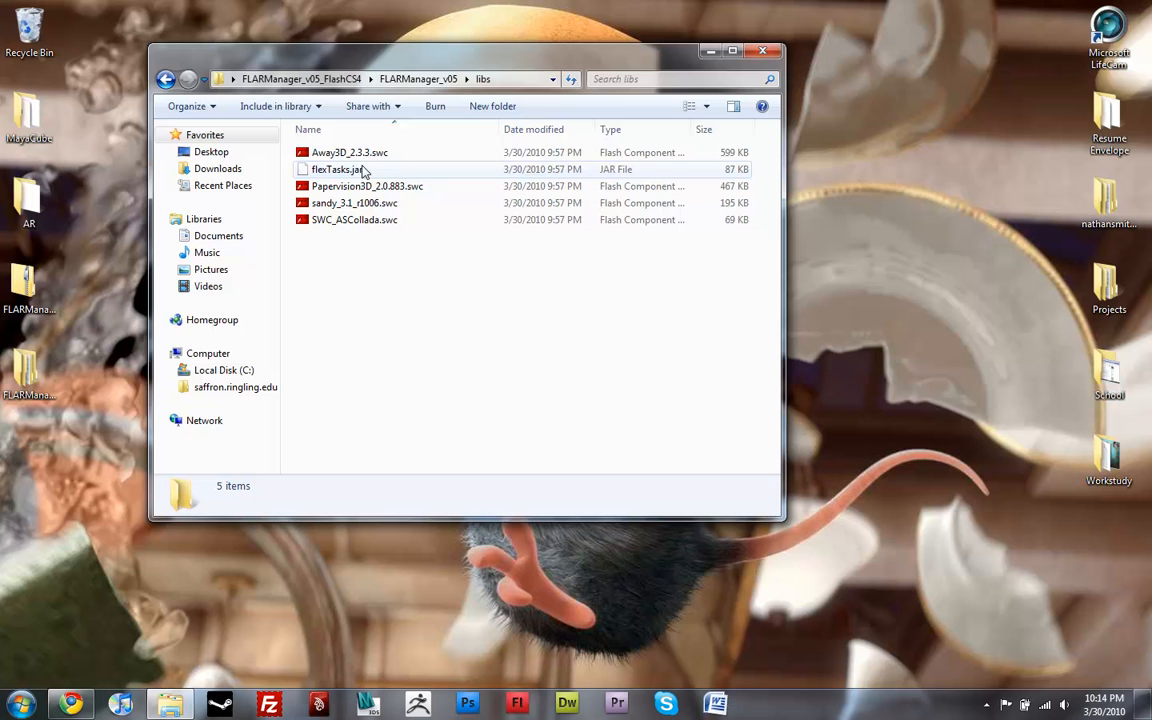
pyautogui.click(366, 186)
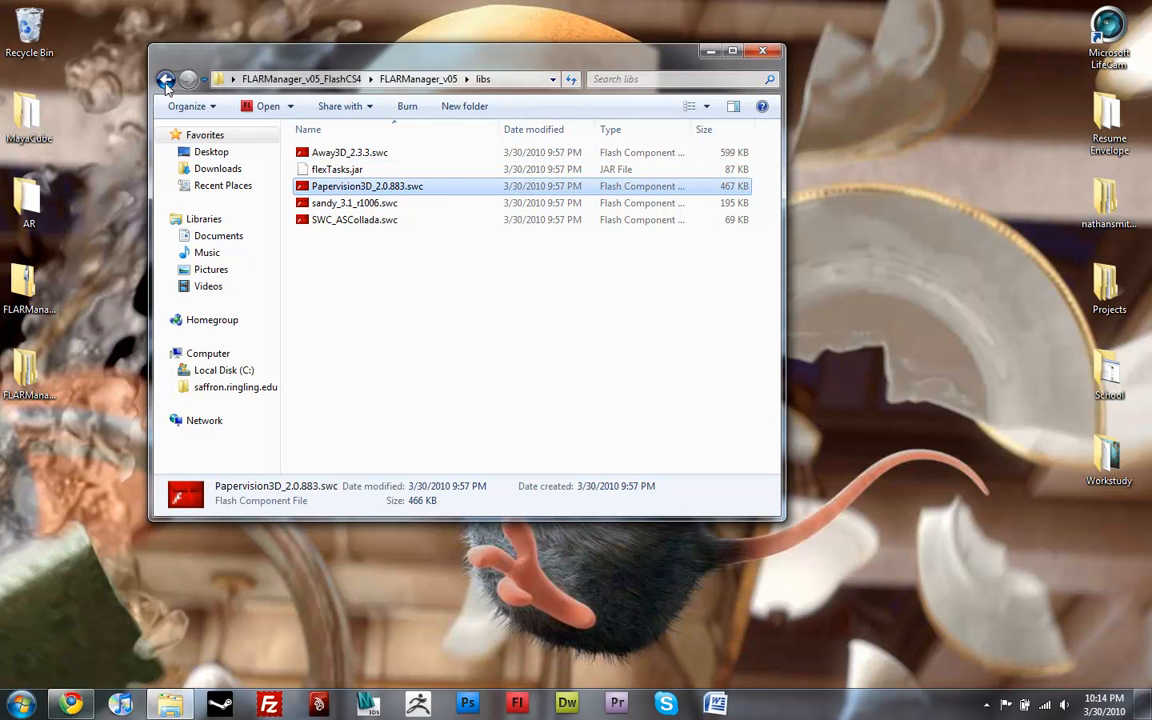
pyautogui.click(172, 78)
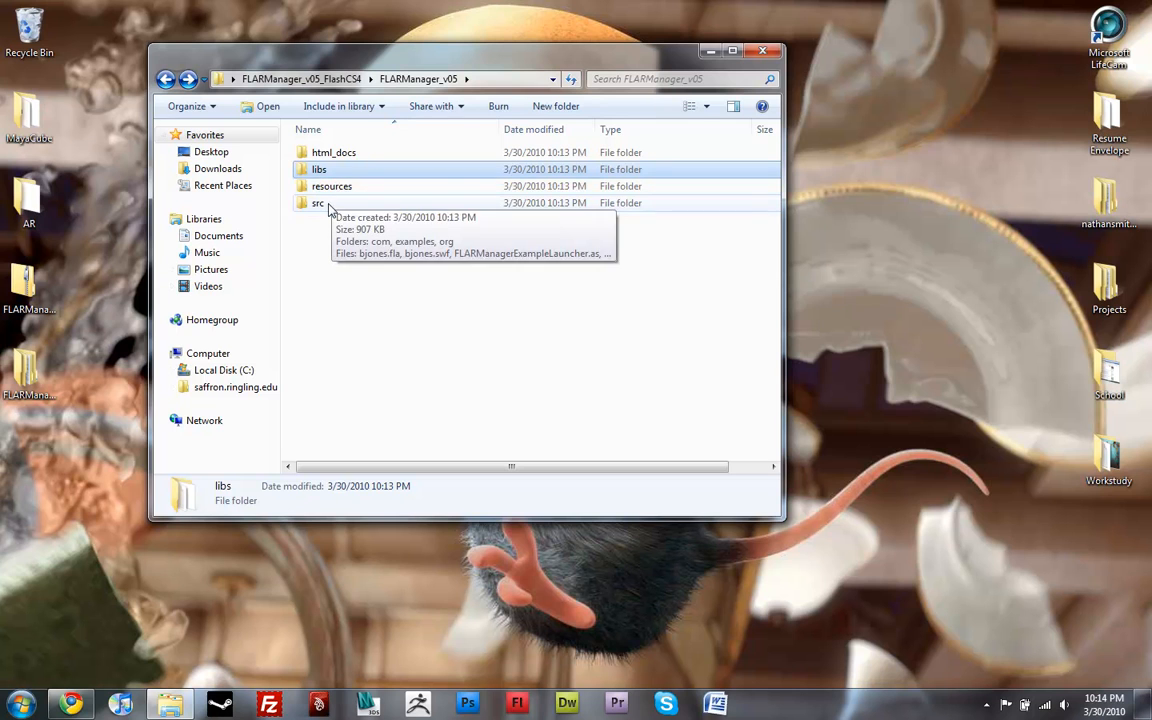
# Step: Enter resources and then its assets subfolder of textures and DAE models
pyautogui.doubleClick(332, 186)
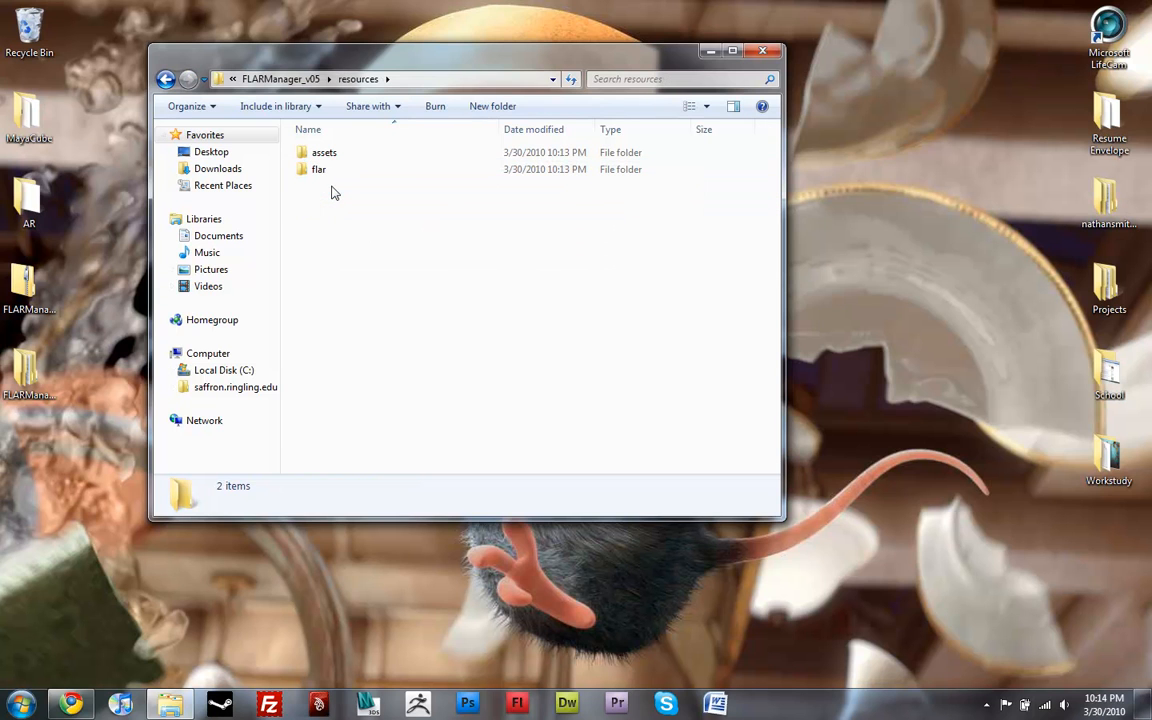
pyautogui.click(324, 152)
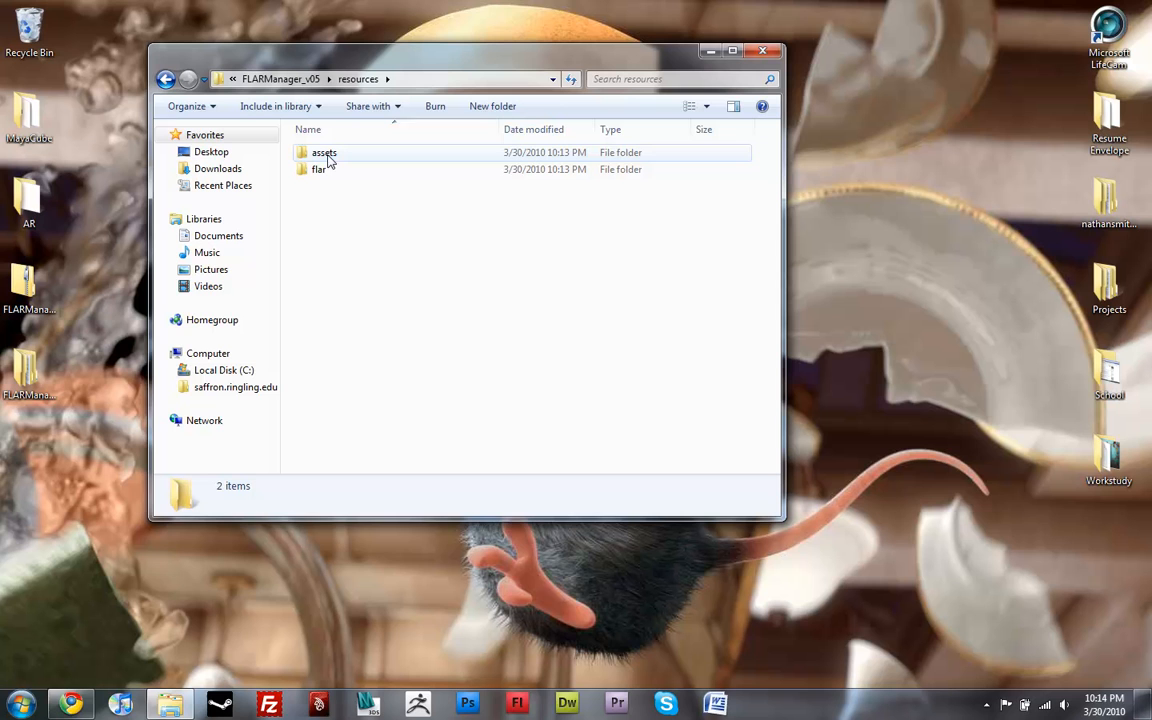
pyautogui.moveTo(328, 172)
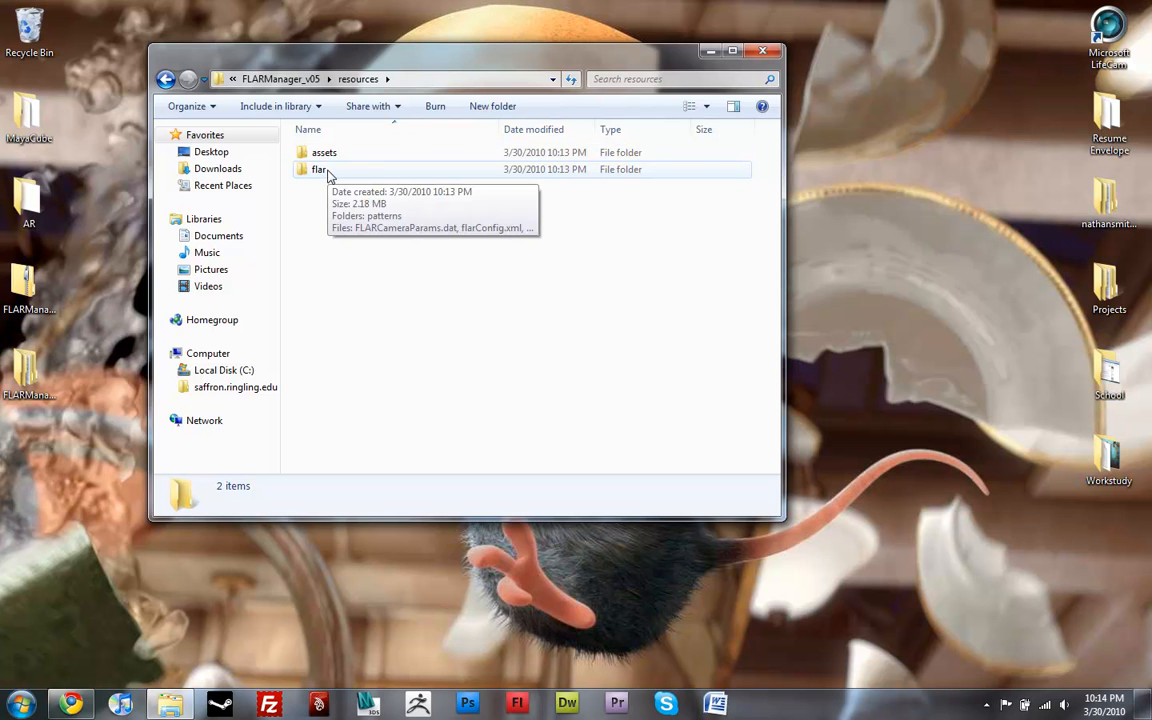
pyautogui.doubleClick(324, 152)
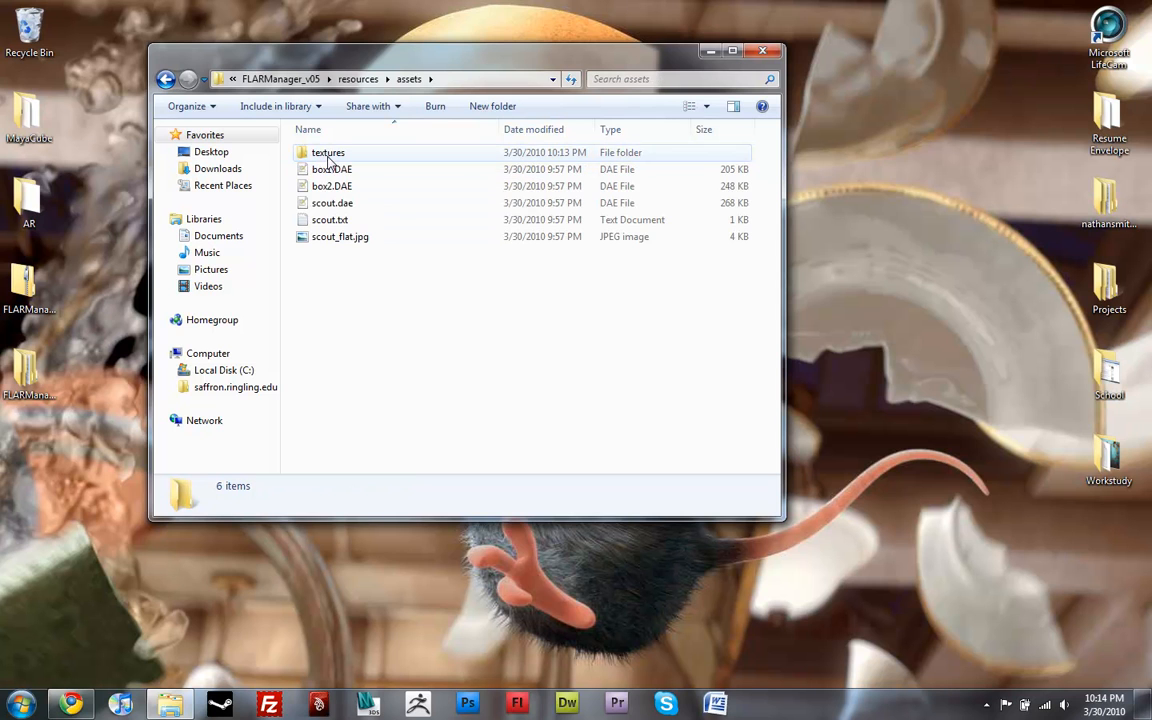
pyautogui.moveTo(336, 236)
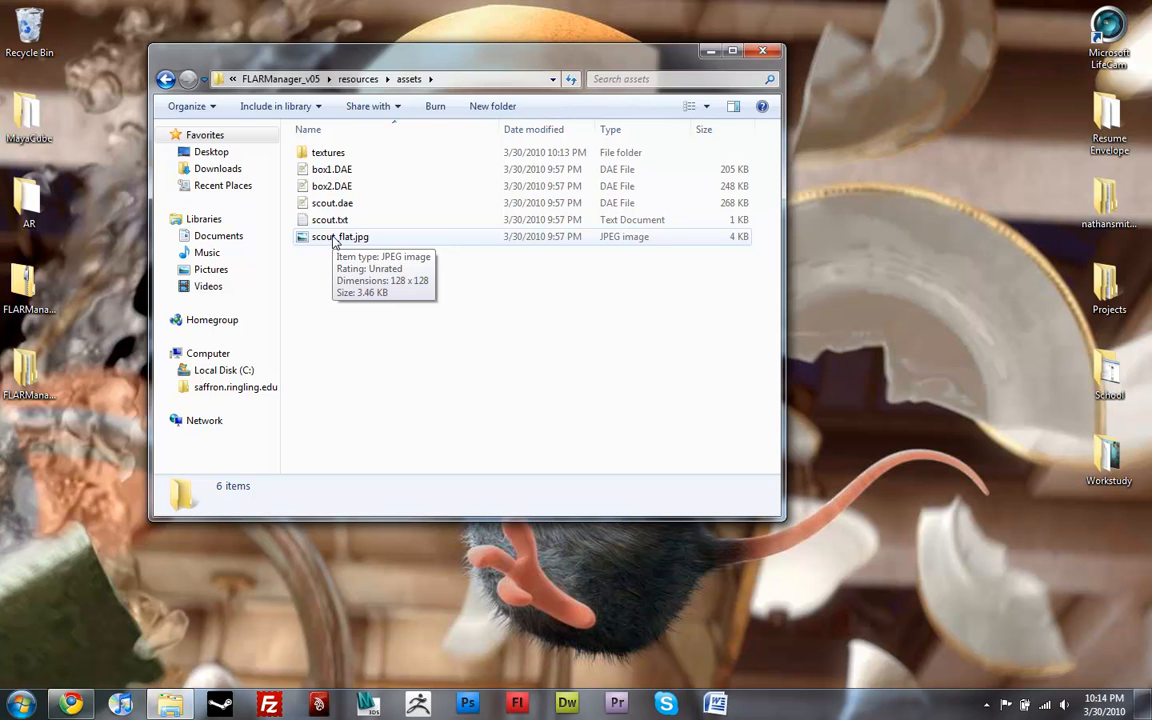
pyautogui.moveTo(392, 300)
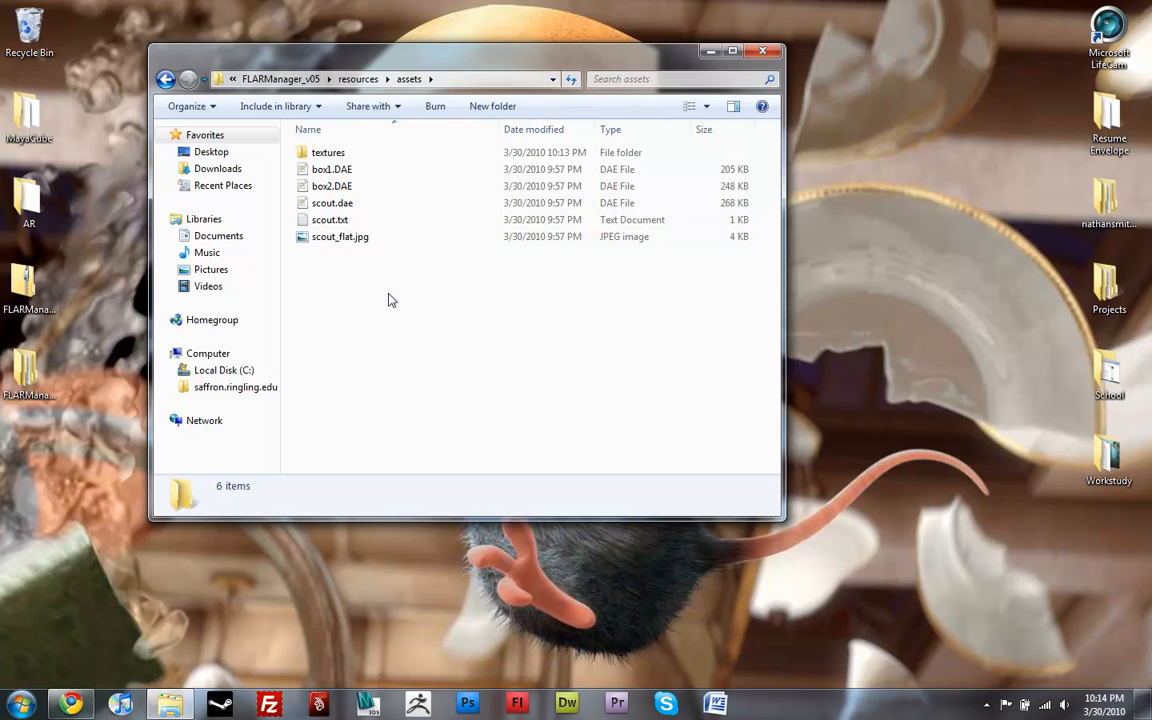
pyautogui.moveTo(332, 204)
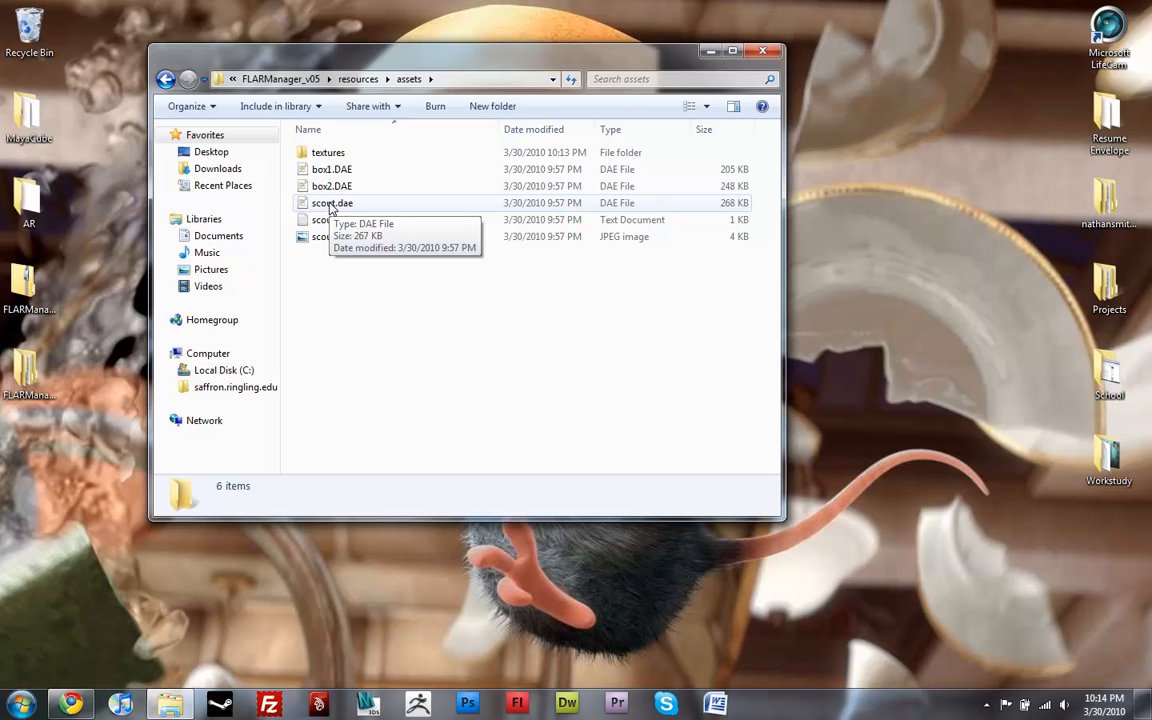
# Step: Inspect the scout and box2.DAE model files, then return to the resources folder
pyautogui.click(340, 236)
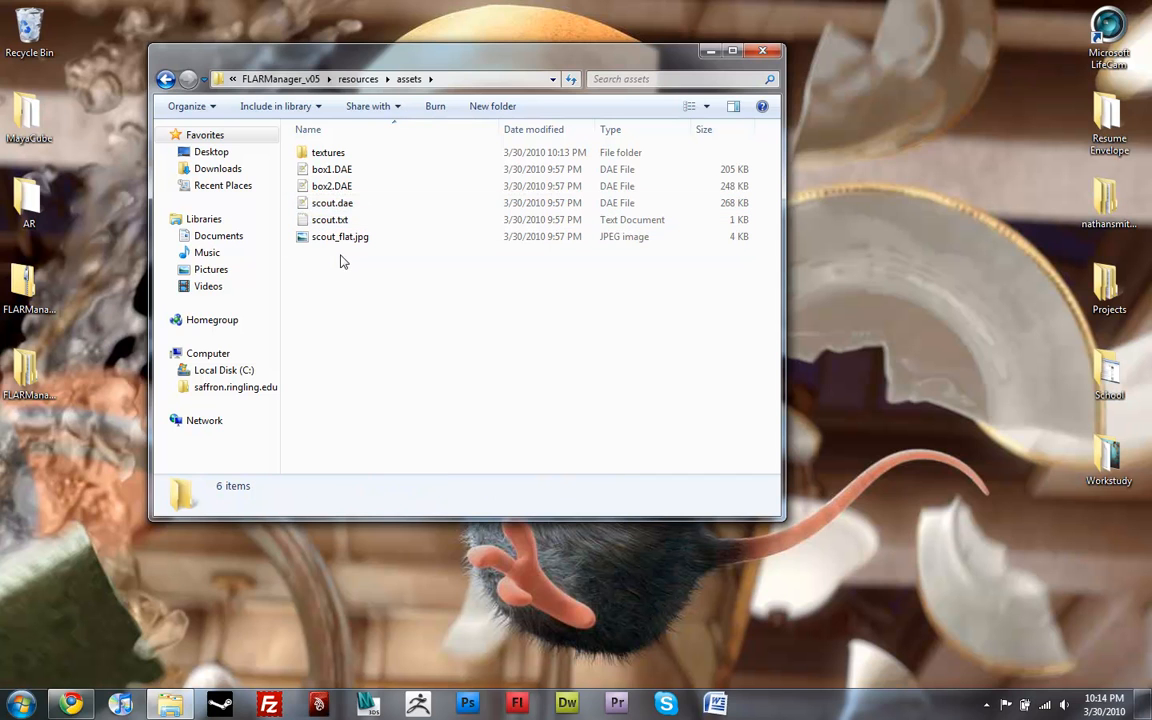
pyautogui.moveTo(332, 188)
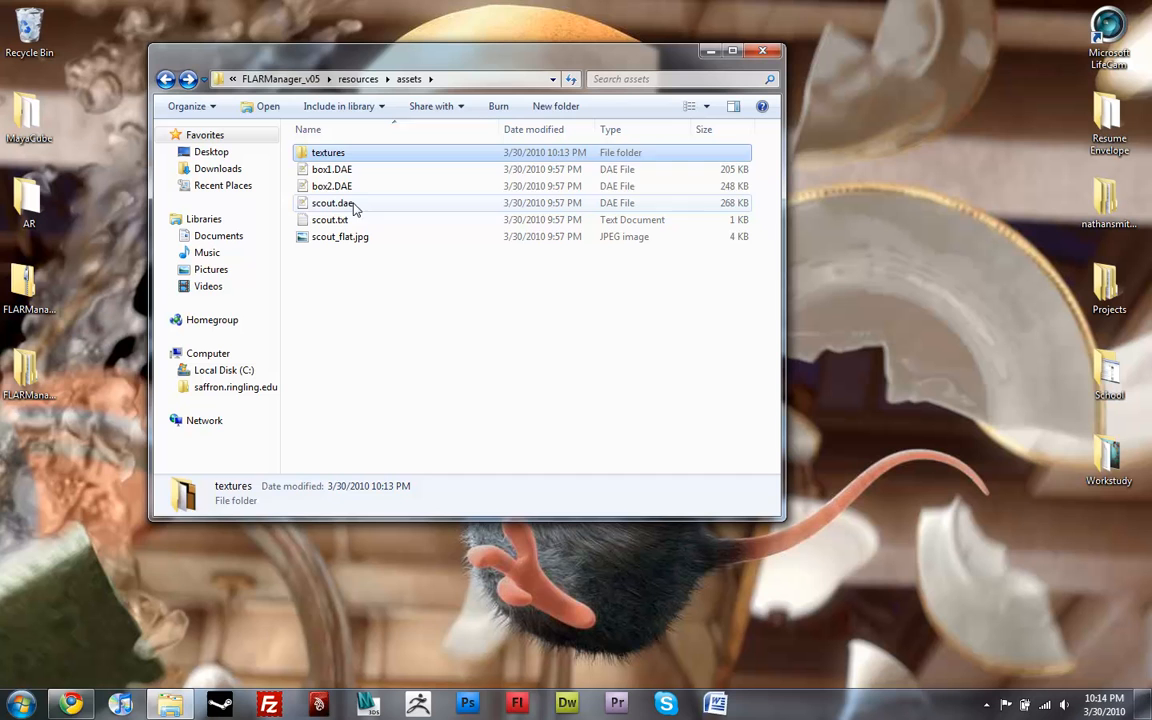
pyautogui.click(332, 186)
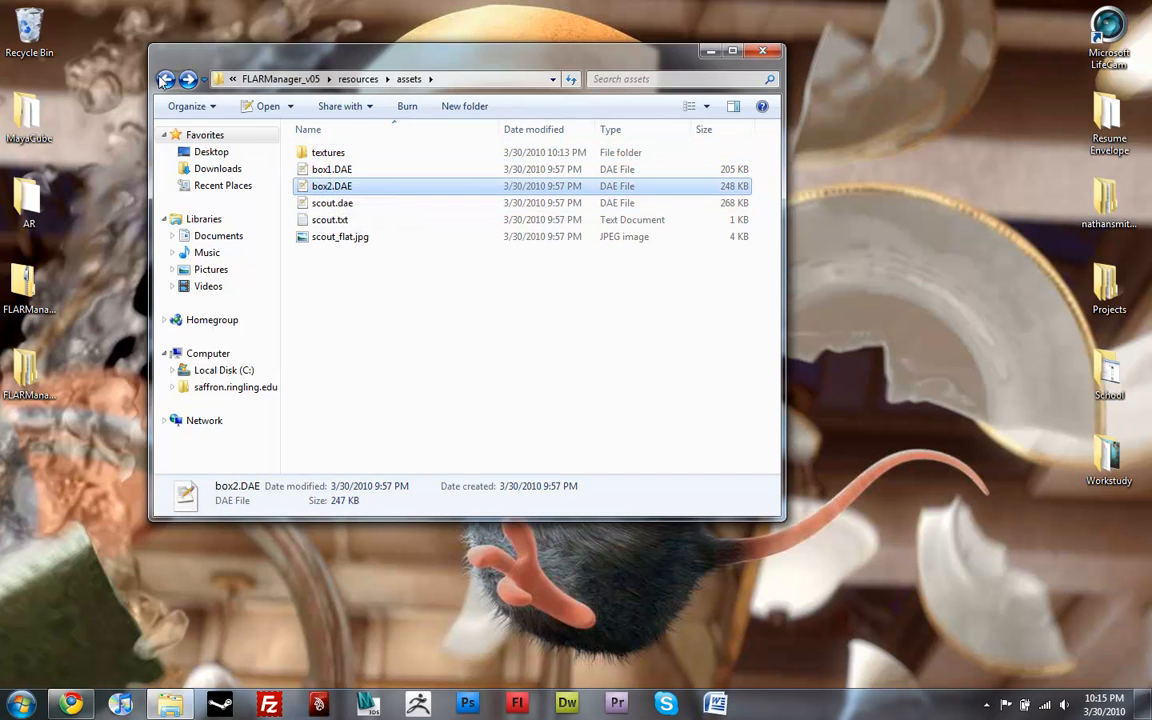
pyautogui.click(172, 78)
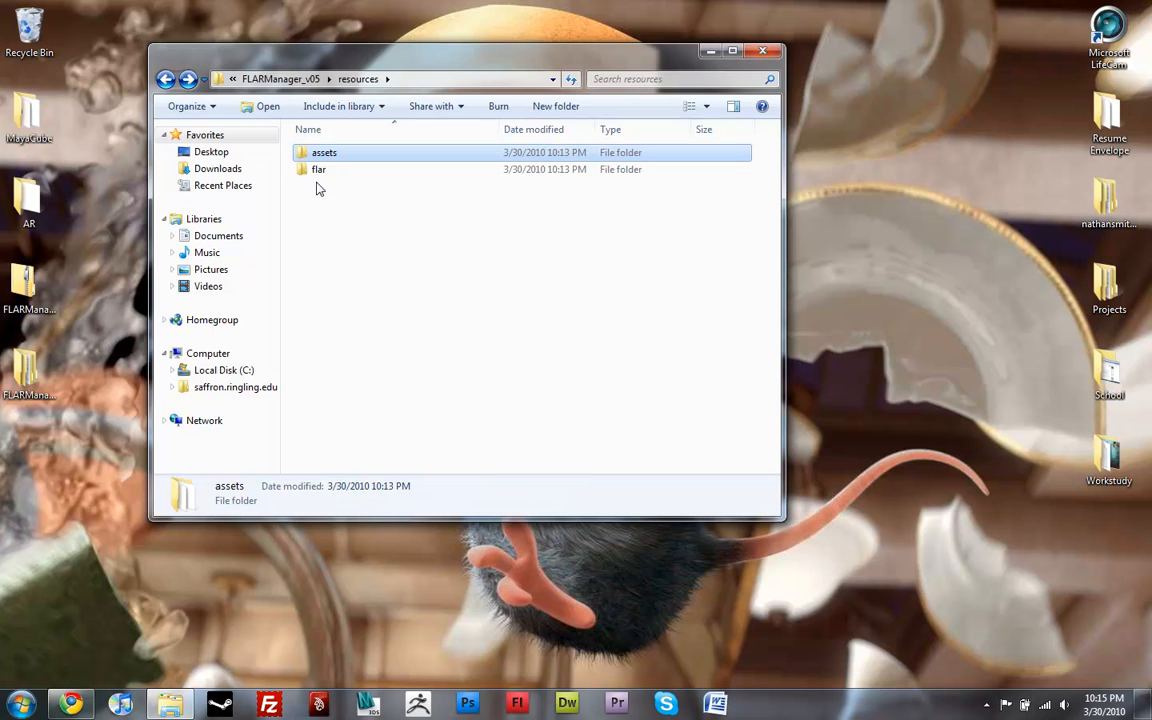
pyautogui.doubleClick(318, 168)
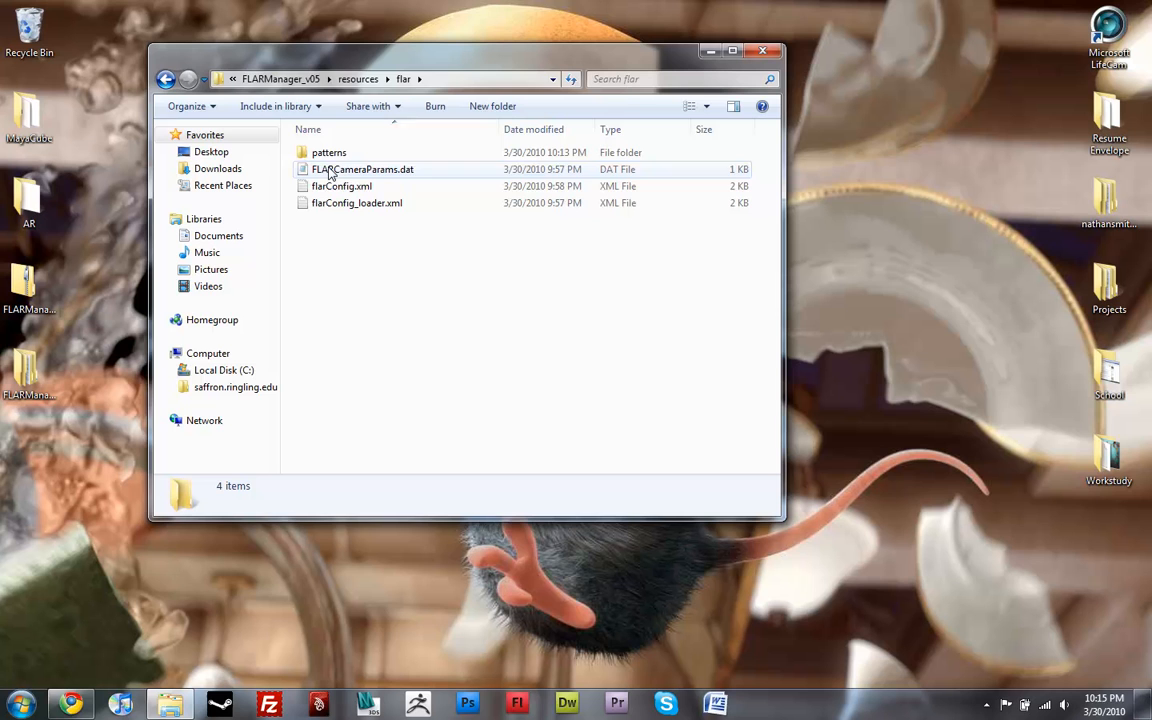
pyautogui.click(356, 80)
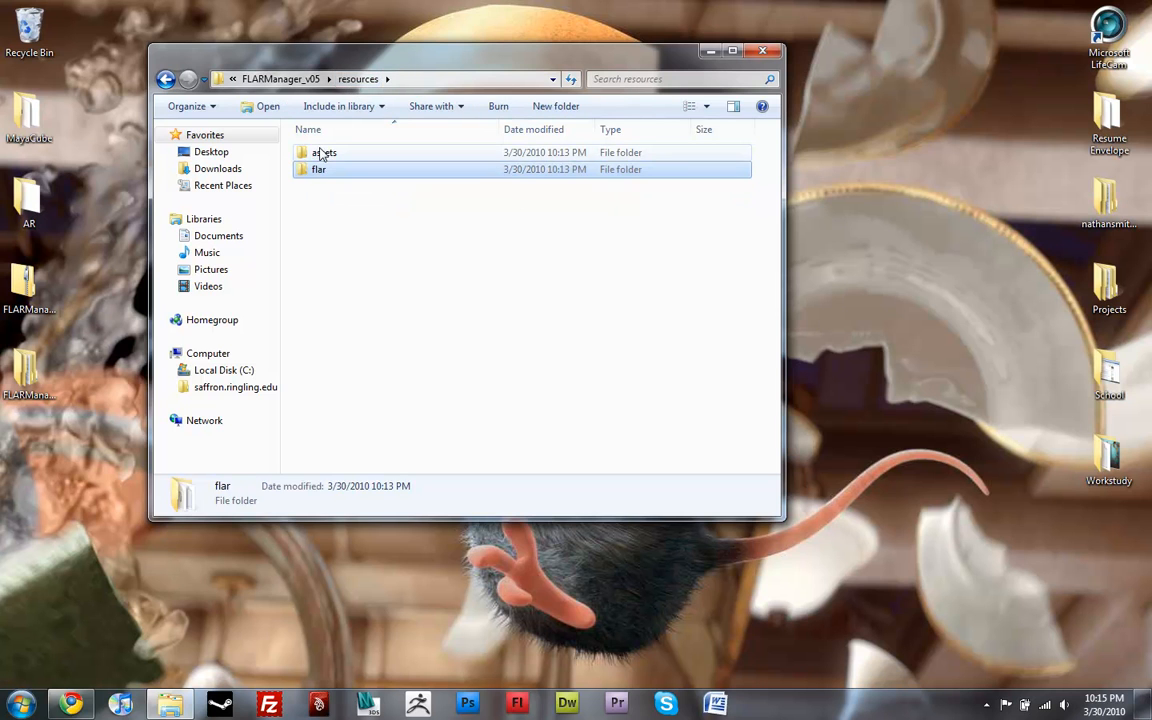
pyautogui.click(324, 152)
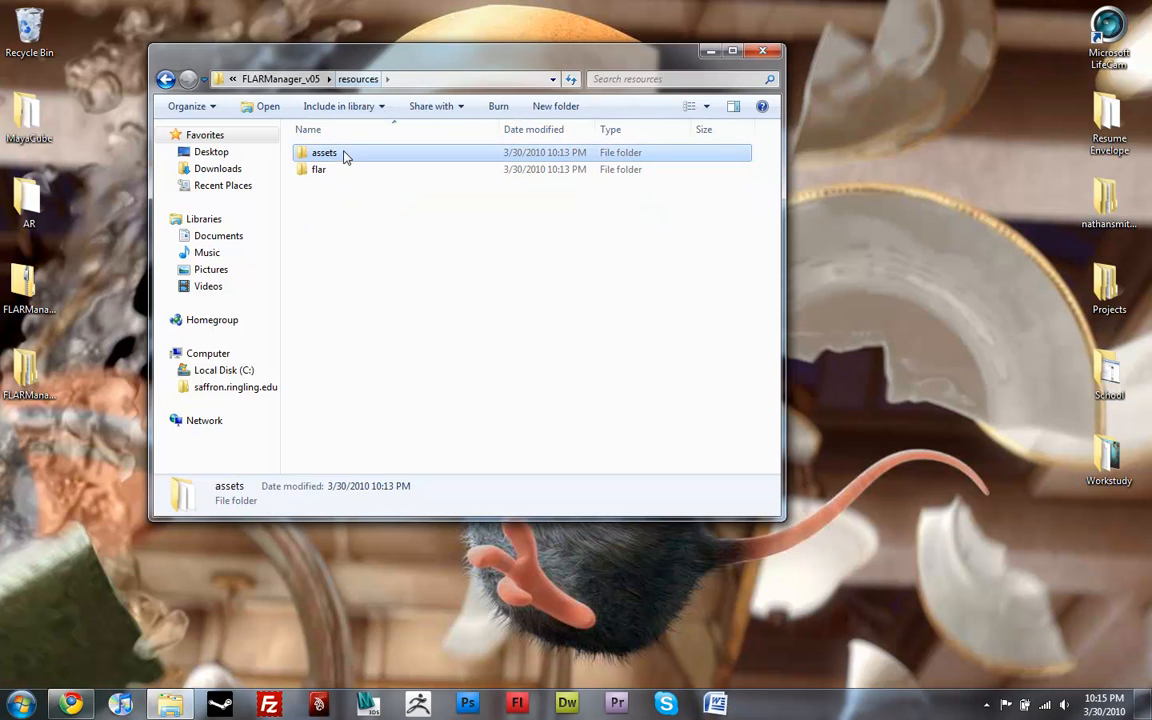
pyautogui.moveTo(330, 158)
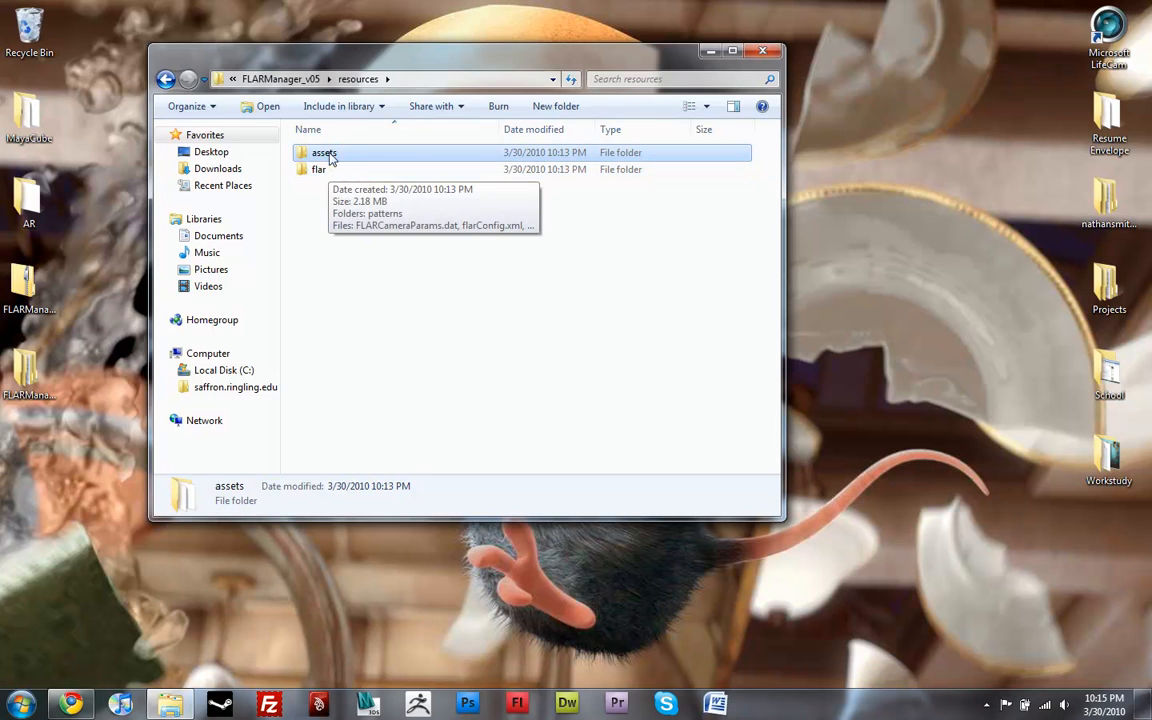
pyautogui.moveTo(316, 168)
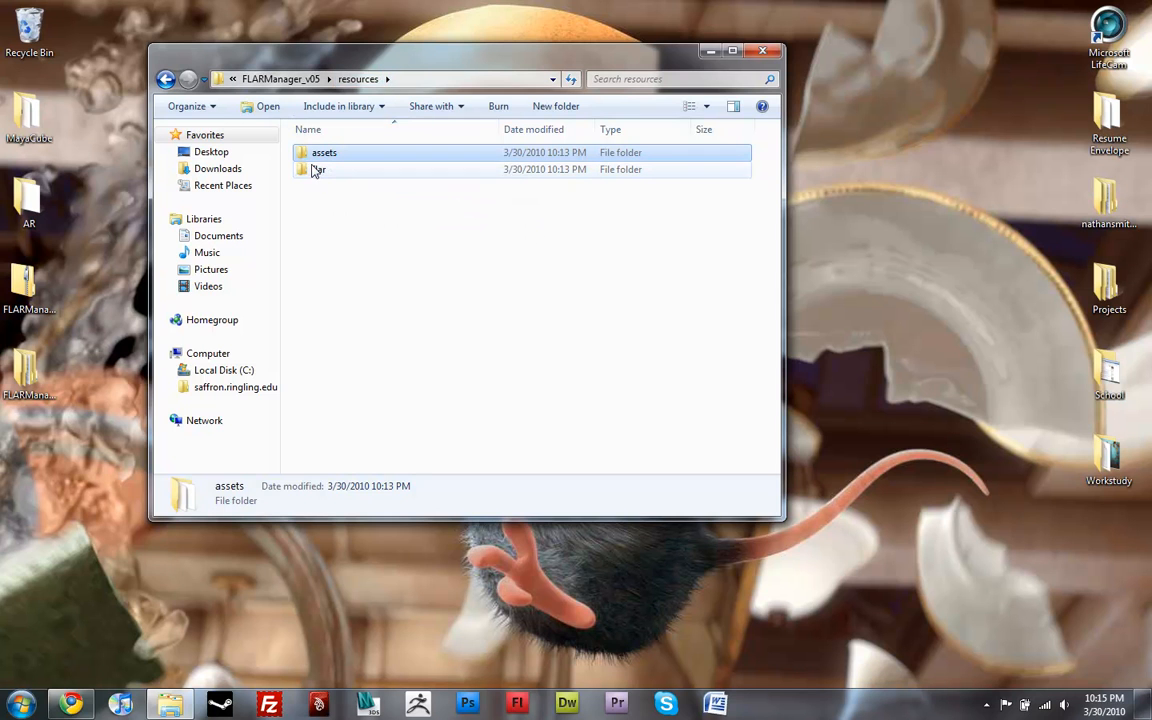
pyautogui.doubleClick(318, 168)
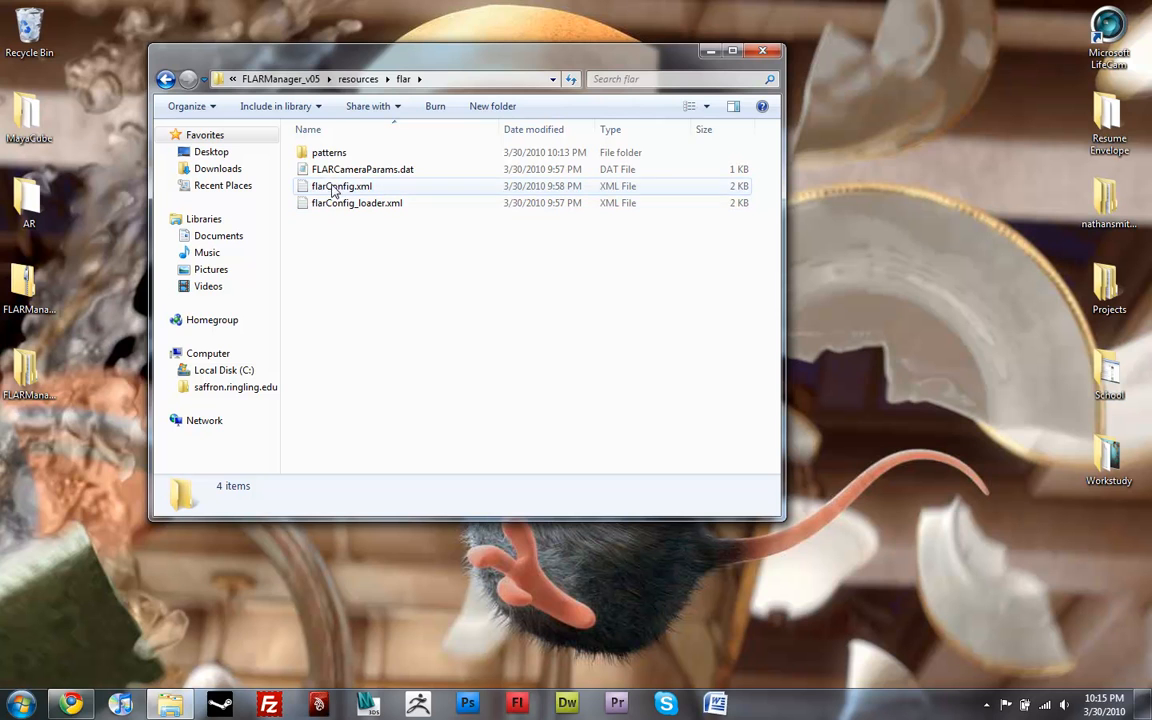
pyautogui.click(328, 152)
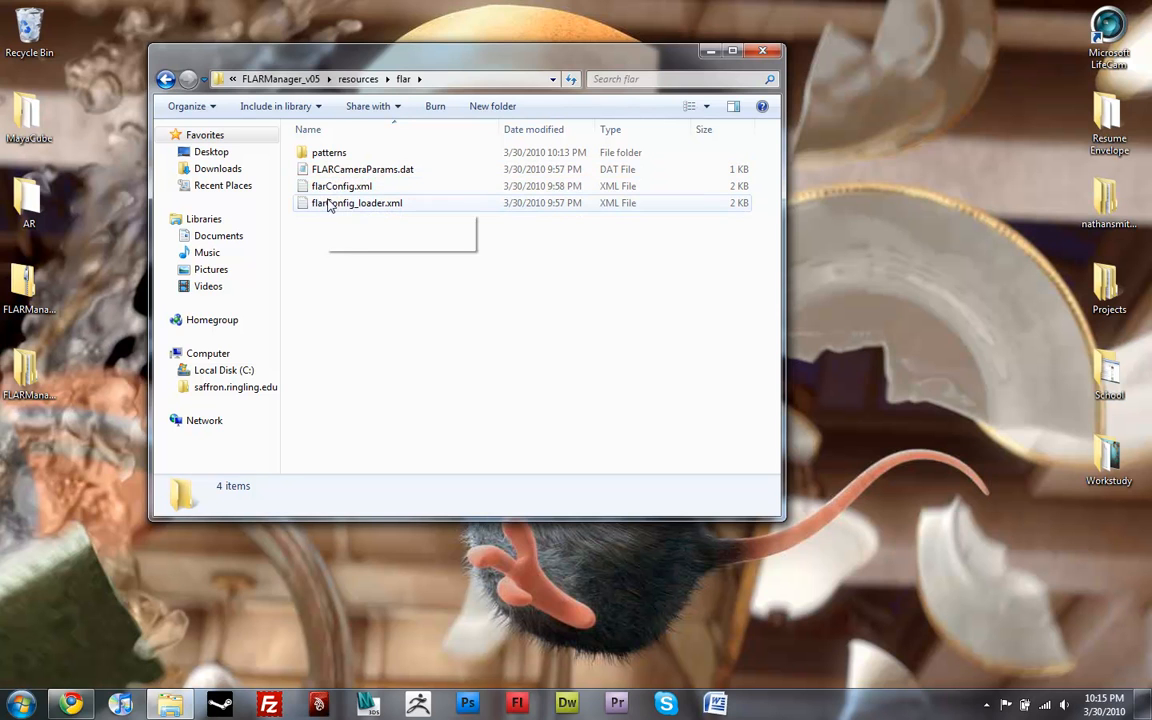
pyautogui.click(356, 202)
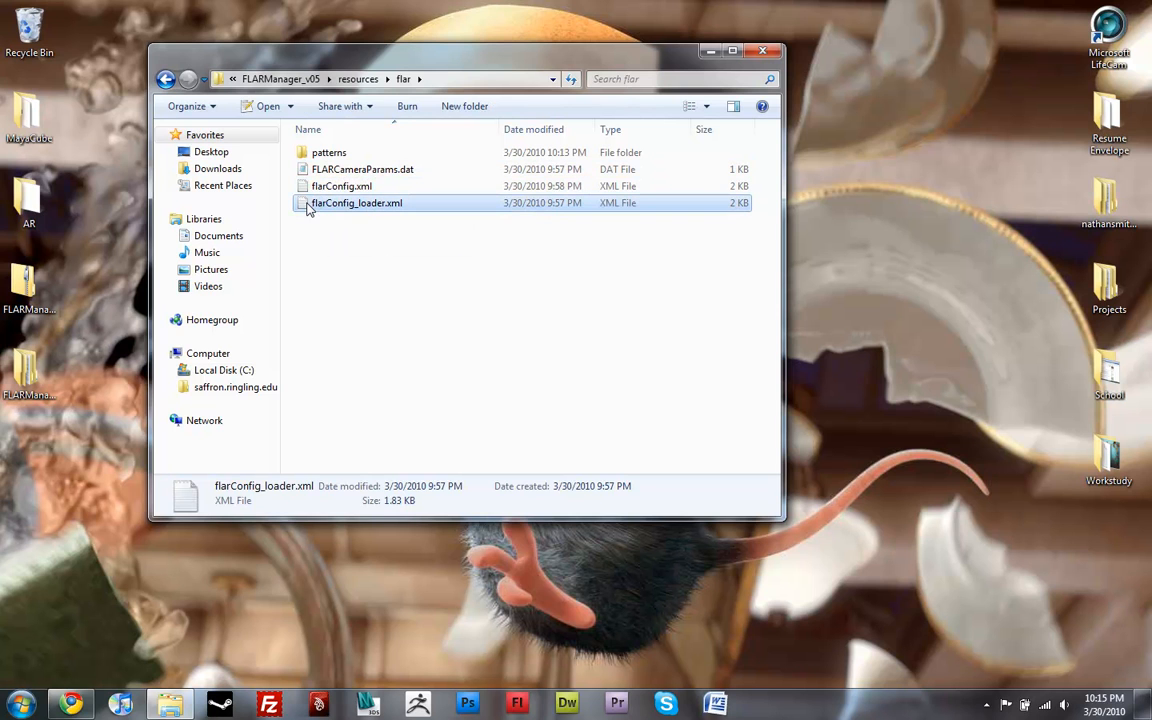
pyautogui.moveTo(376, 204)
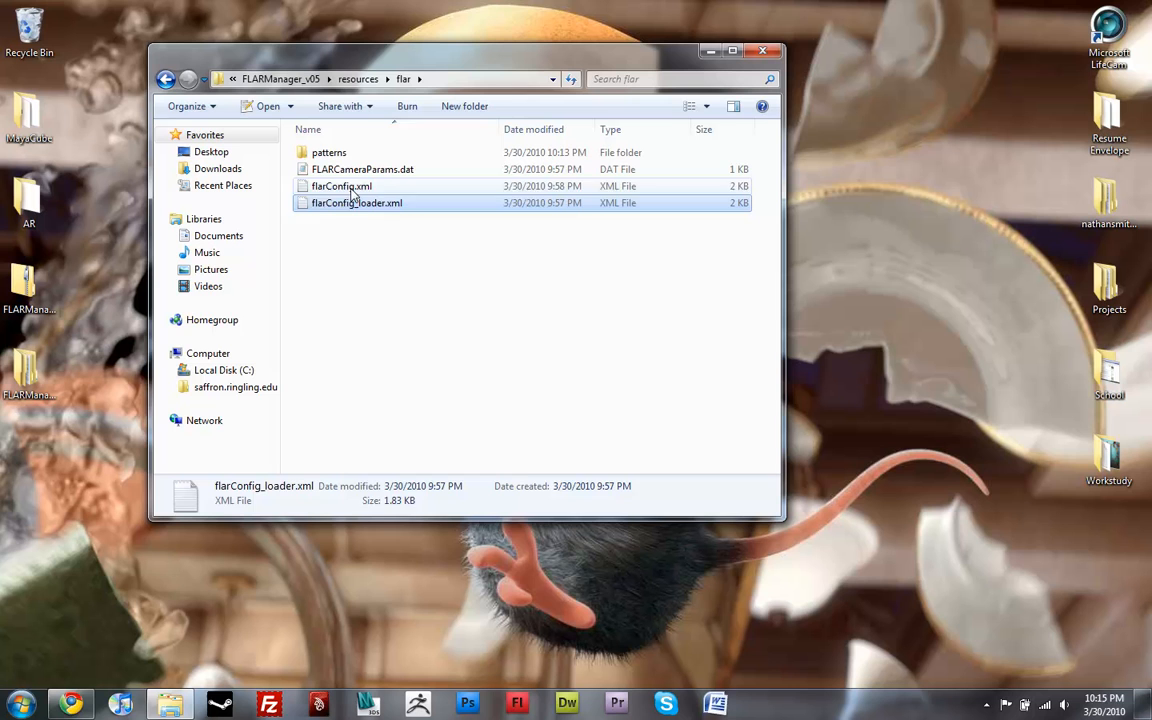
pyautogui.click(342, 186)
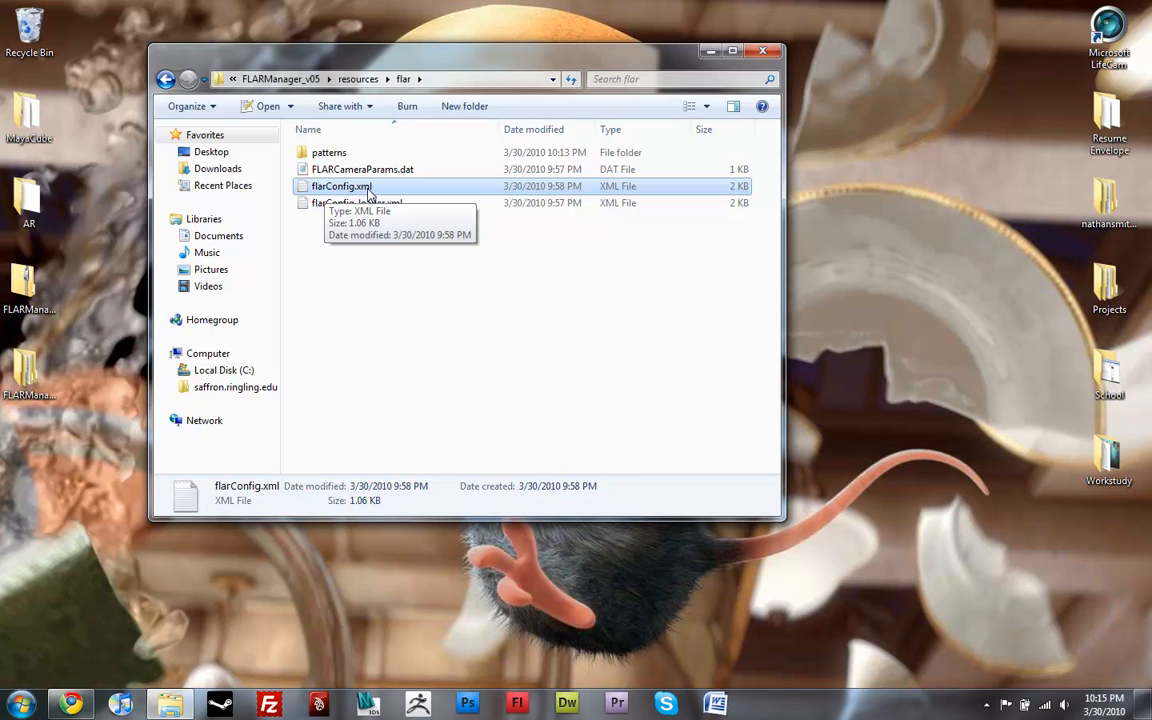
pyautogui.click(364, 168)
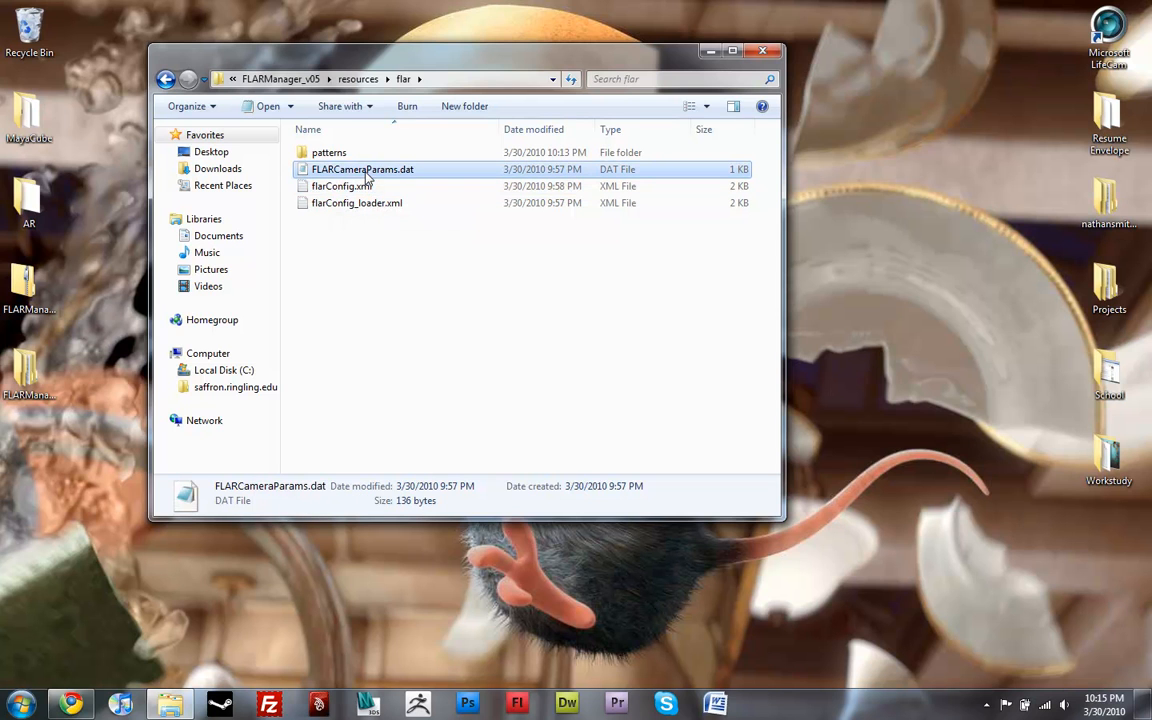
pyautogui.moveTo(364, 176)
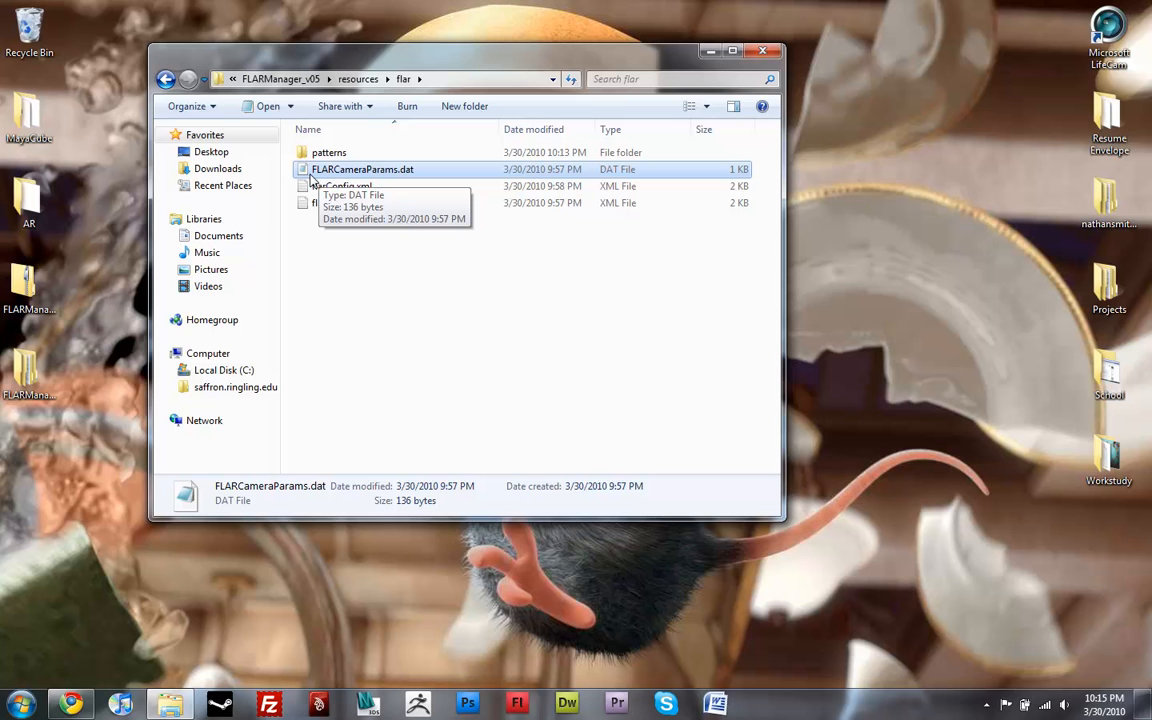
pyautogui.moveTo(376, 176)
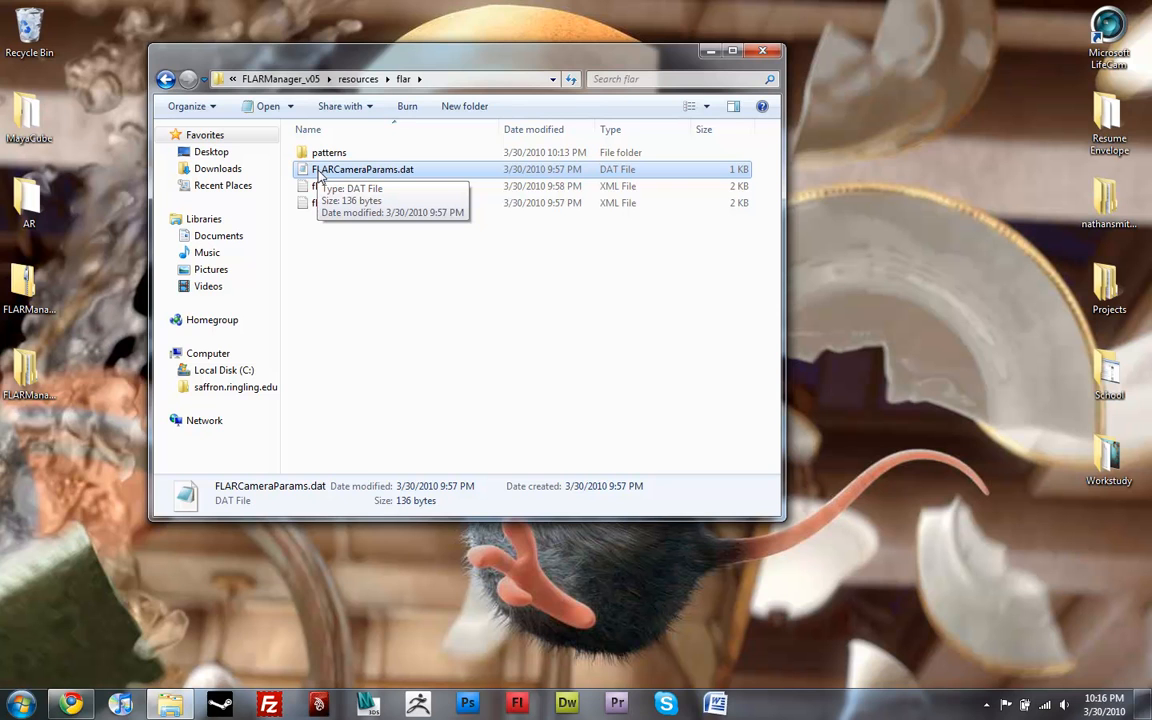
pyautogui.moveTo(362, 212)
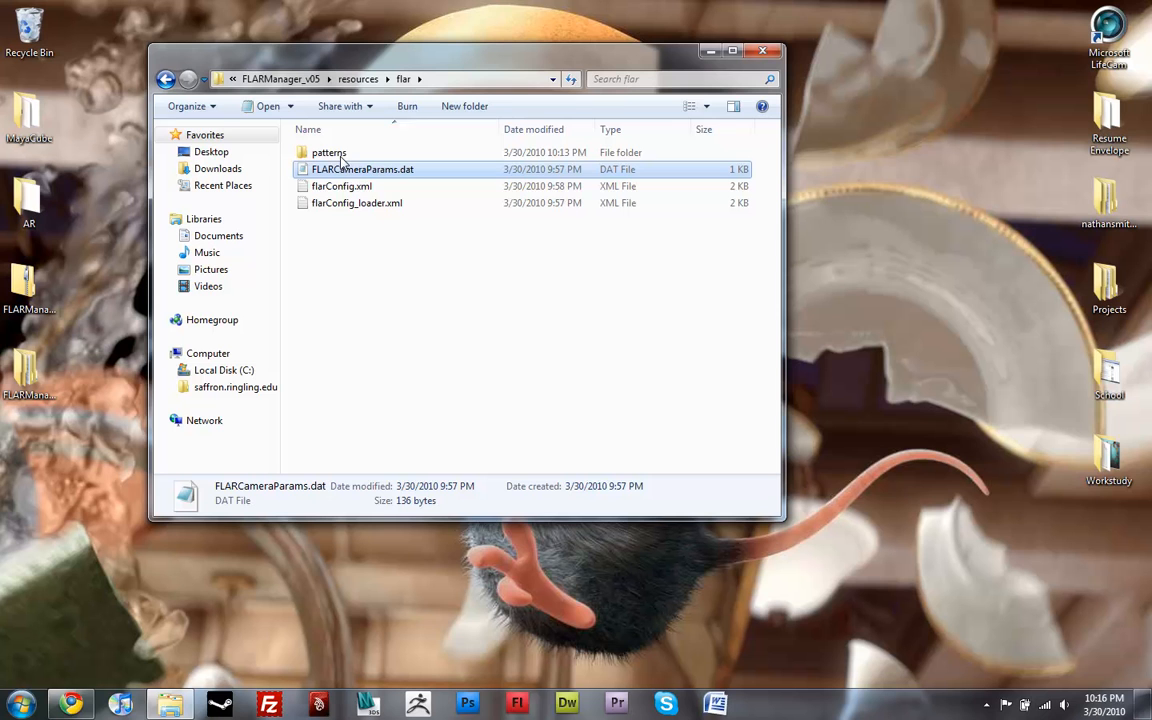
pyautogui.moveTo(328, 152)
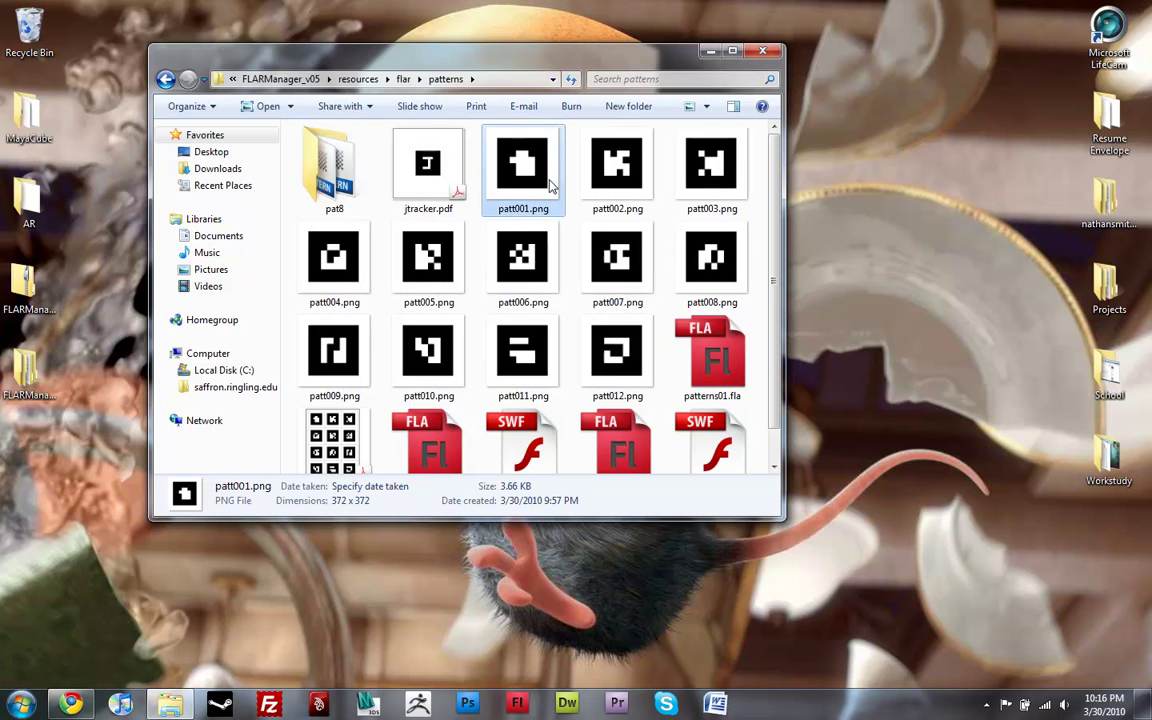
# Step: Review the details of the patt8 folder, patt001.png and jtracker.pdf inside patterns
pyautogui.scroll(-3)
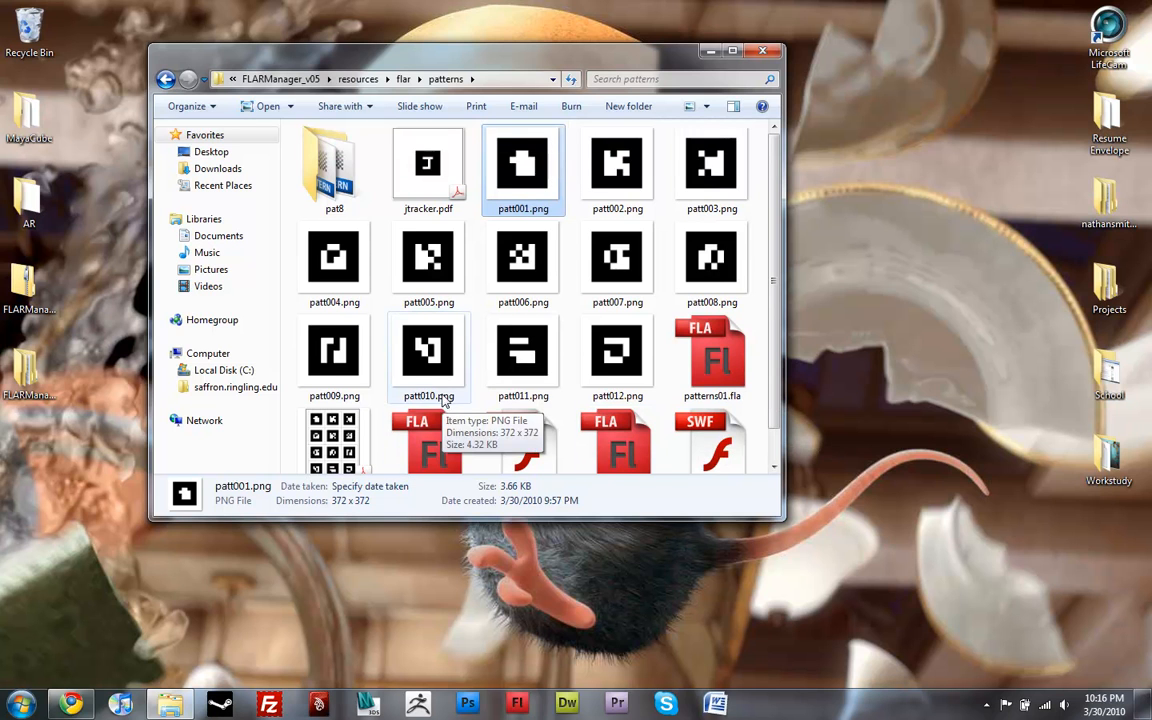
pyautogui.click(334, 164)
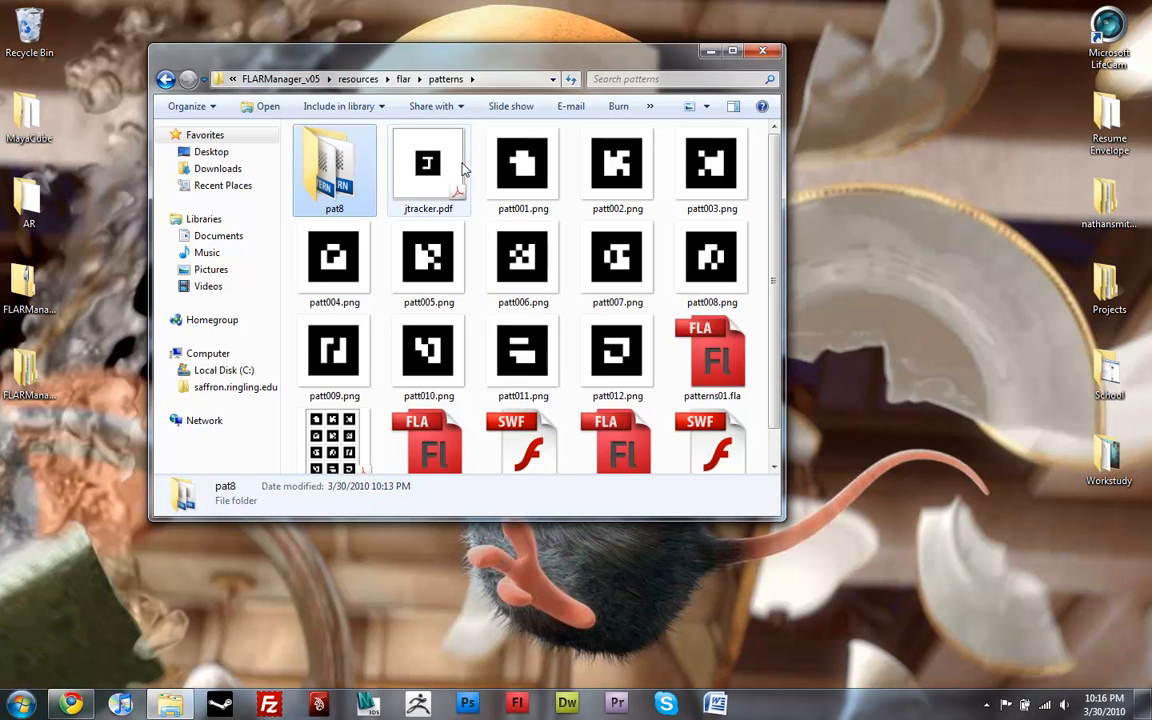
pyautogui.click(524, 164)
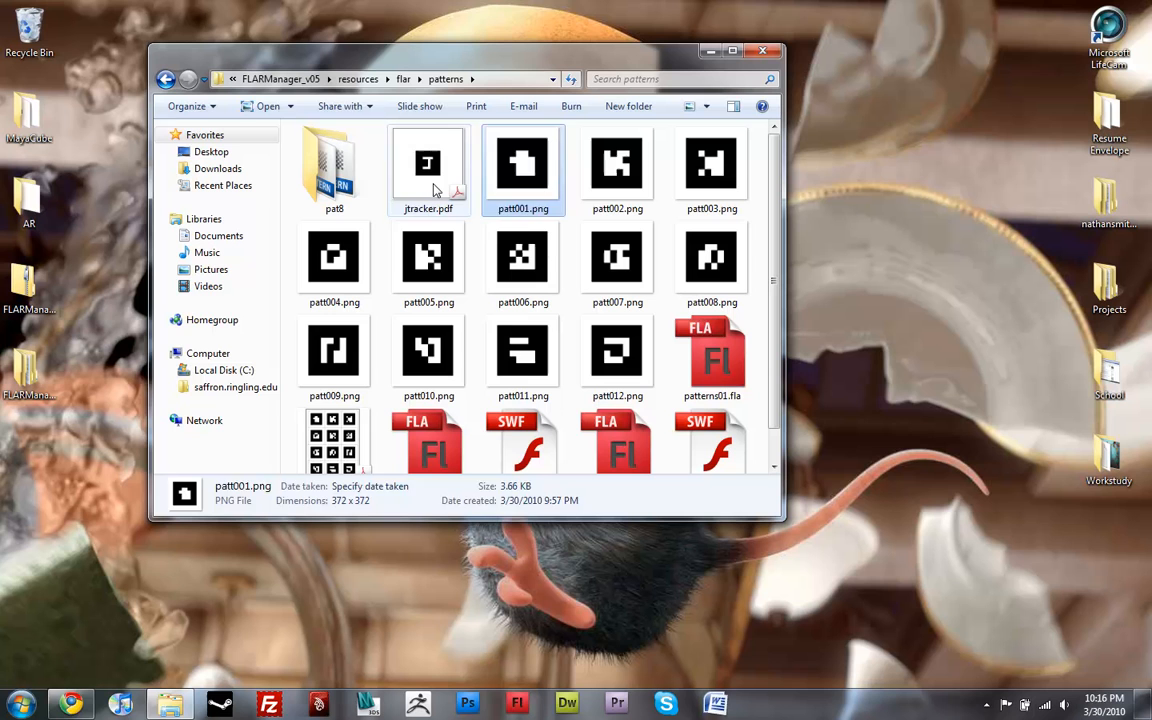
pyautogui.click(428, 164)
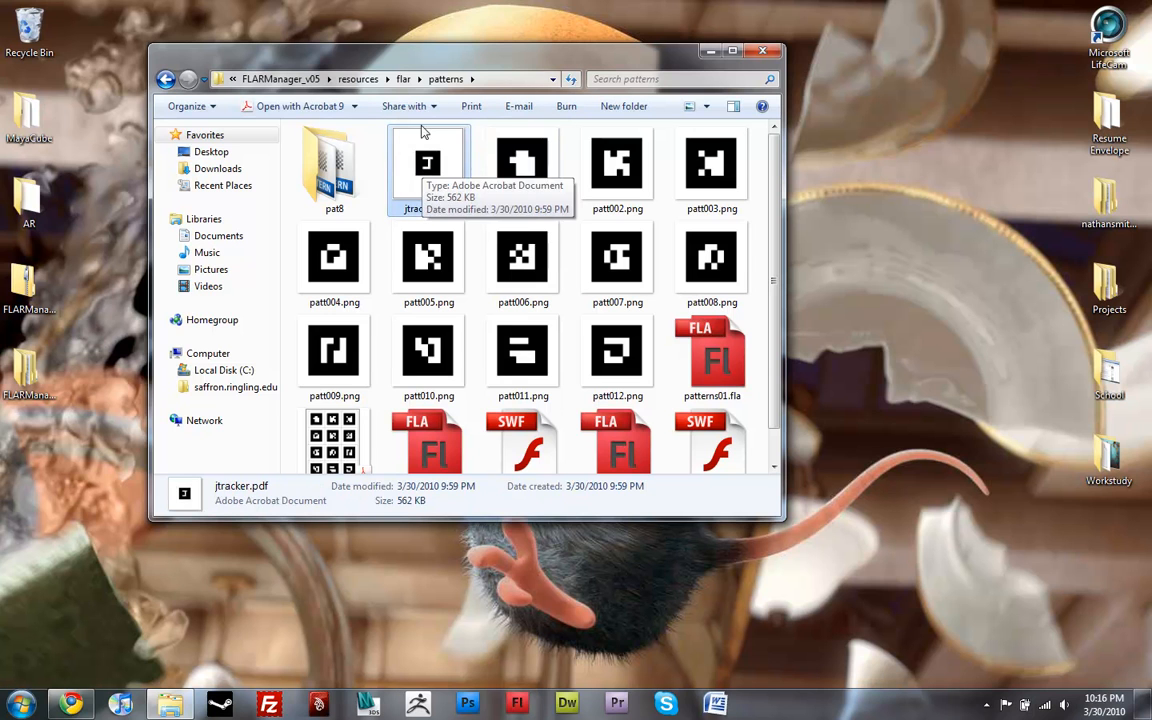
pyautogui.moveTo(424, 184)
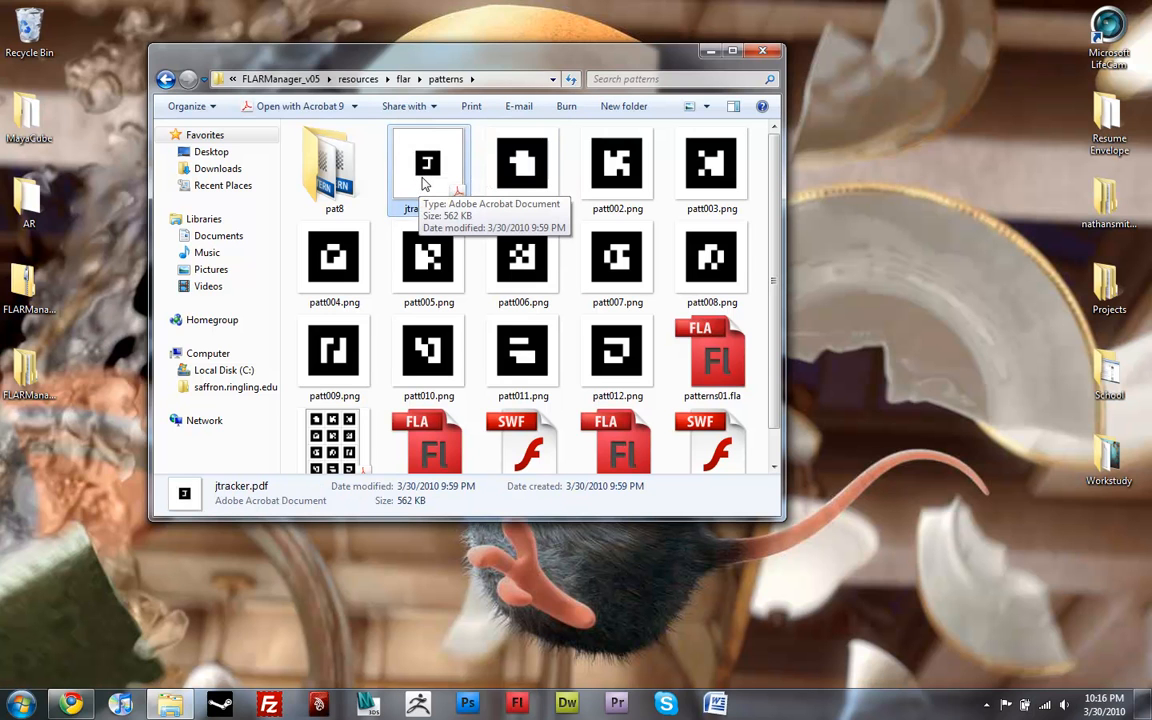
pyautogui.moveTo(424, 206)
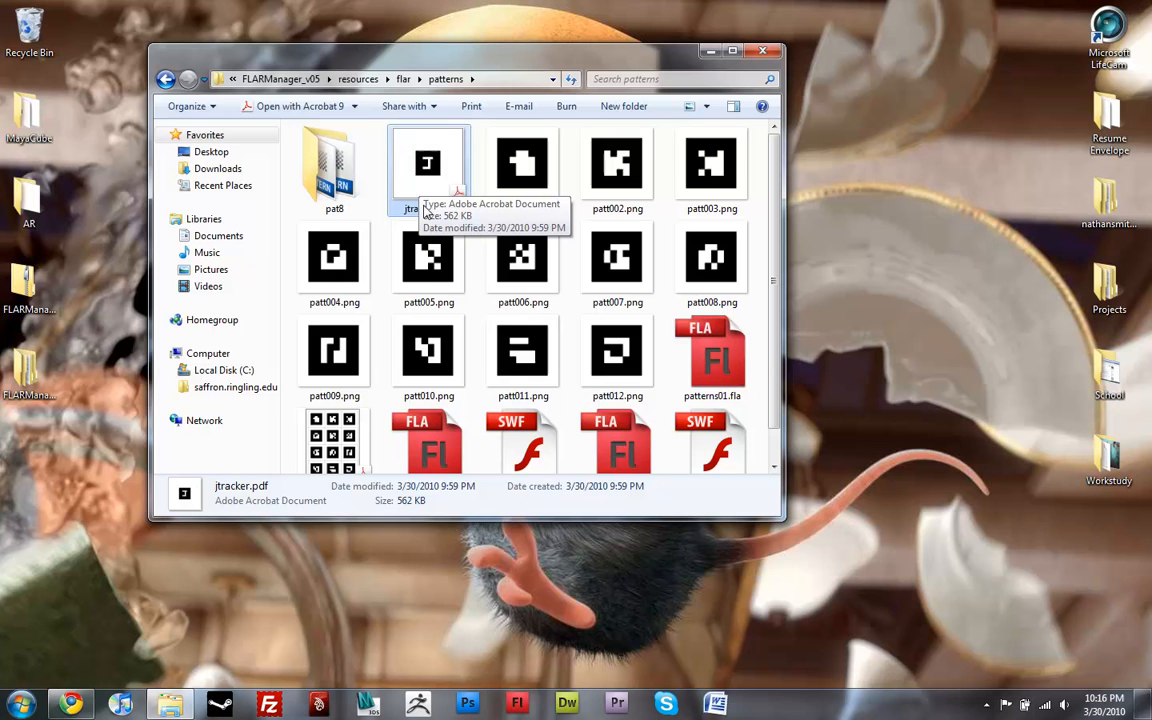
pyautogui.moveTo(416, 224)
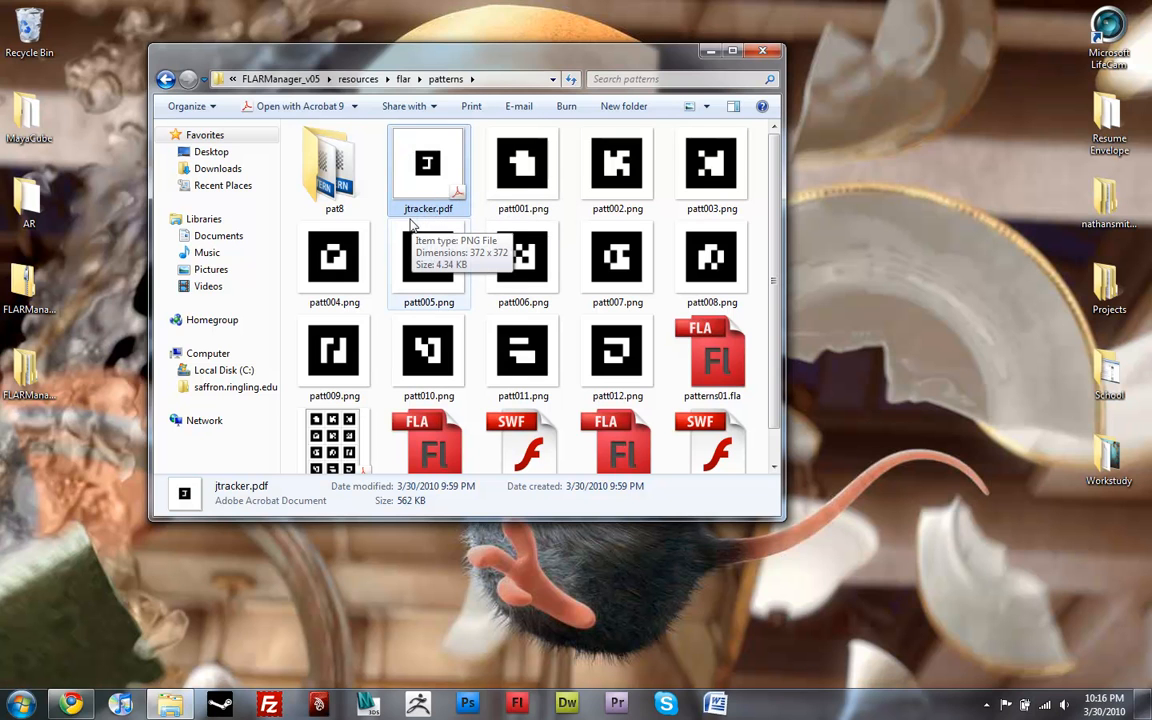
# Step: Select the 18 pattern PNG and Flash files from patt001.png and move them to the Recycle Bin
pyautogui.click(522, 164)
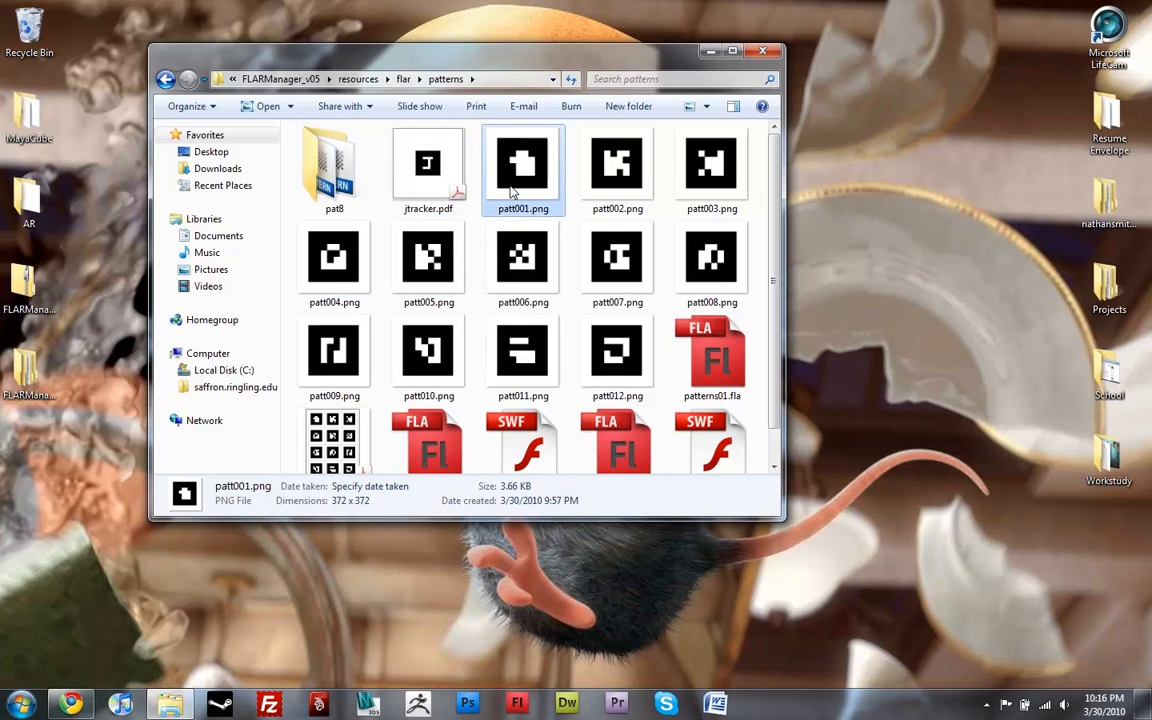
pyautogui.scroll(-3)
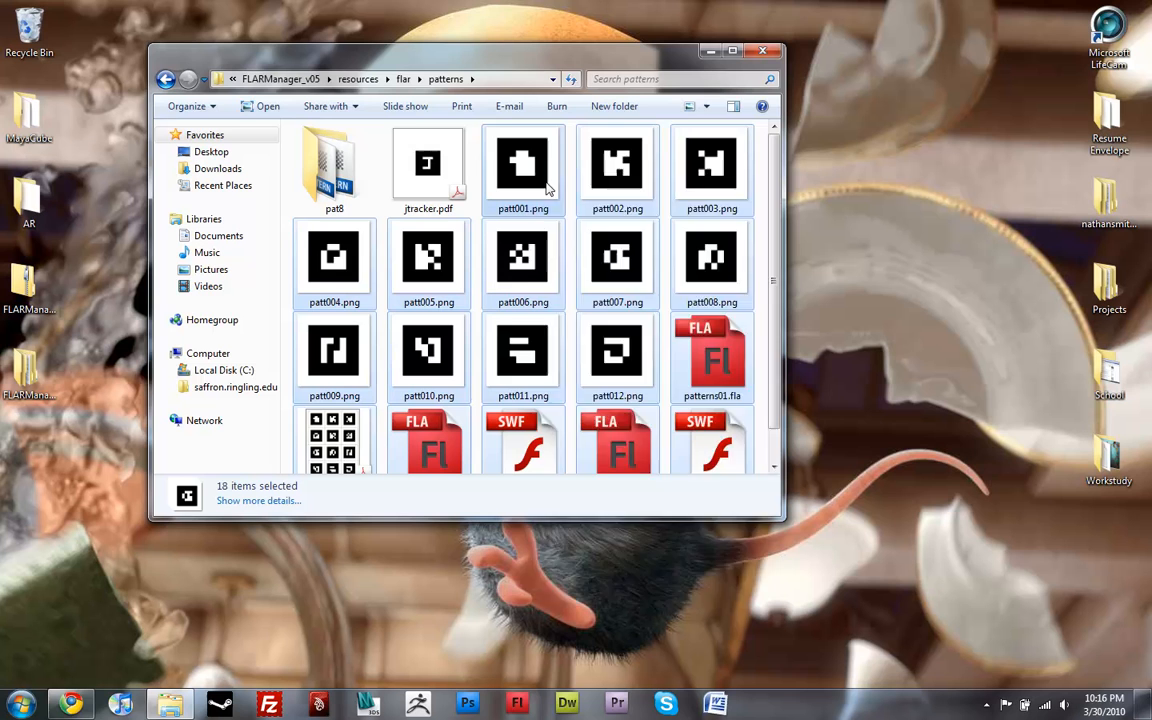
pyautogui.press('Delete')
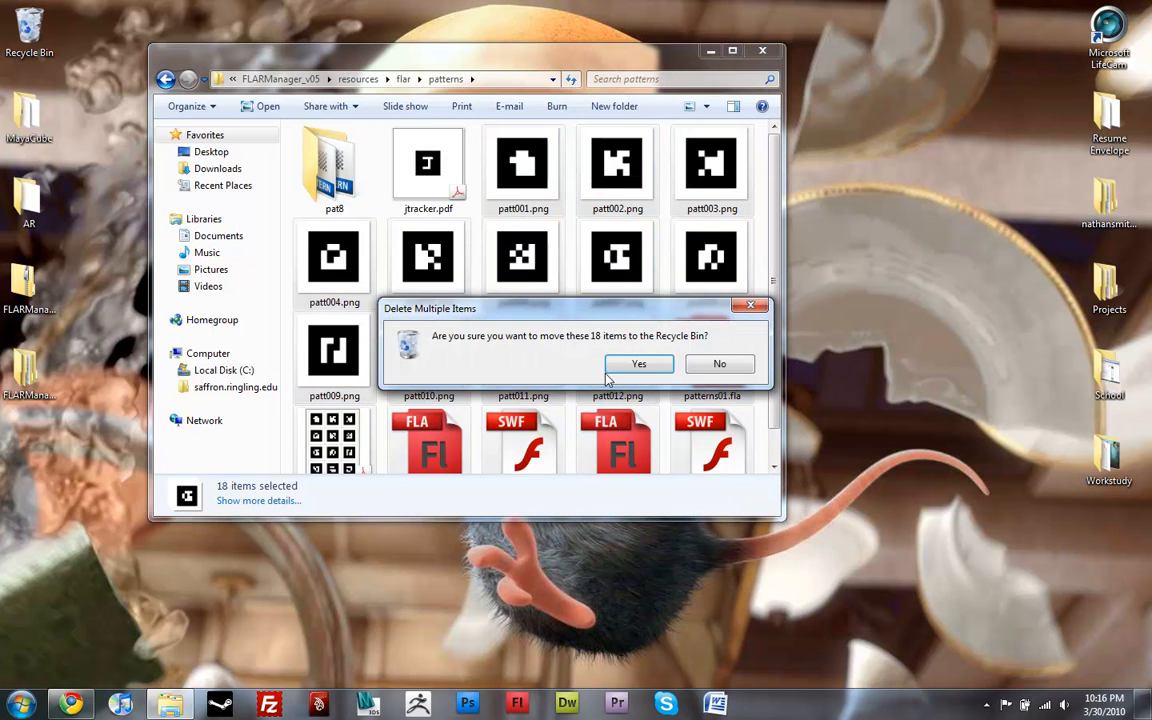
pyautogui.click(640, 364)
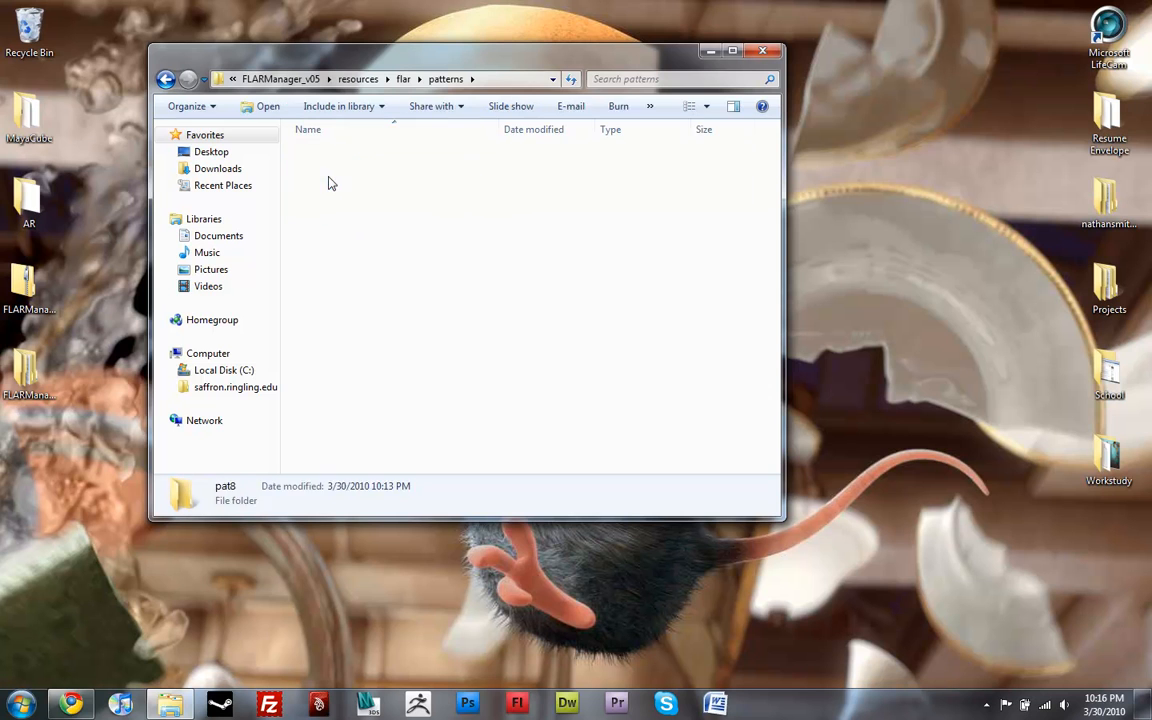
# Step: Enter pat8 listing justj.pat and patt001–patt012.pat and check the first files' details
pyautogui.doubleClick(224, 486)
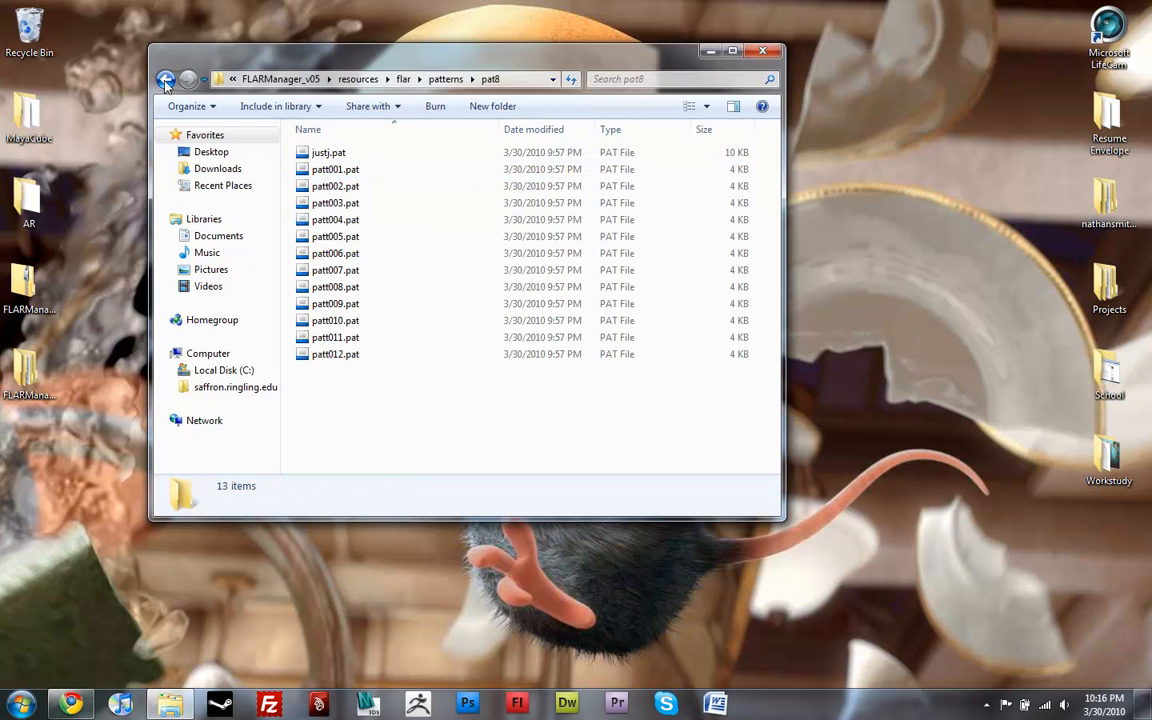
pyautogui.click(336, 186)
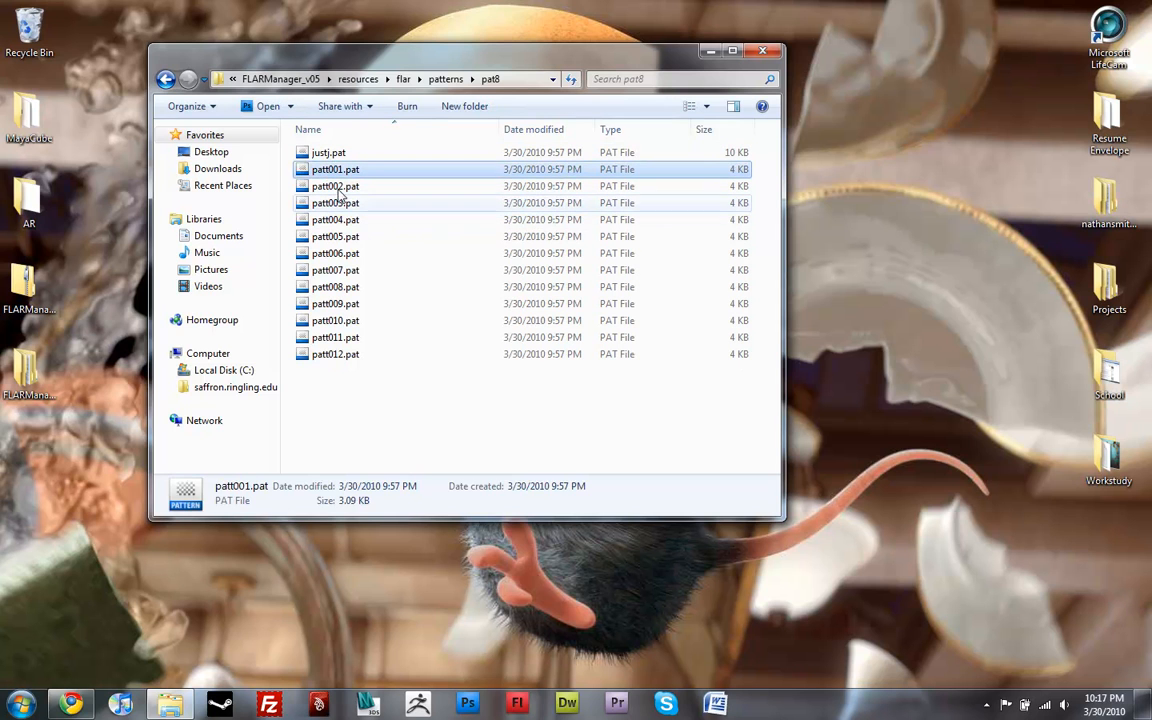
pyautogui.click(328, 152)
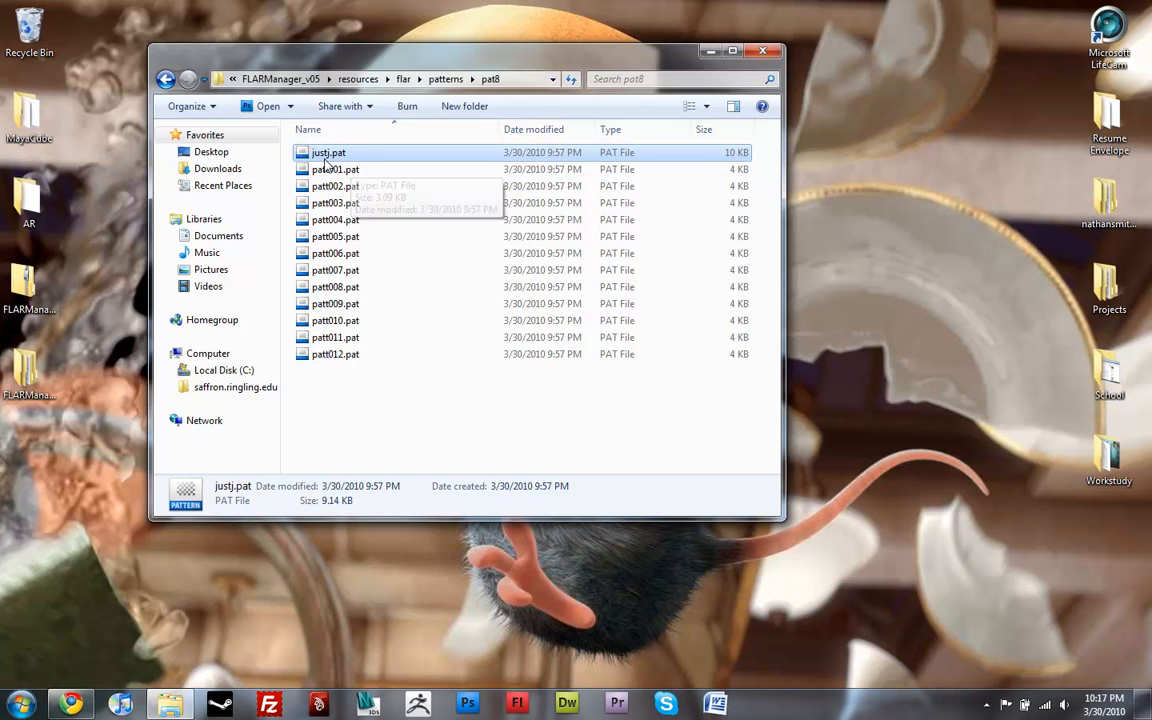